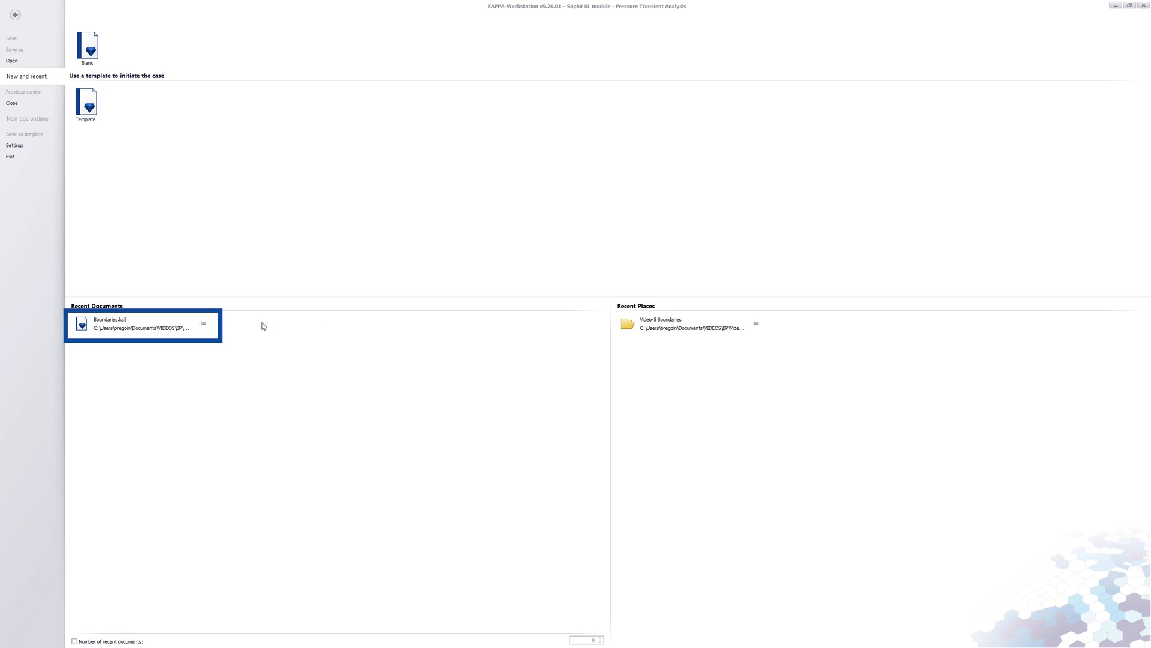
Open Boundaries.ks3 from Recent Documents and show the pressure gauge list.
{"action": "double_click", "coordinate": [110, 323]}
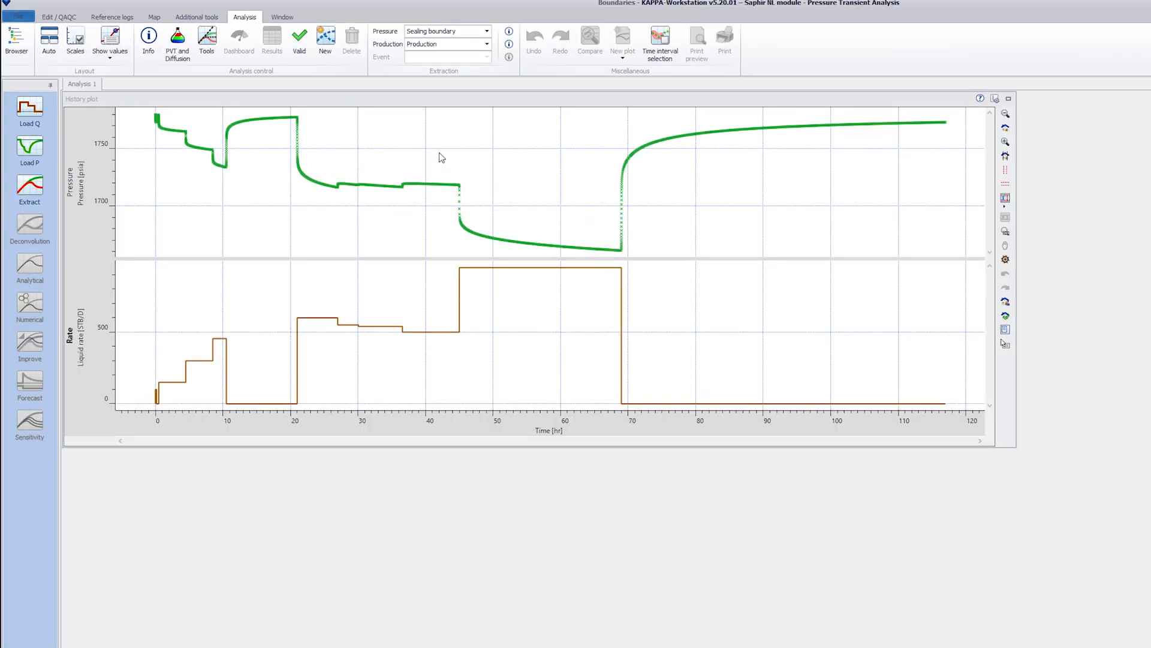
{"action": "left_click", "coordinate": [485, 31]}
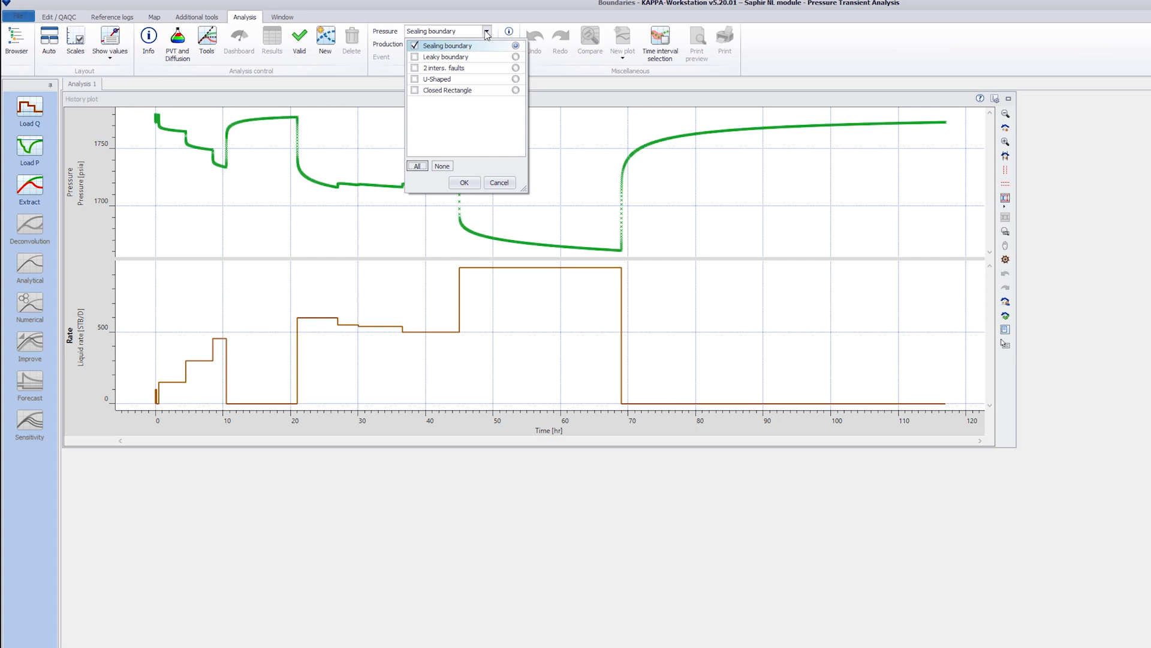
{"action": "mouse_move", "coordinate": [463, 182]}
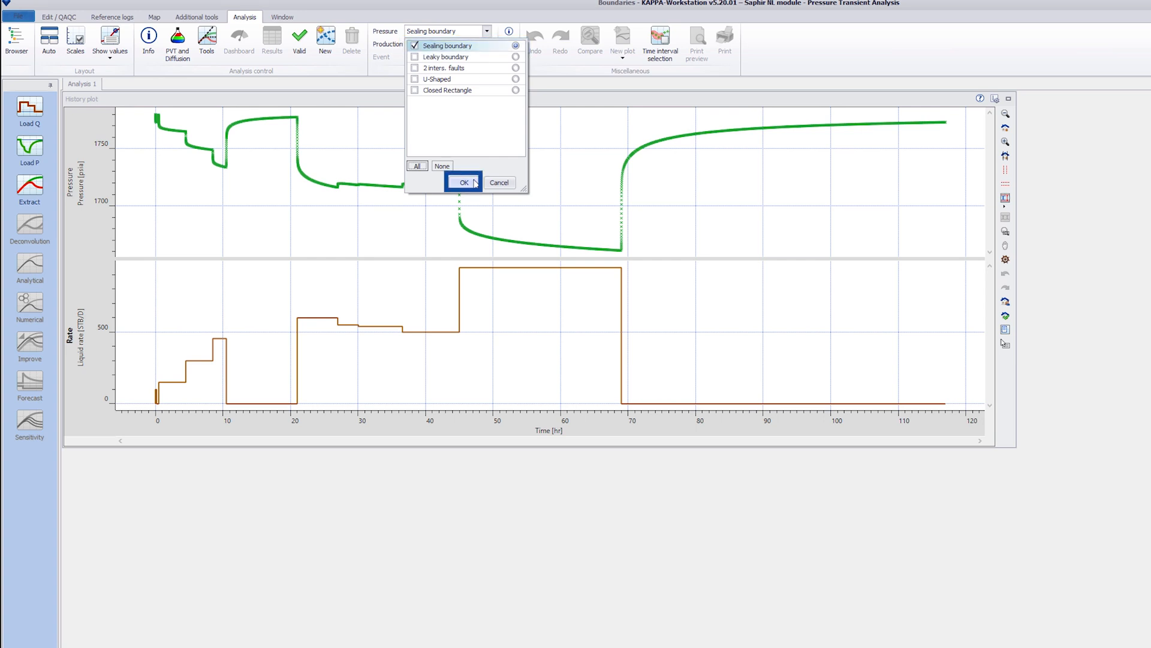
Confirm the Sealing boundary gauge and extract Build-Up #3 into the analysis plots.
{"action": "left_click", "coordinate": [463, 182]}
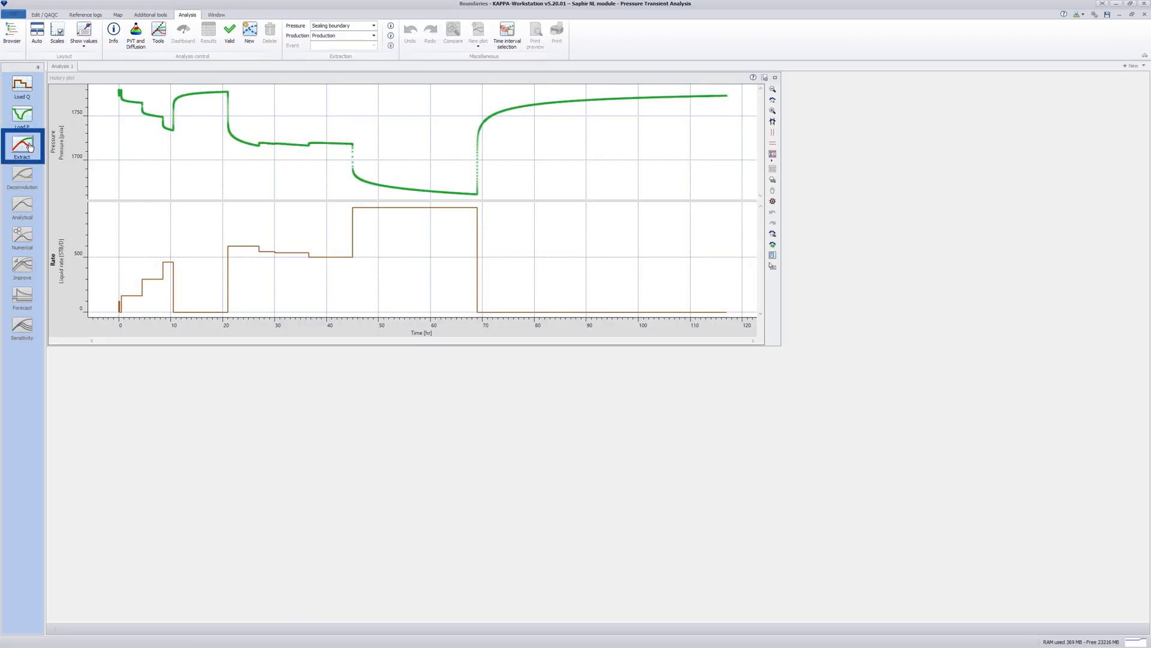
{"action": "left_click", "coordinate": [21, 146]}
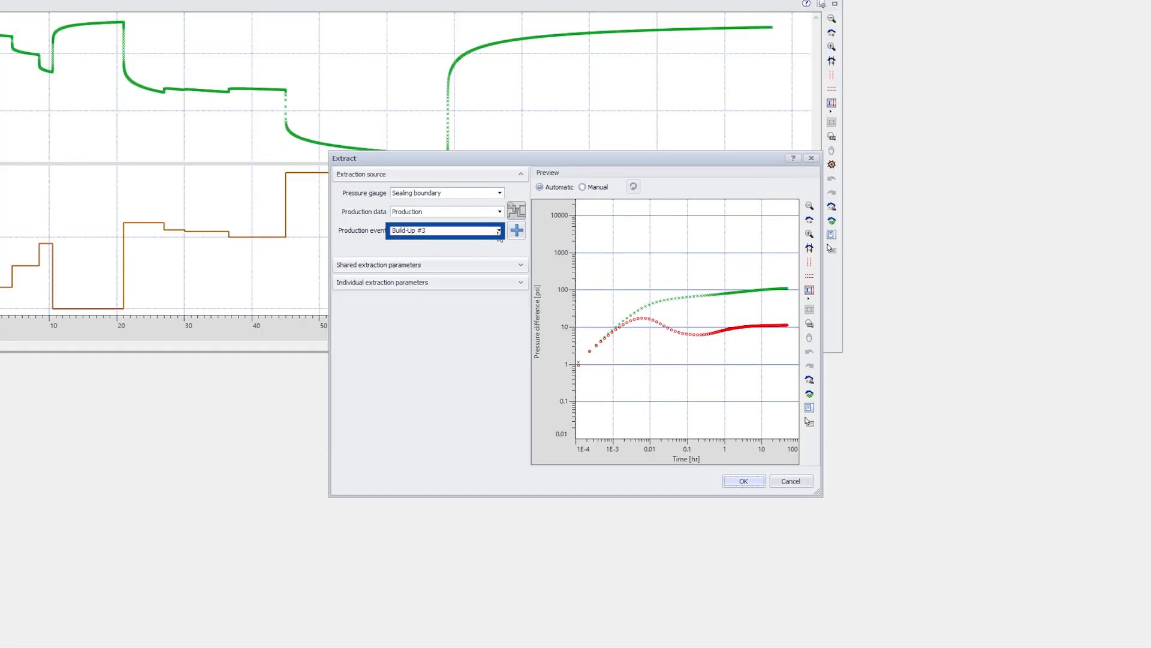
{"action": "left_click", "coordinate": [499, 230]}
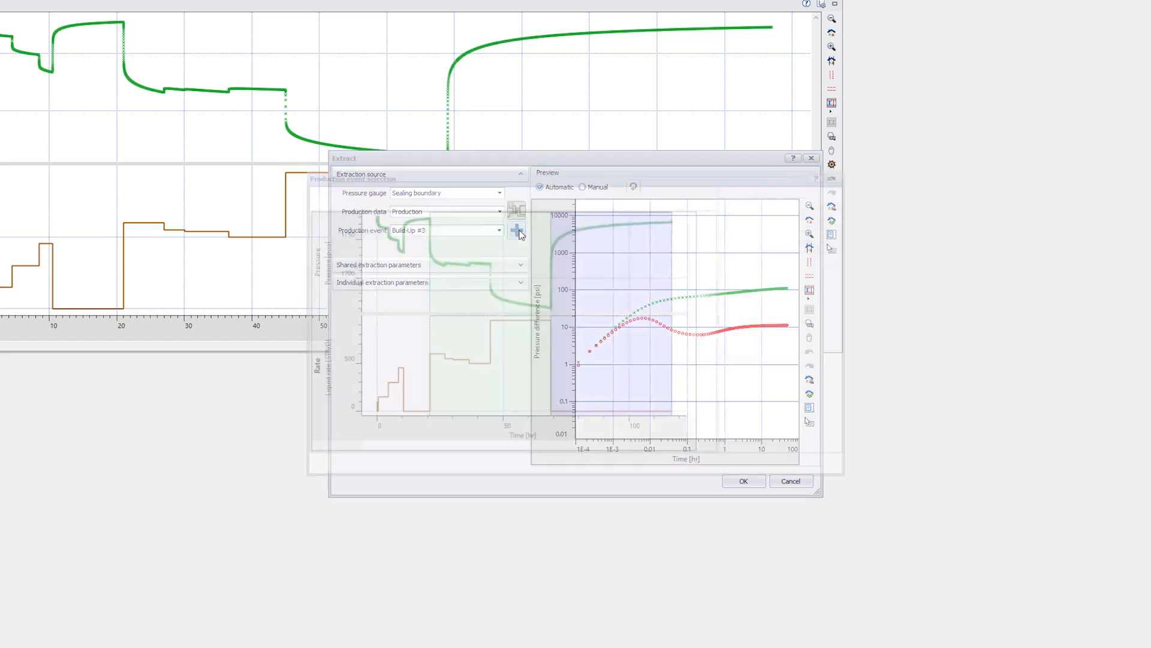
{"action": "left_click", "coordinate": [515, 230]}
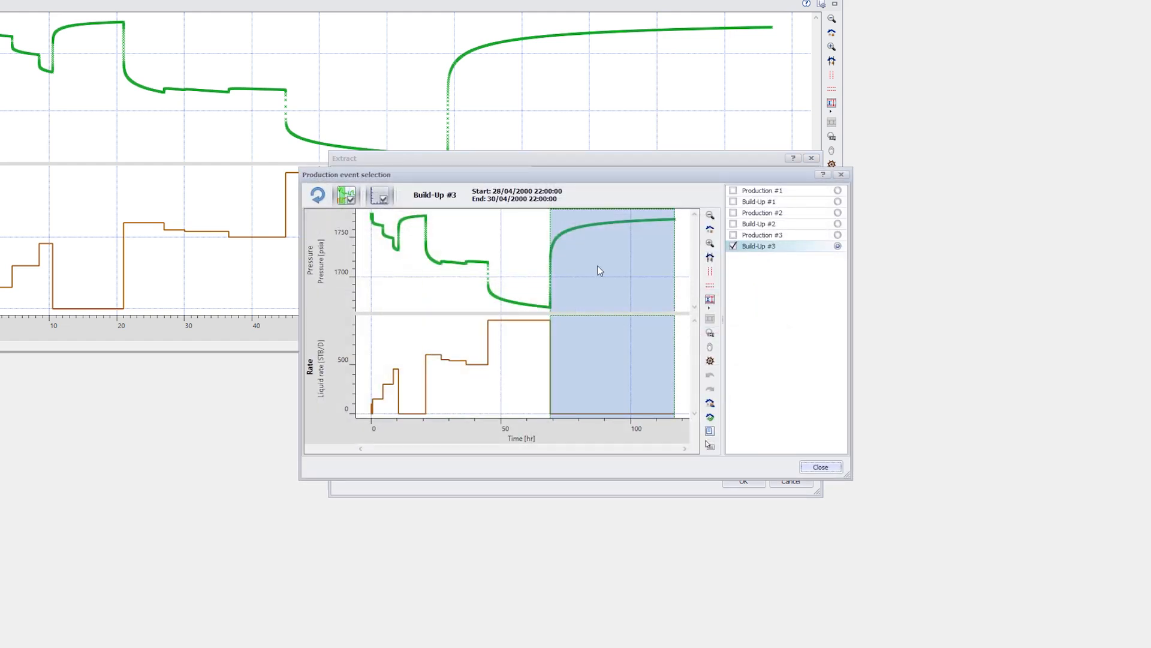
{"action": "left_click", "coordinate": [819, 466]}
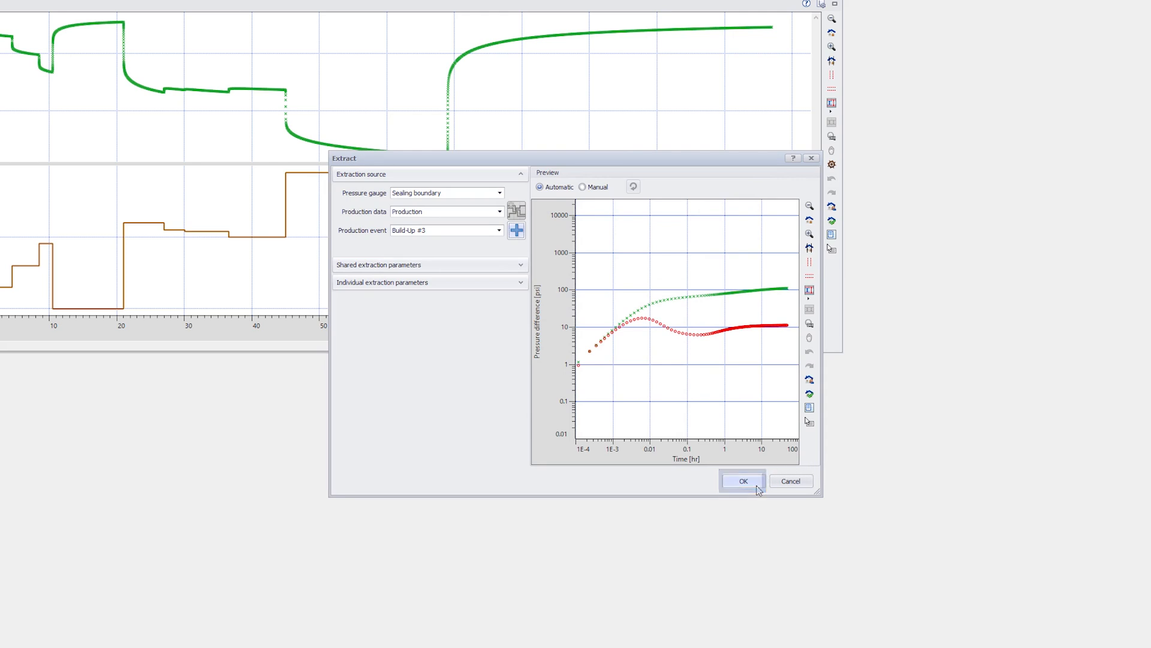
{"action": "left_click", "coordinate": [741, 481]}
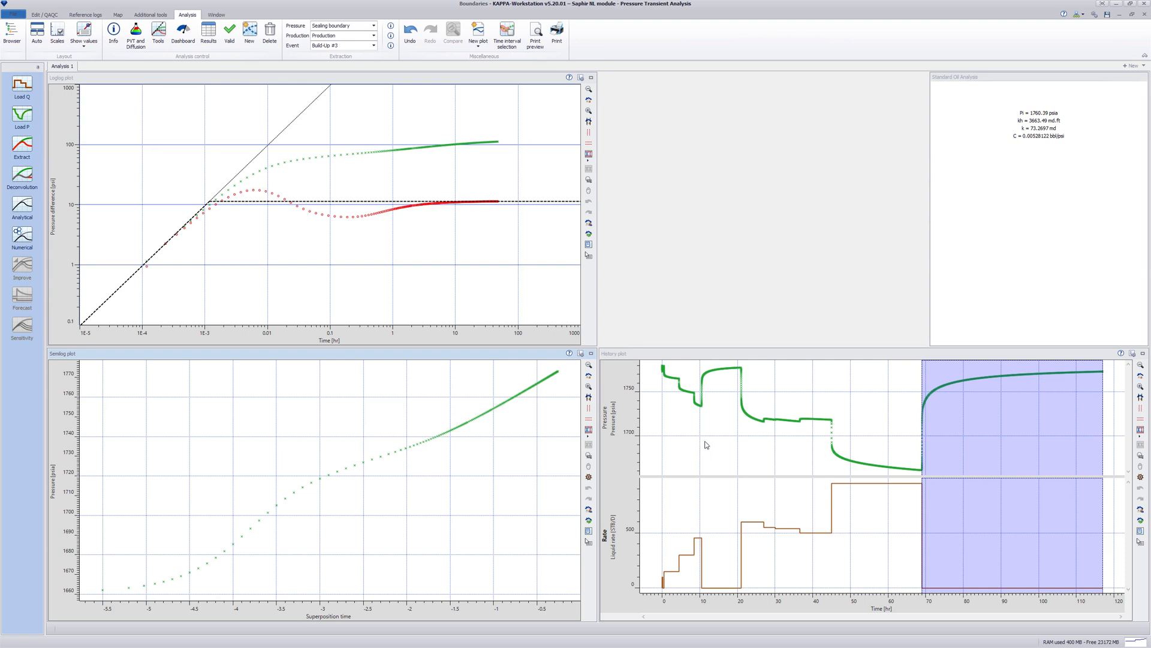
{"action": "mouse_move", "coordinate": [377, 231]}
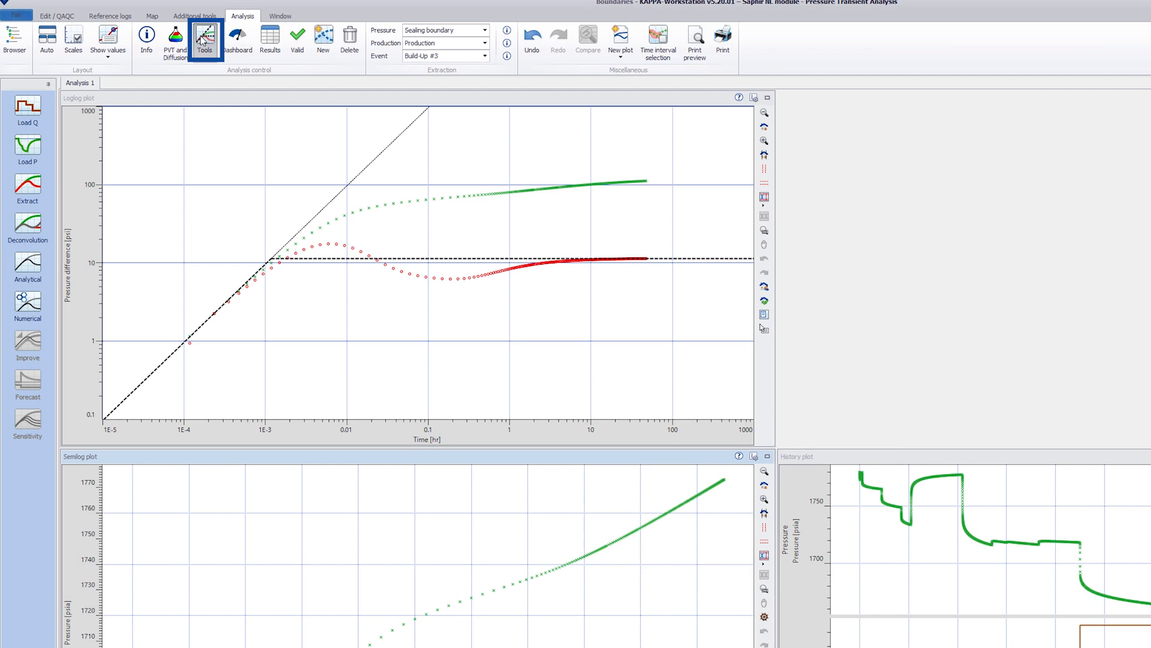
Choose the constant storage, homogeneous, single-fault diagnostic model and show the log-log tool parameters.
{"action": "left_click", "coordinate": [204, 37]}
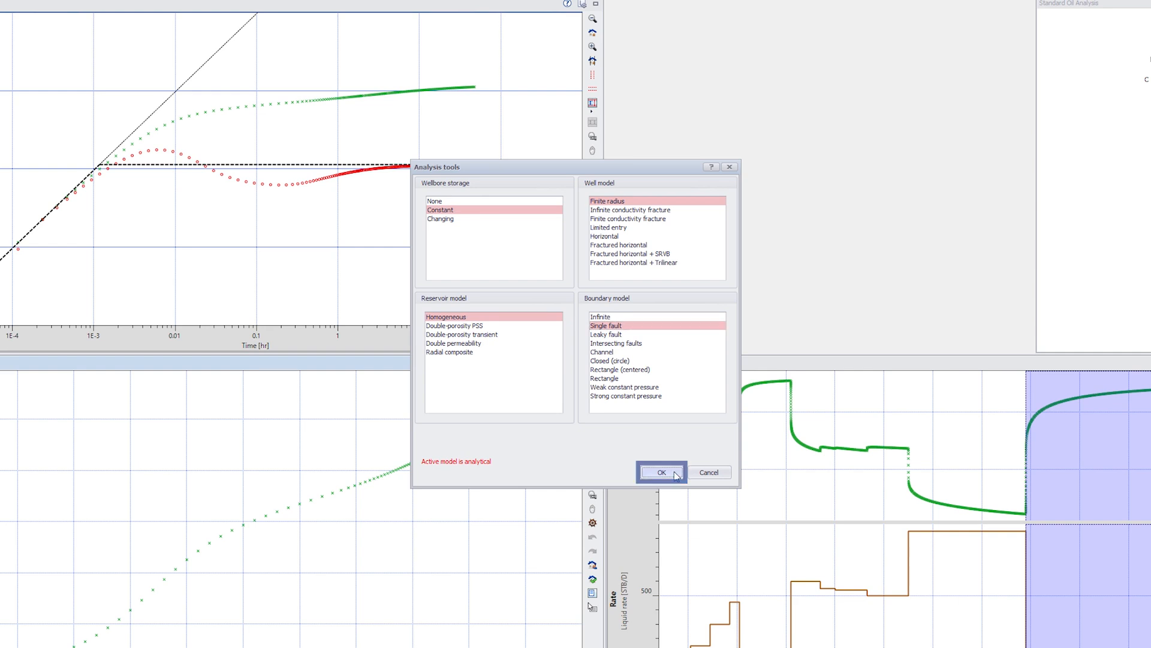
{"action": "left_click", "coordinate": [659, 471]}
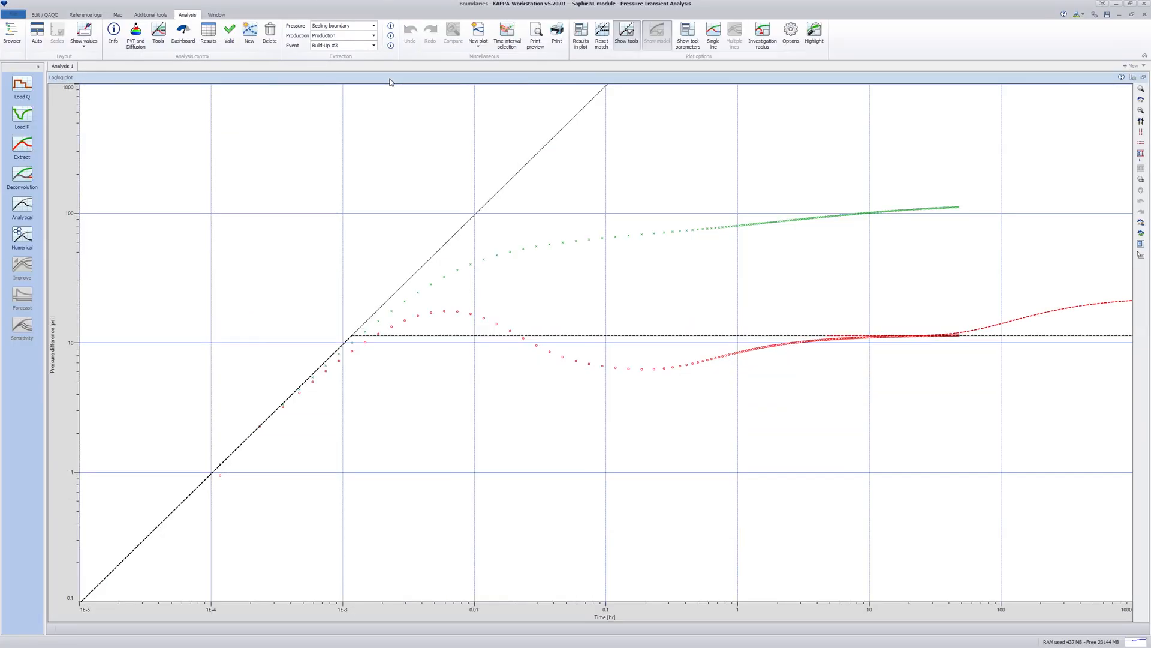
{"action": "left_click", "coordinate": [686, 35]}
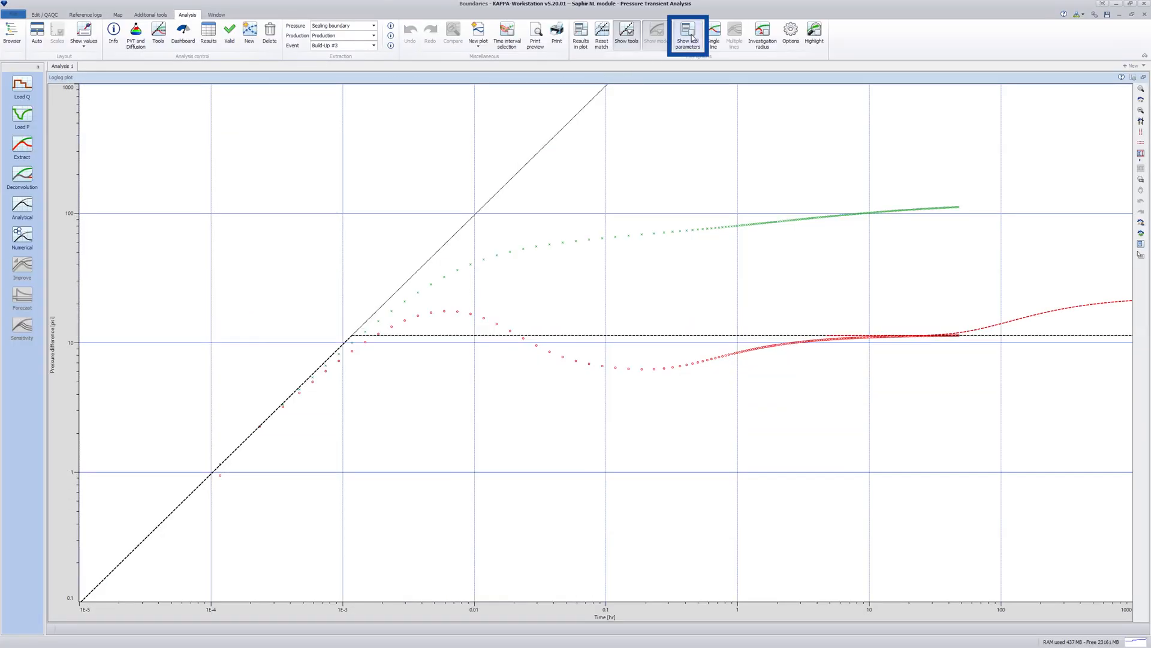
{"action": "left_click", "coordinate": [688, 33]}
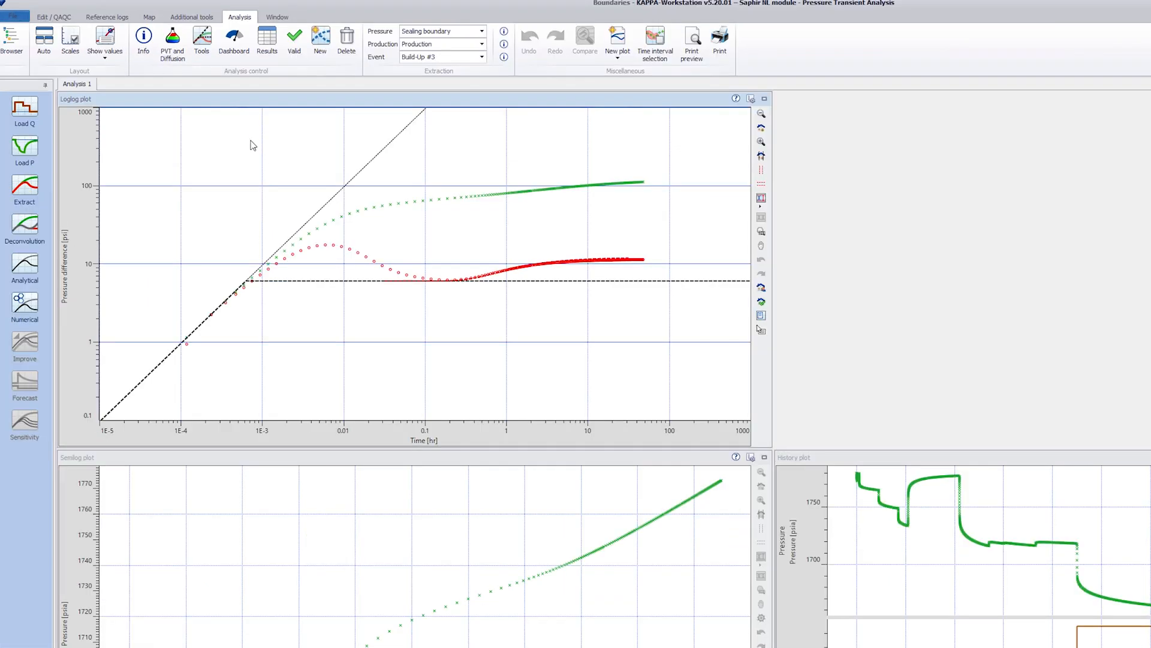
Generate an analytical fault-boundary model with the Distance parameter selected, fault near 167 ft.
{"action": "left_click", "coordinate": [24, 266]}
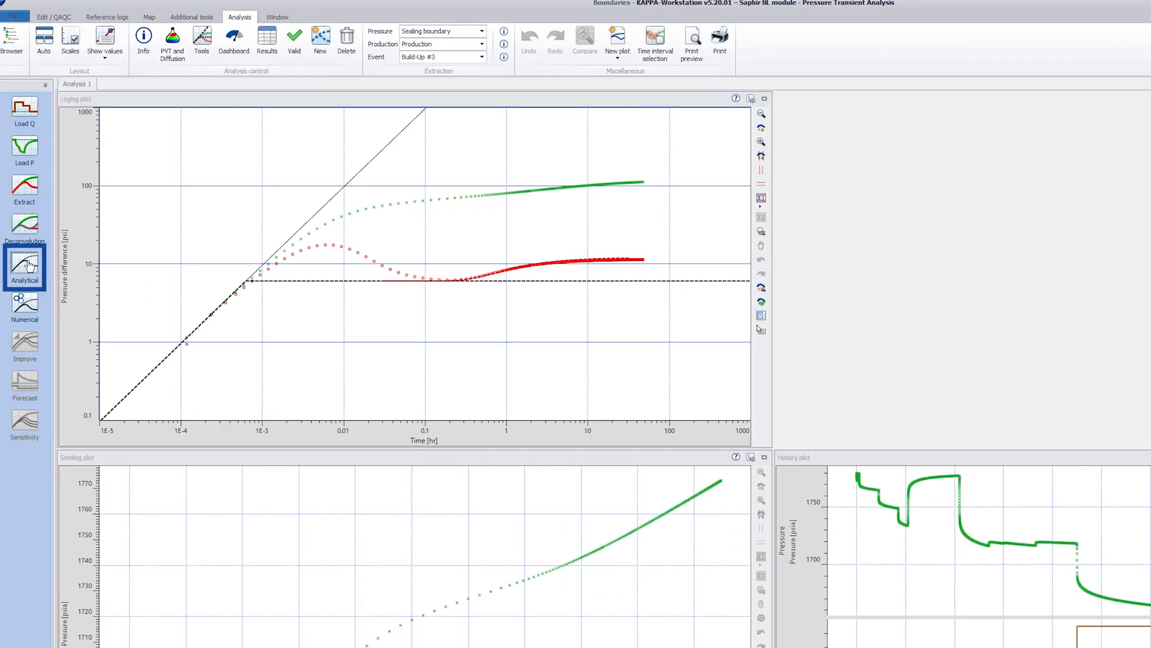
{"action": "left_click", "coordinate": [24, 266]}
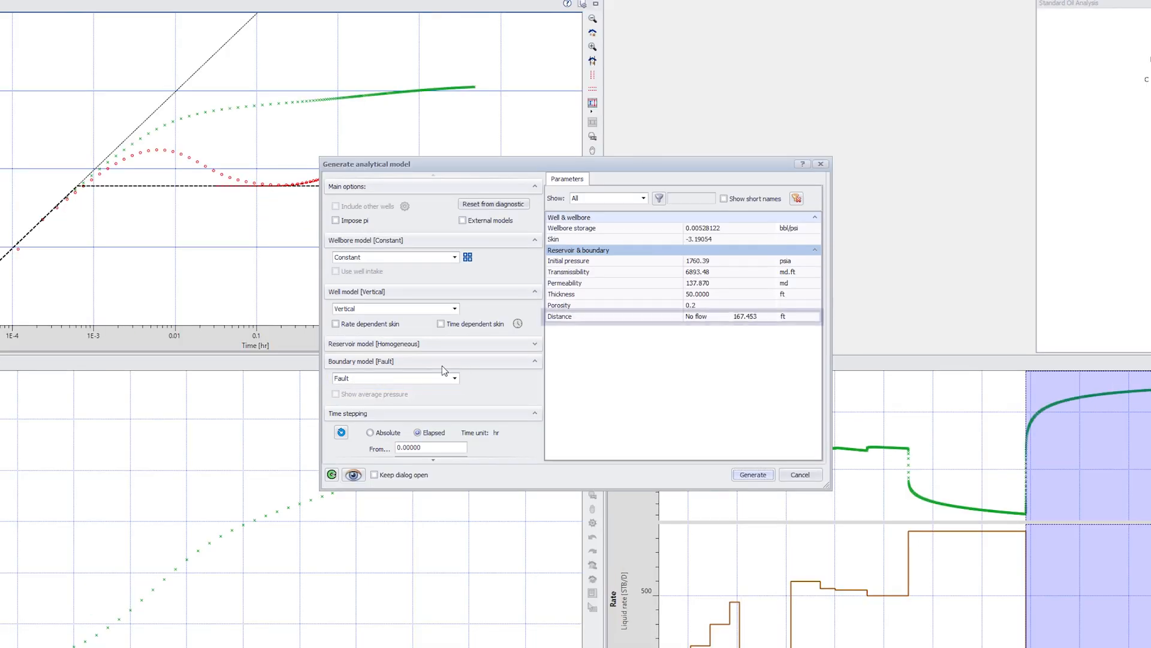
{"action": "left_click", "coordinate": [601, 317]}
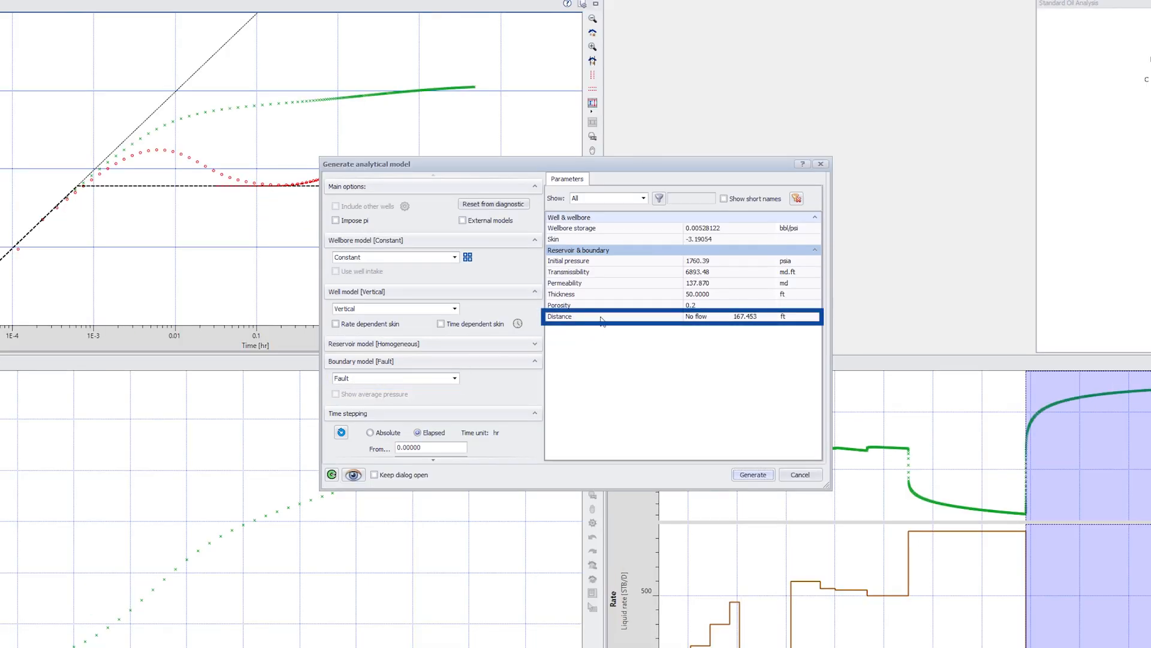
{"action": "left_click", "coordinate": [751, 475]}
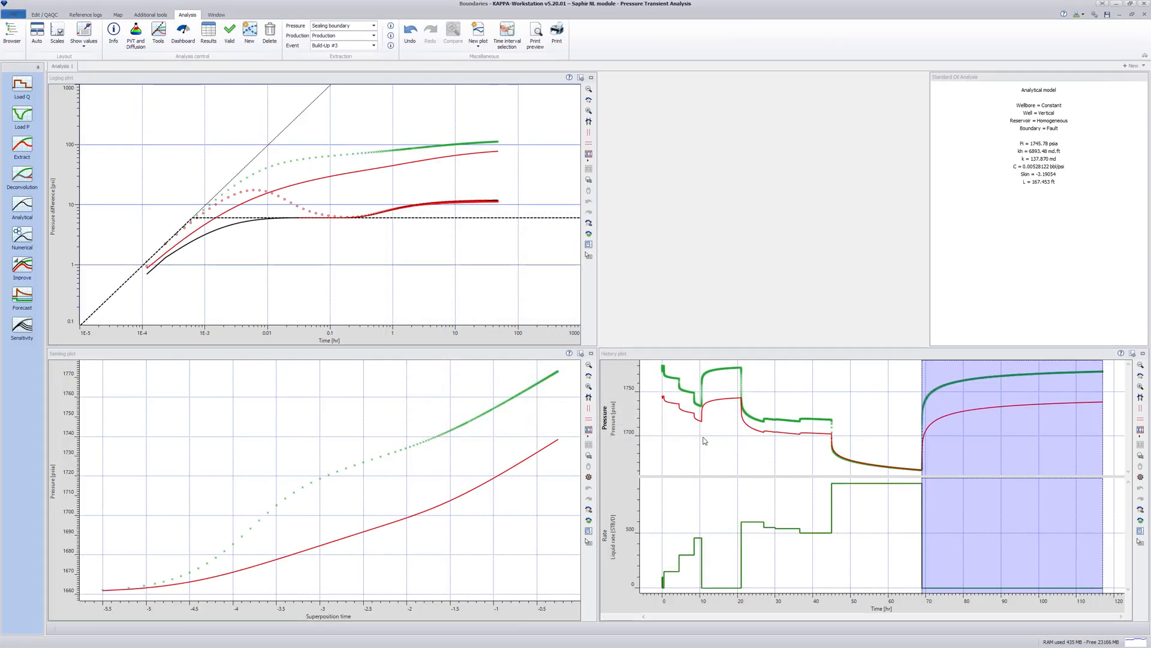
Regress C, skin, k and fault distance L, reaching k about 145 md and fault at 157 ft.
{"action": "left_click", "coordinate": [21, 266]}
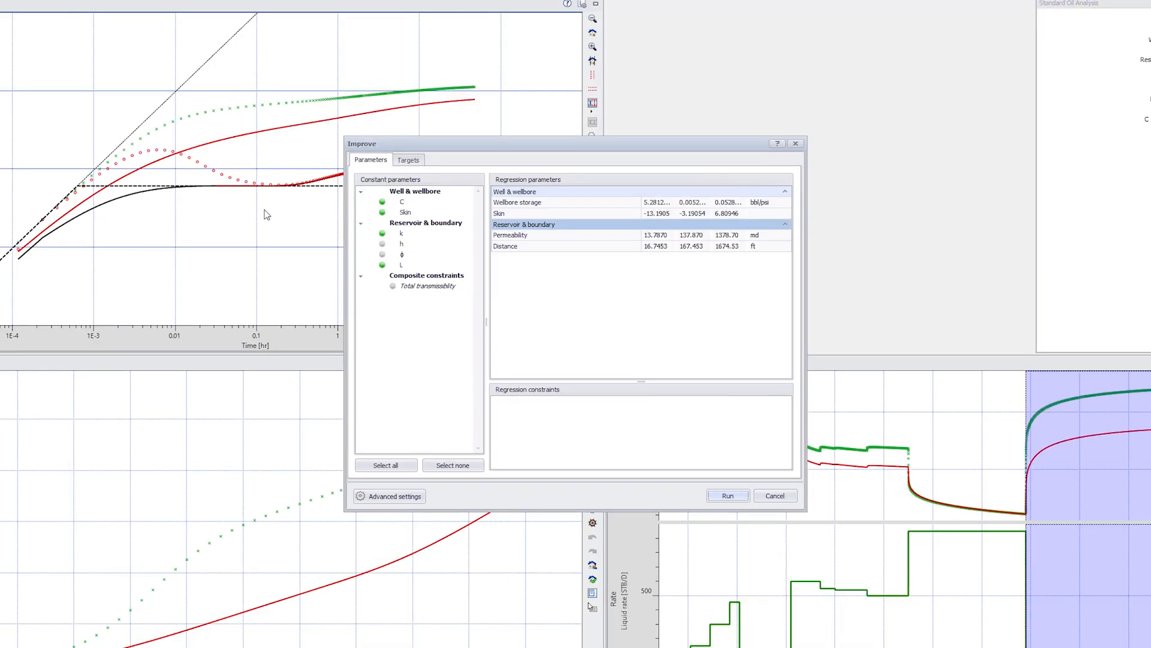
{"action": "left_click", "coordinate": [401, 233]}
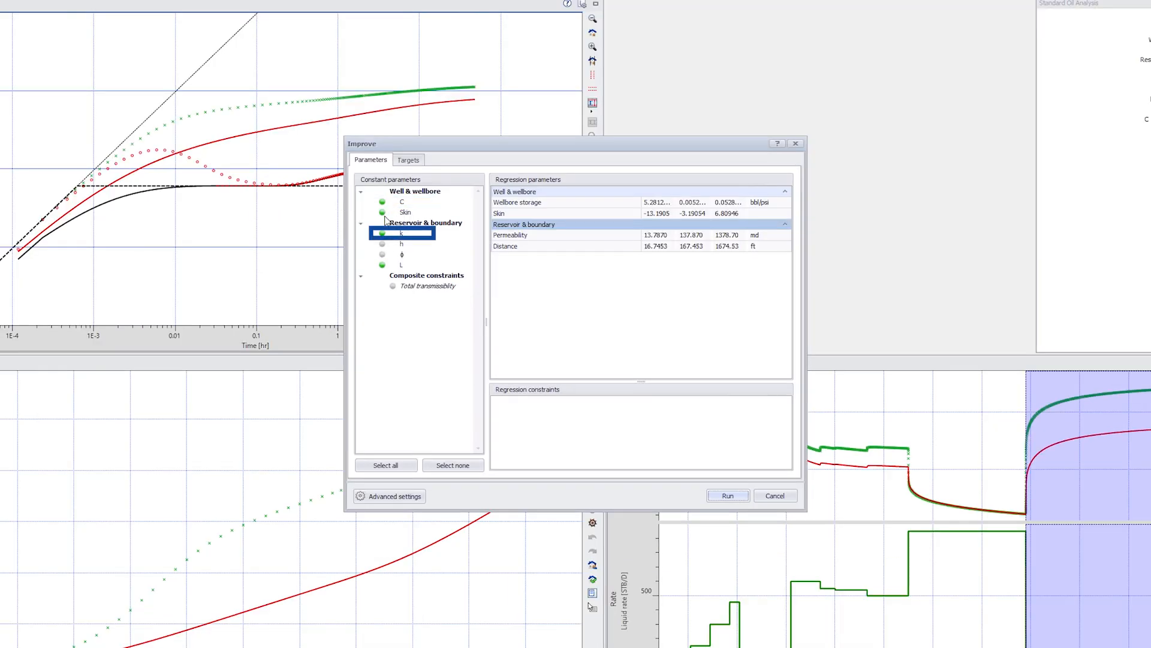
{"action": "left_click", "coordinate": [402, 265]}
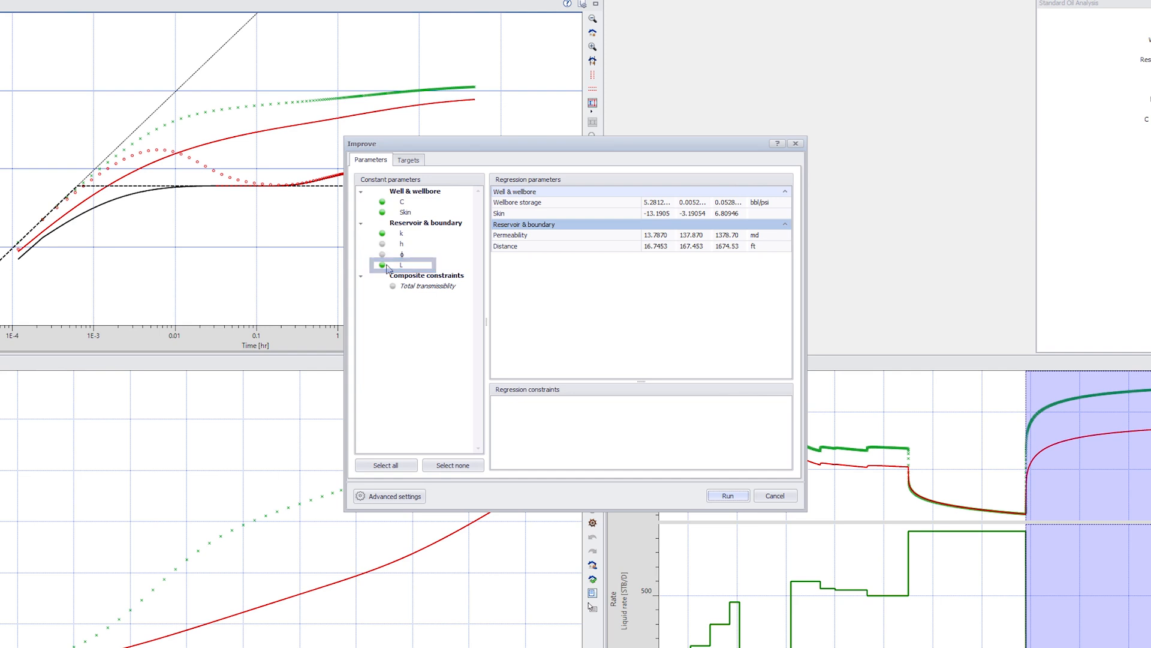
{"action": "left_click", "coordinate": [381, 265]}
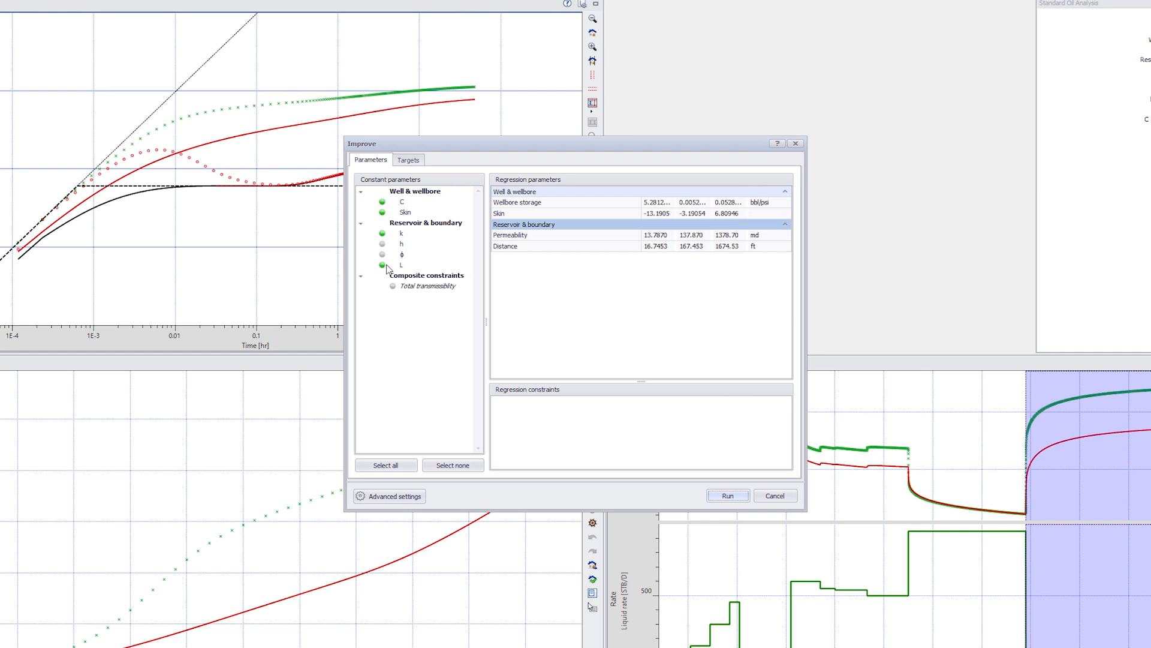
{"action": "left_click", "coordinate": [407, 159]}
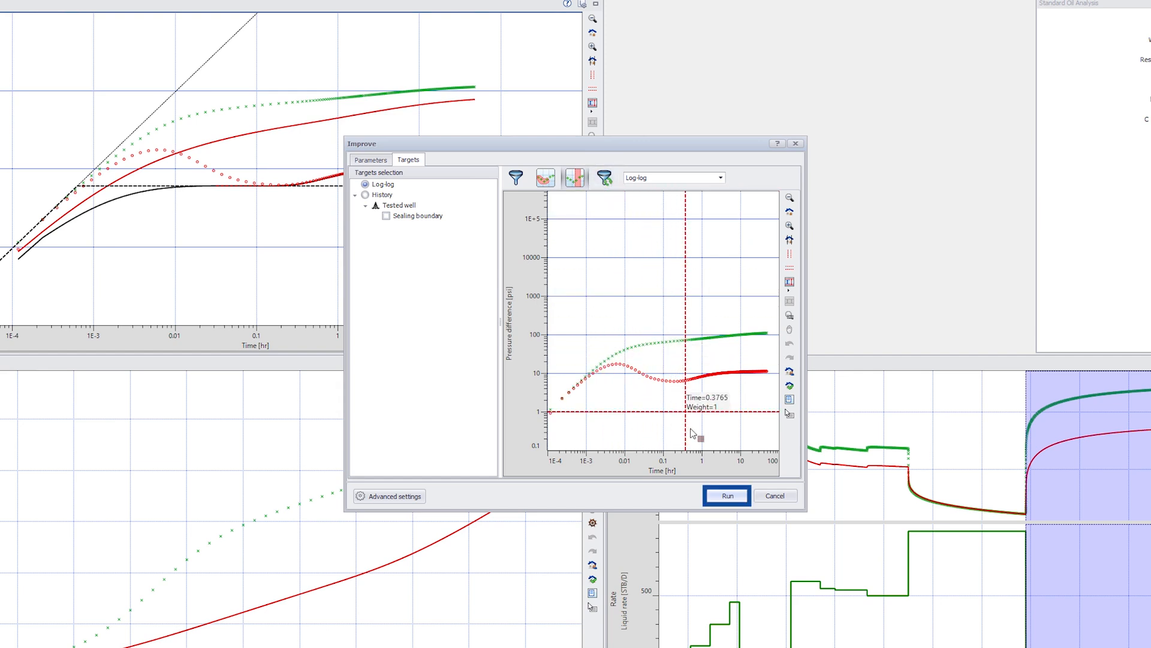
{"action": "left_click", "coordinate": [725, 495]}
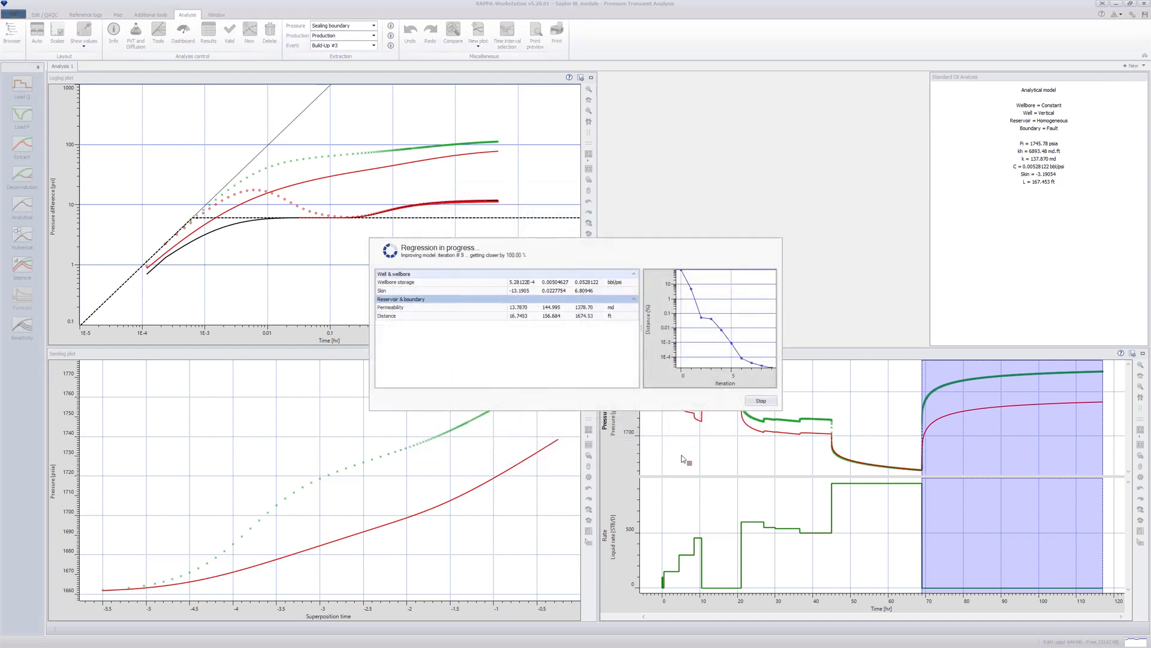
{"action": "left_click", "coordinate": [761, 401]}
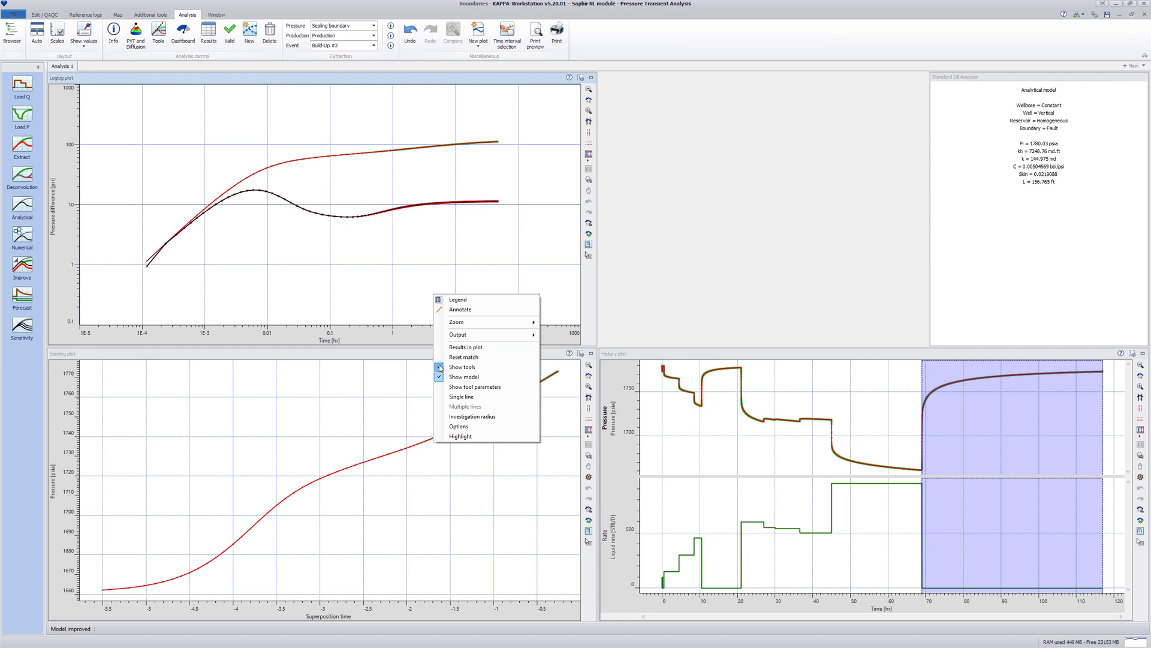
Review the Results summary and name the analysis 'Sealing boundary'.
{"action": "left_click", "coordinate": [464, 377]}
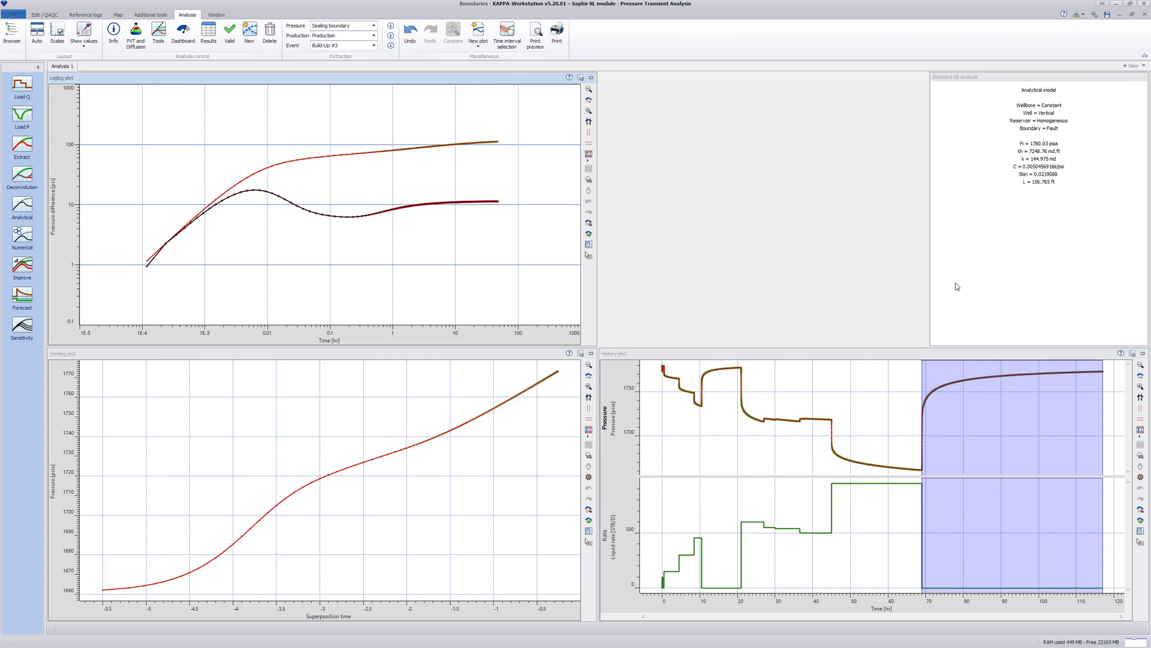
{"action": "left_click", "coordinate": [208, 32]}
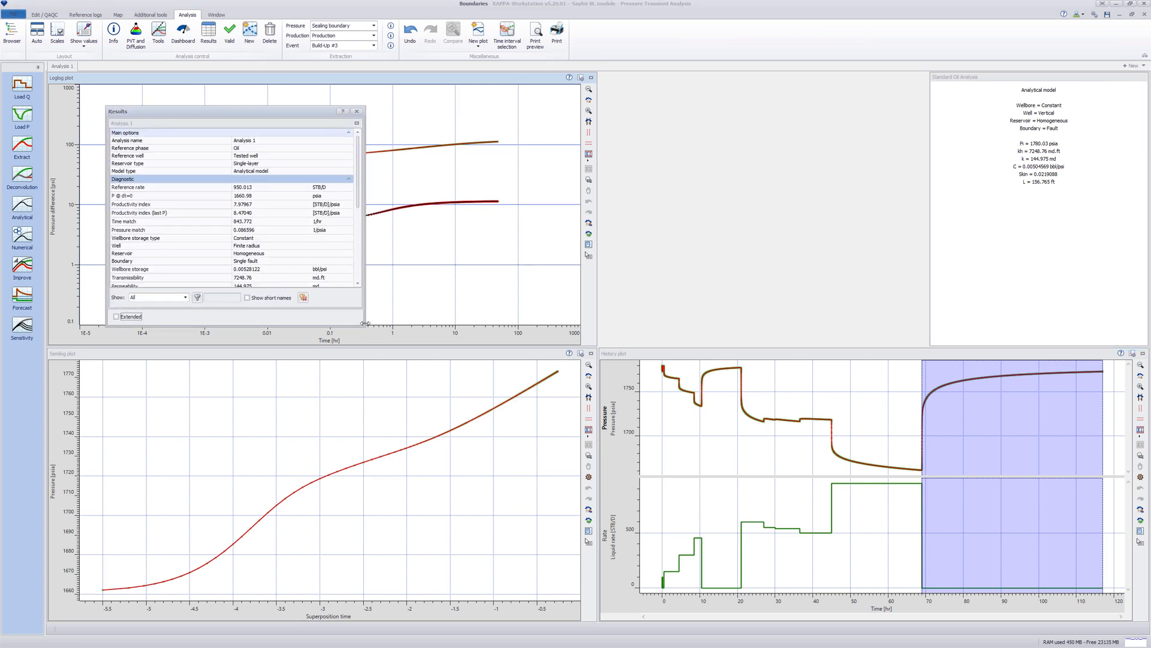
{"action": "left_click", "coordinate": [358, 110]}
{"action": "type", "text": "Sealing boundary"}
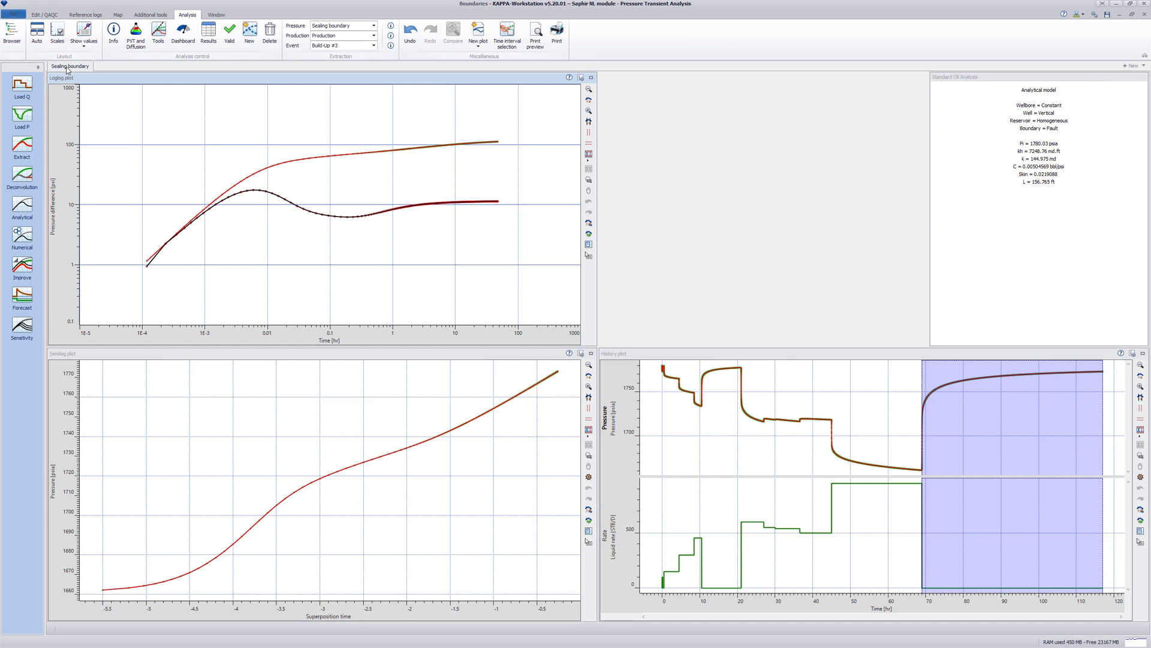
Create a new analysis from Sealing boundary keeping input parameters, using the Leaky boundary pressure gauge.
{"action": "left_click", "coordinate": [249, 31]}
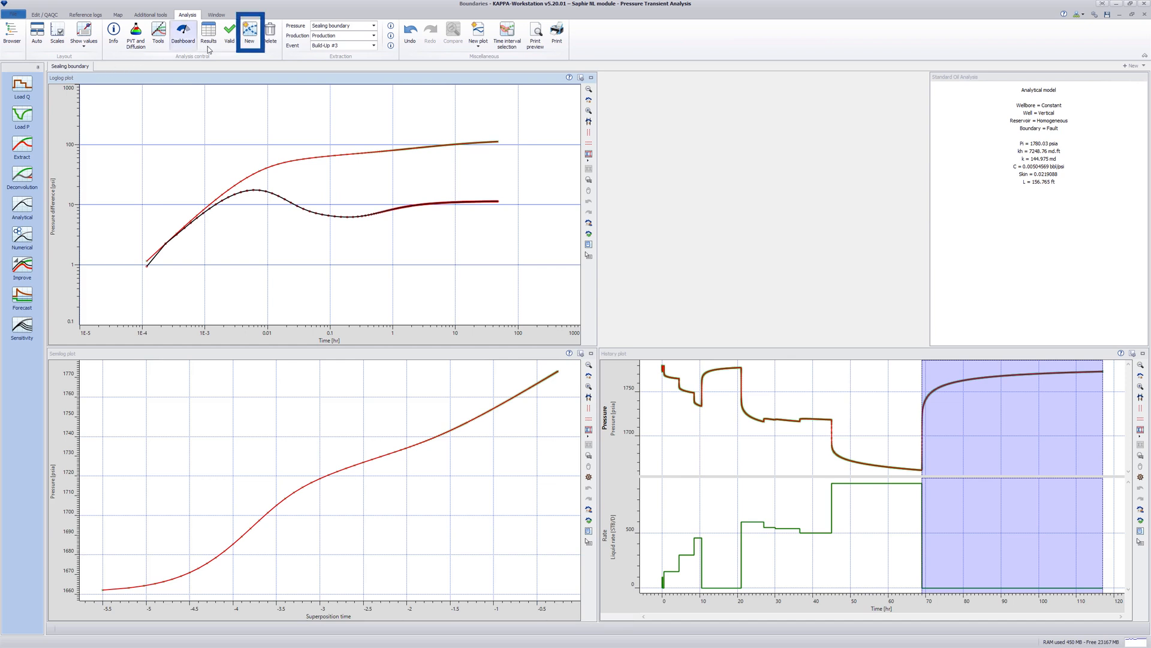
{"action": "left_click", "coordinate": [250, 32]}
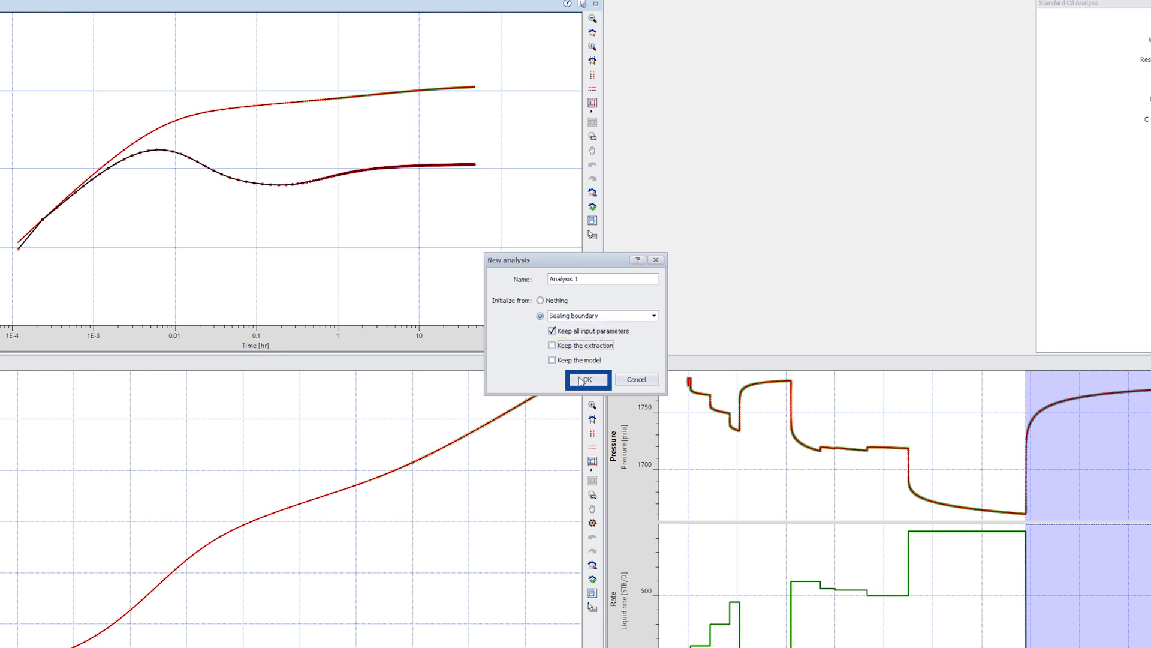
{"action": "left_click", "coordinate": [586, 379]}
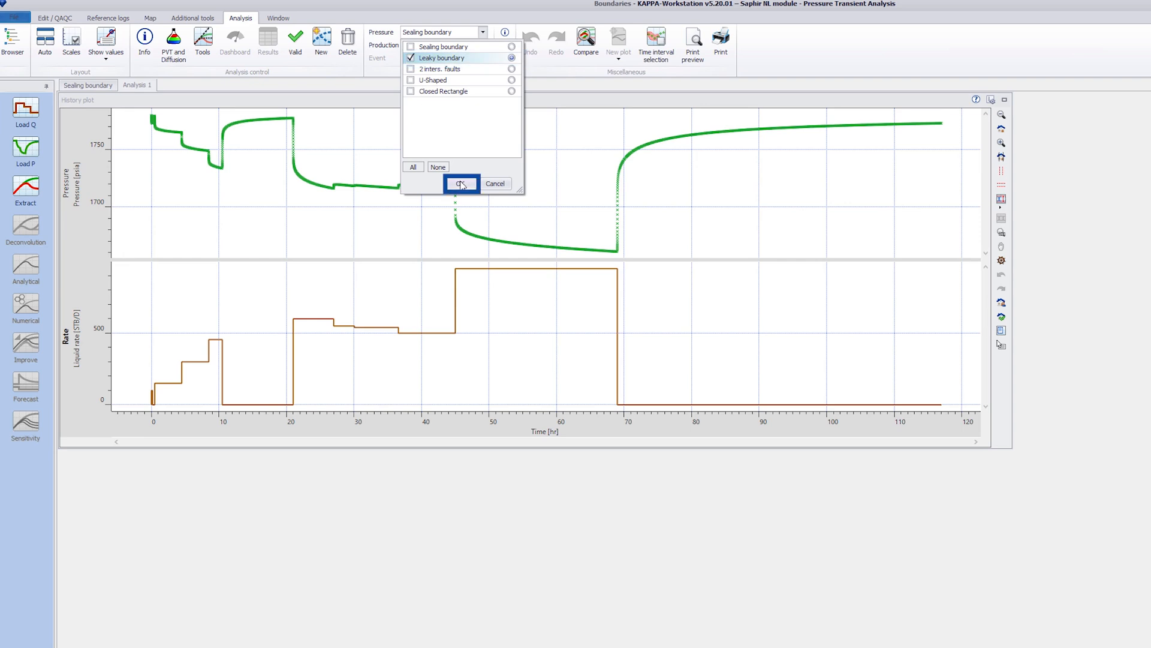
{"action": "left_click", "coordinate": [461, 184]}
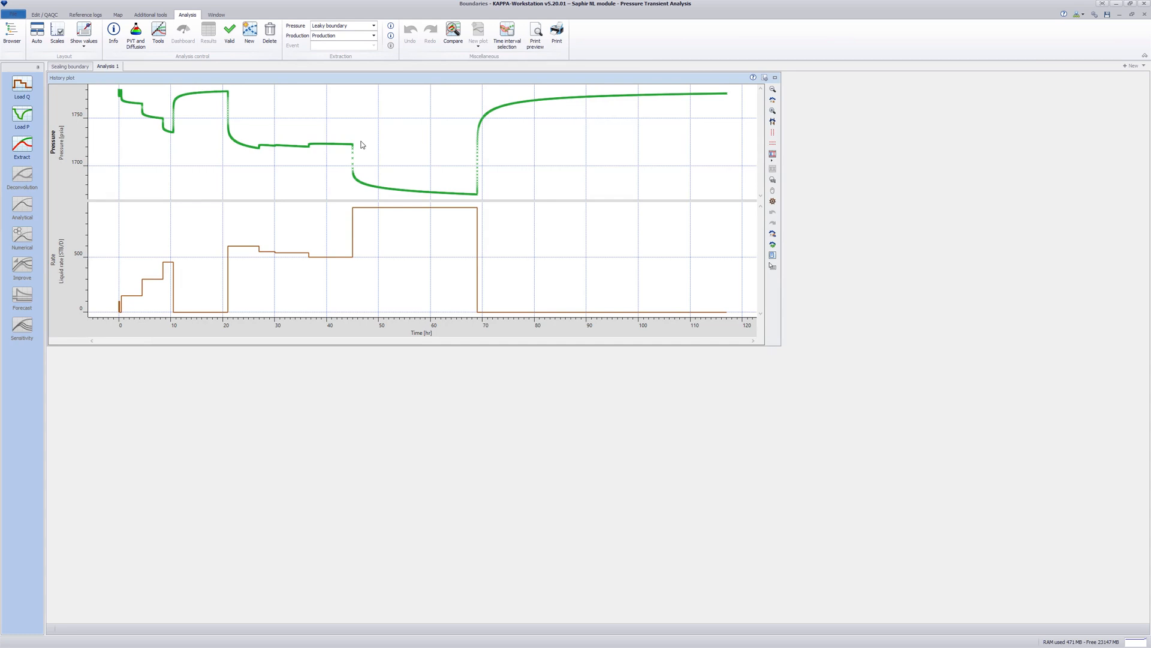
{"action": "mouse_move", "coordinate": [355, 143]}
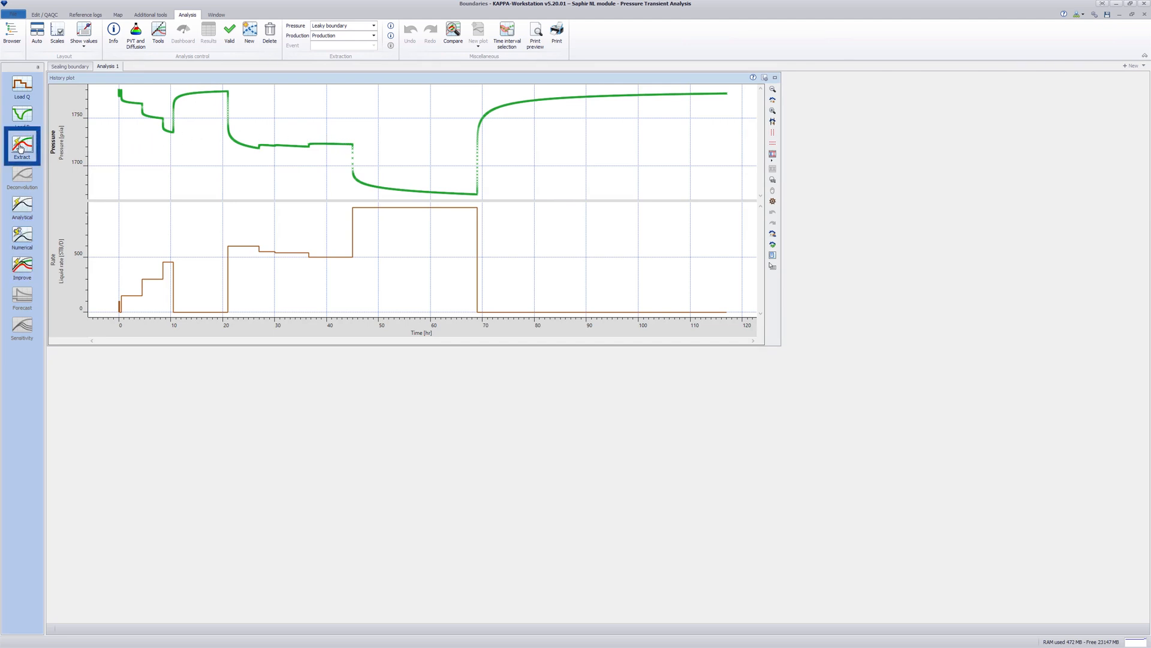
Extract the build-up, choose a leaky fault boundary model and show its tool parameters on the log-log plot.
{"action": "left_click", "coordinate": [21, 146]}
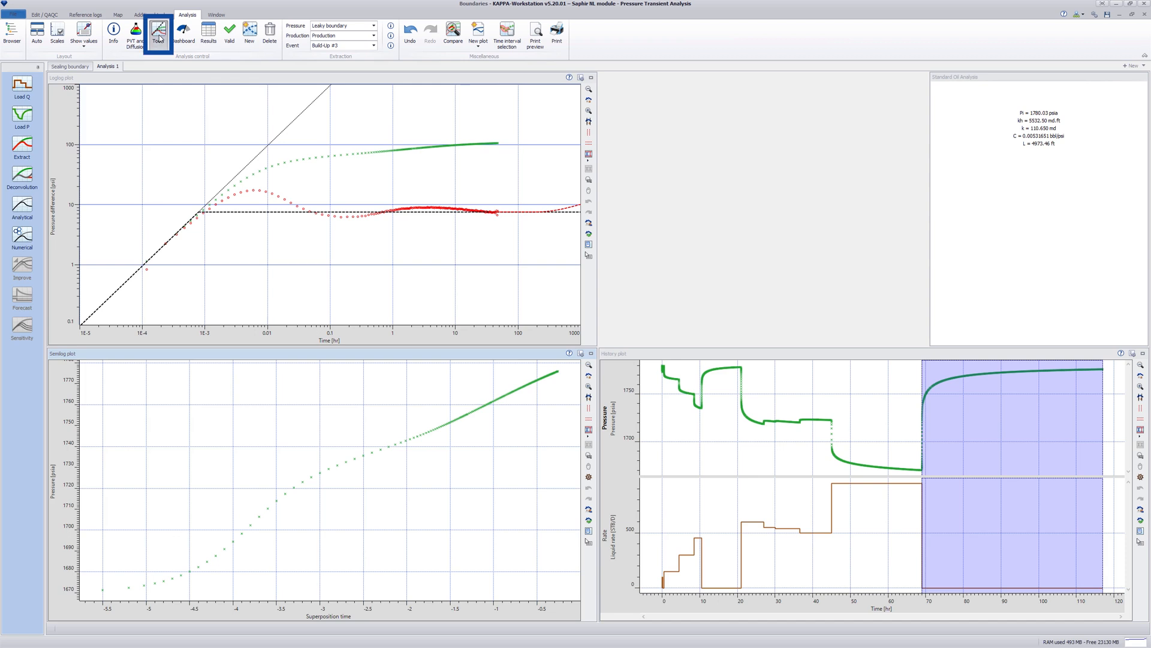
{"action": "left_click", "coordinate": [157, 31]}
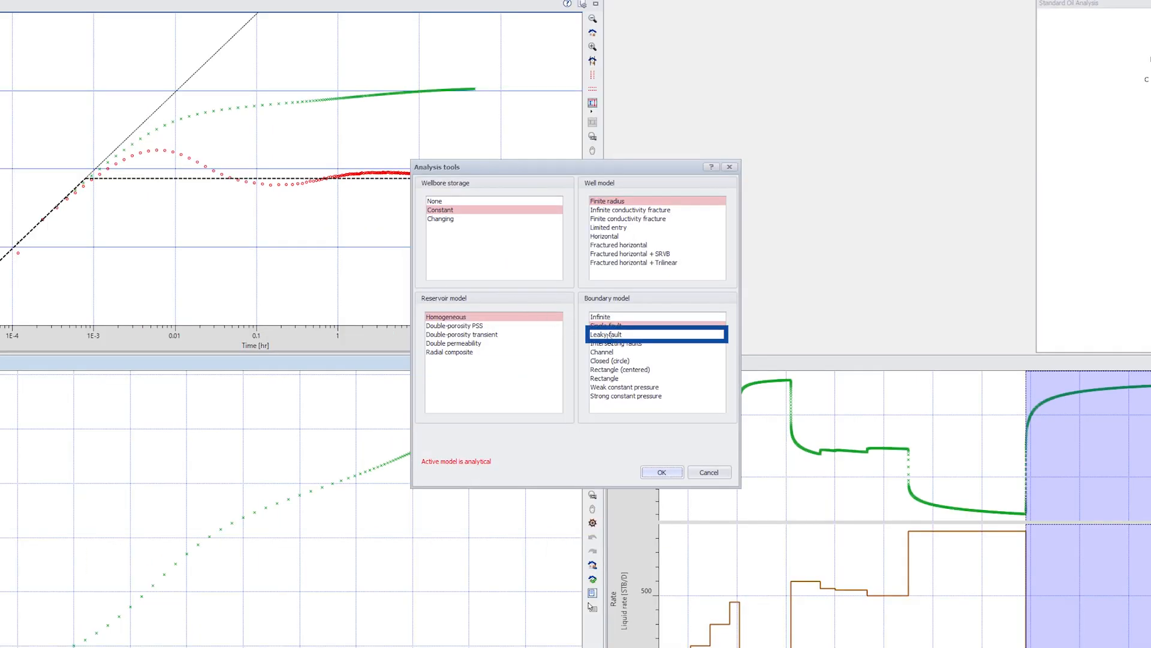
{"action": "left_click", "coordinate": [661, 472]}
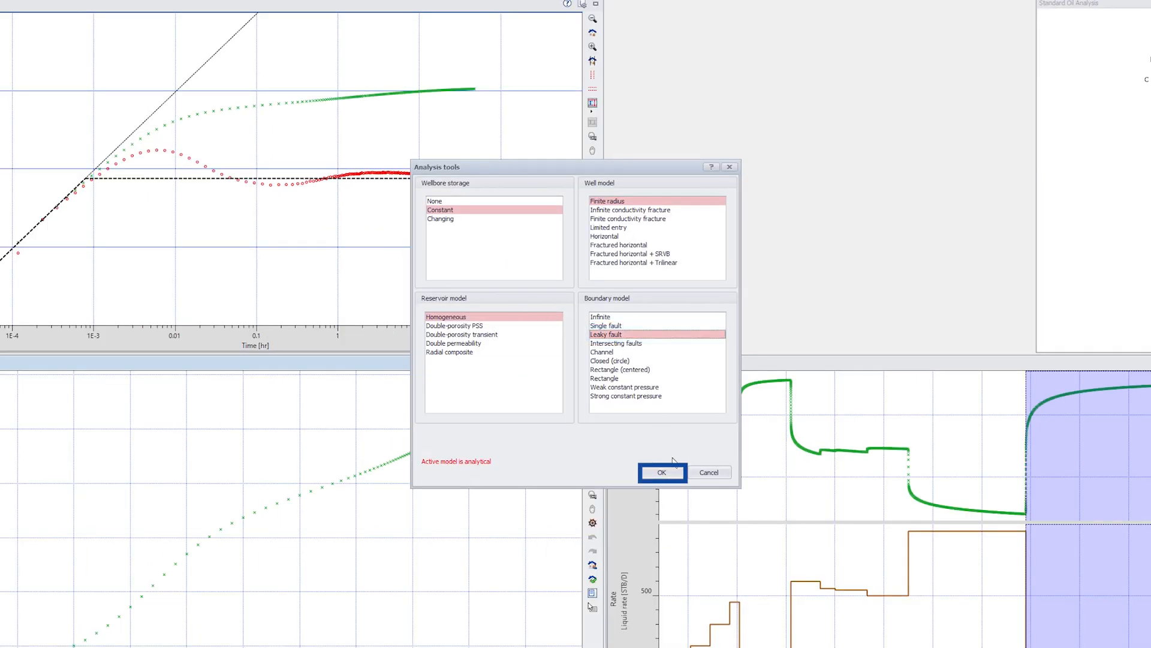
{"action": "left_click", "coordinate": [662, 471]}
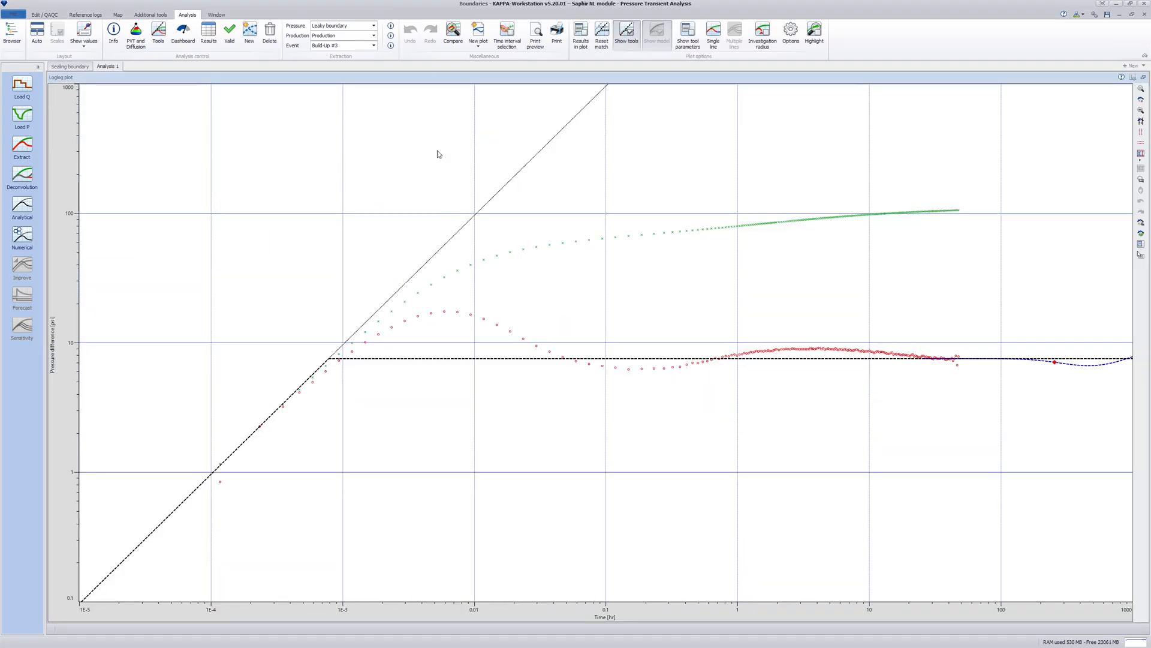
{"action": "right_click", "coordinate": [439, 155]}
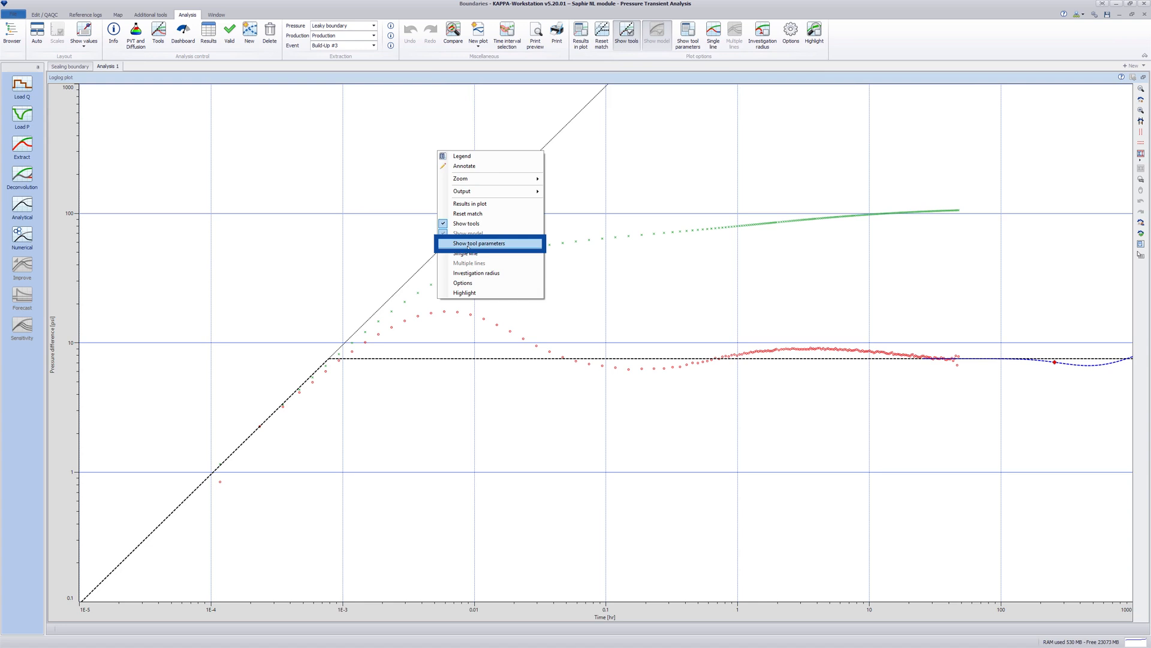
{"action": "left_click", "coordinate": [478, 244]}
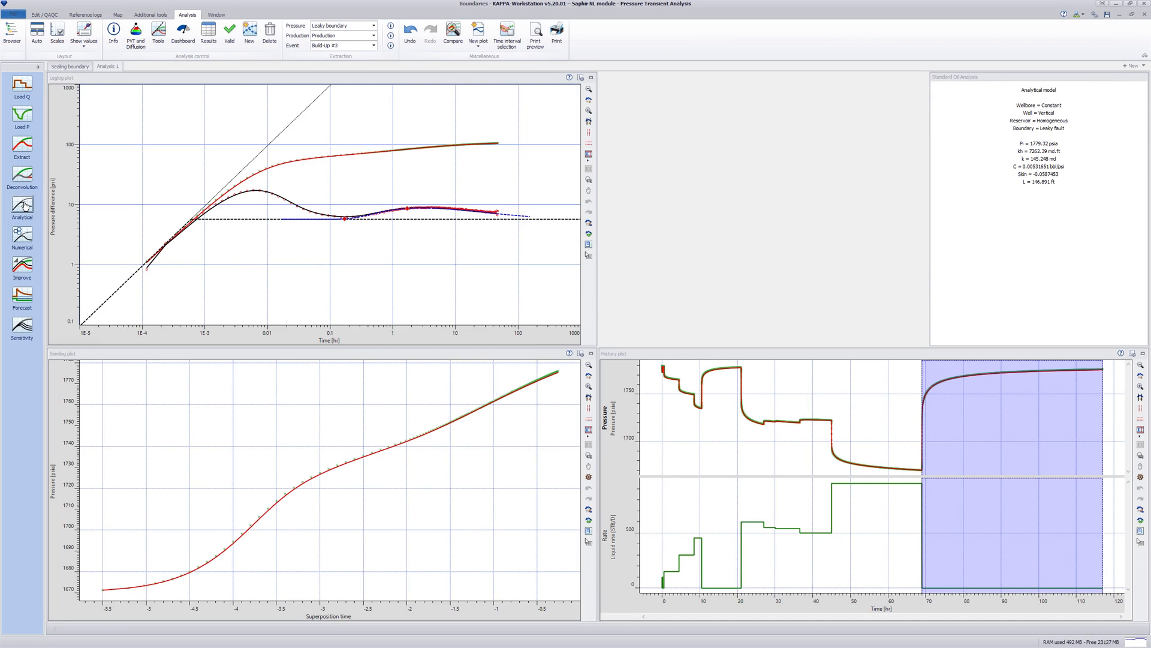
Improve the leaky-fault fit to about 107 ft, hide the tool lines and name the analysis 'Leaky boundary'.
{"action": "left_click", "coordinate": [22, 266]}
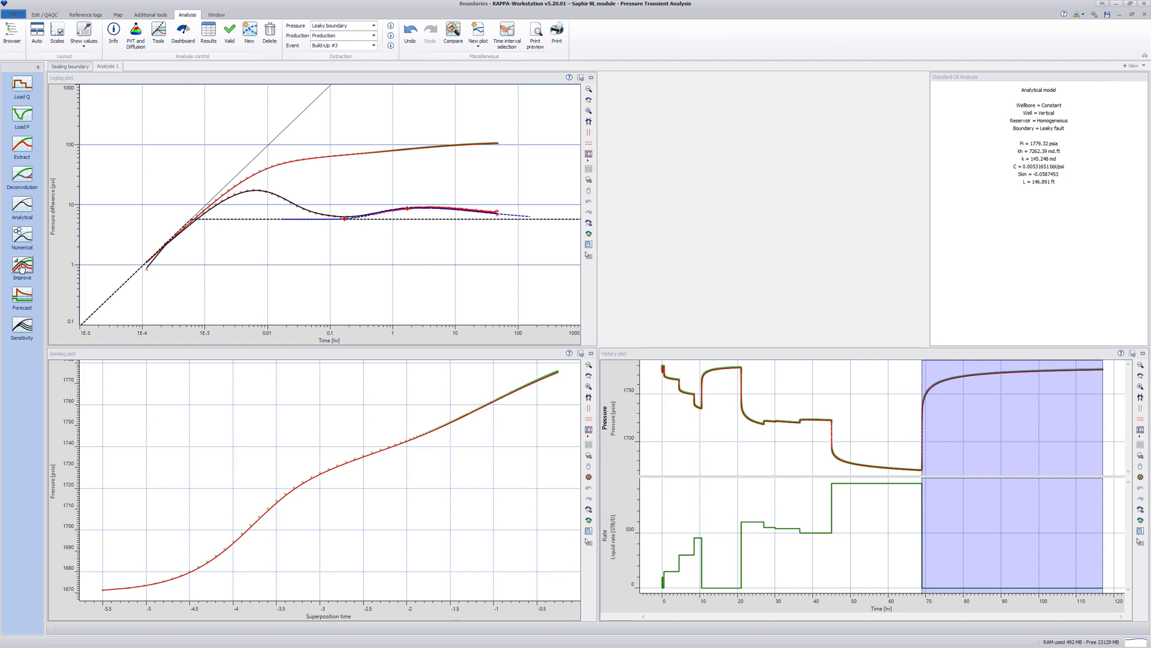
{"action": "left_click", "coordinate": [22, 264]}
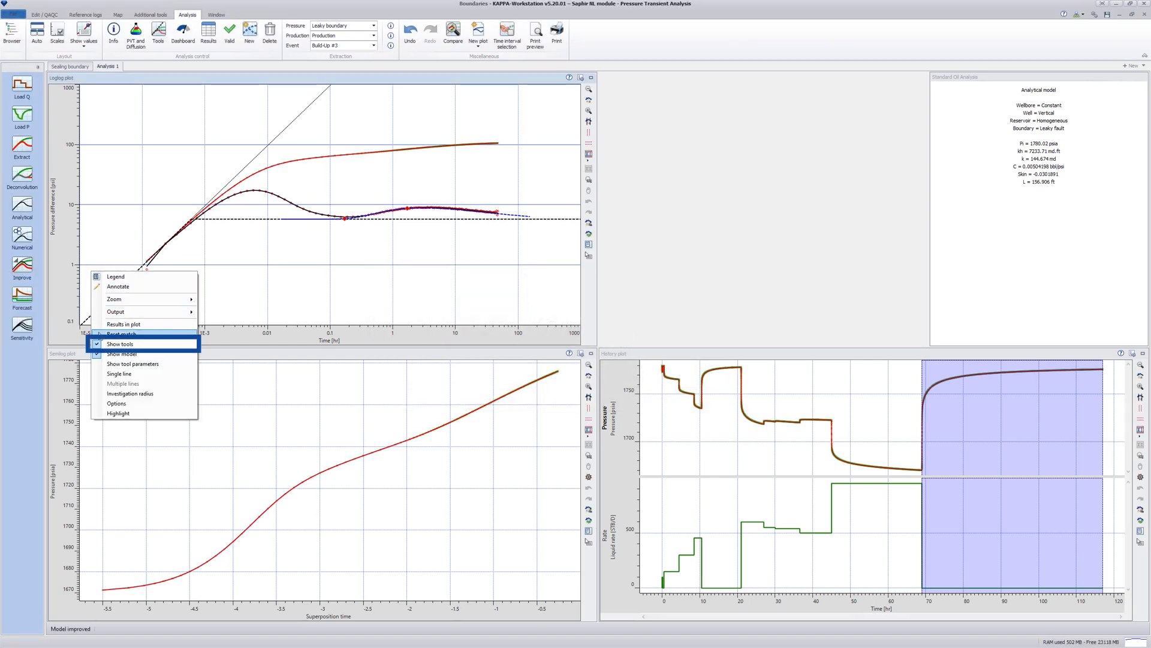
{"action": "left_click", "coordinate": [120, 344]}
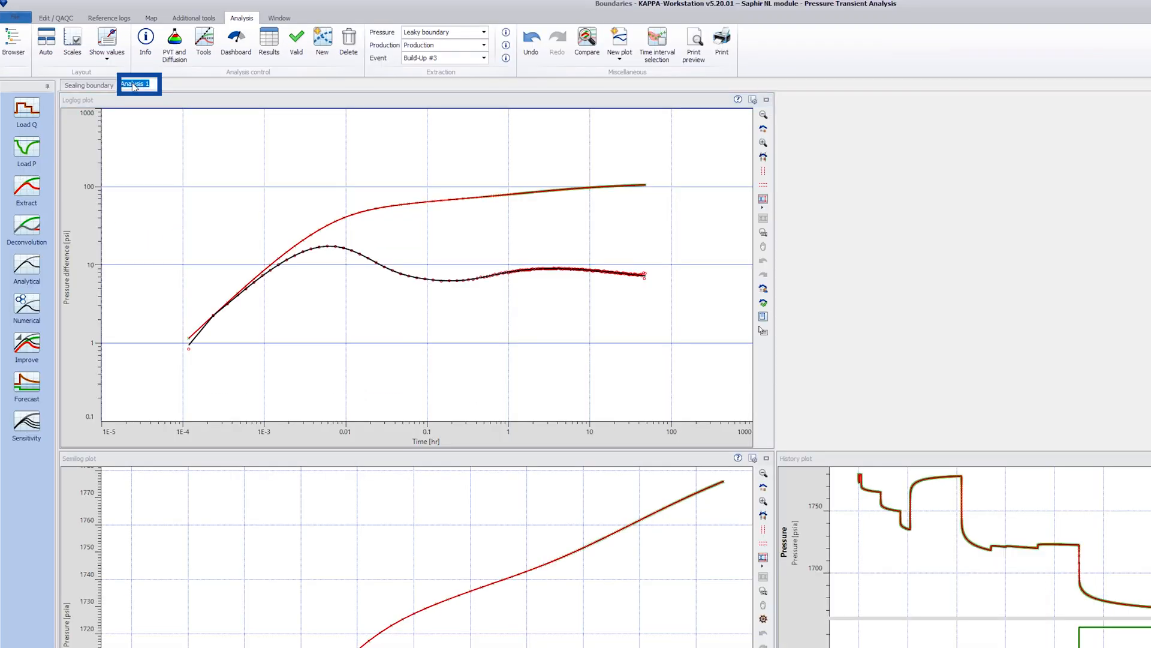
{"action": "left_click", "coordinate": [146, 85]}
{"action": "type", "text": "Leaky boundary"}
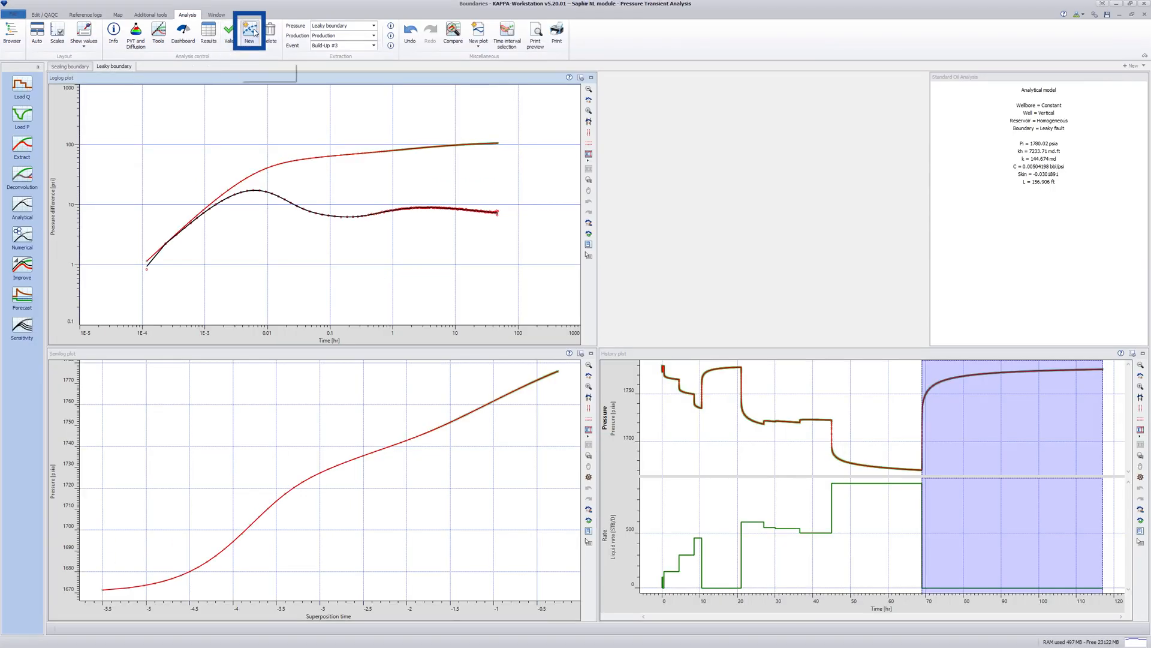
Create a new analysis without keeping model or input parameters, with an Infinite boundary initial model.
{"action": "left_click", "coordinate": [250, 31]}
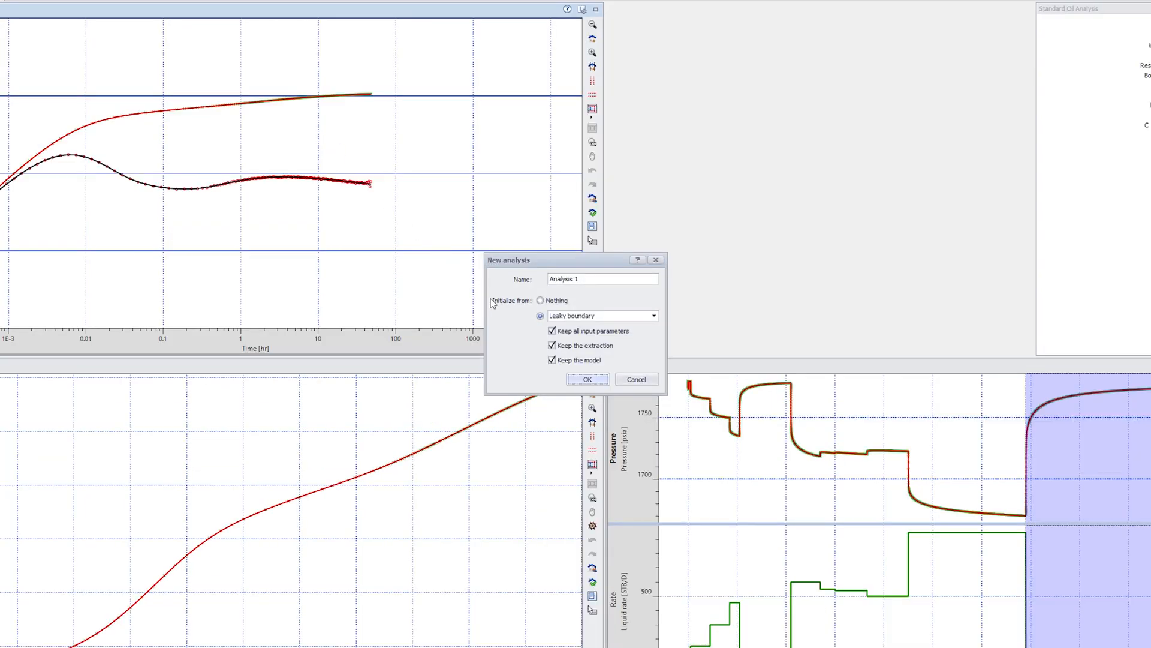
{"action": "left_click", "coordinate": [553, 331]}
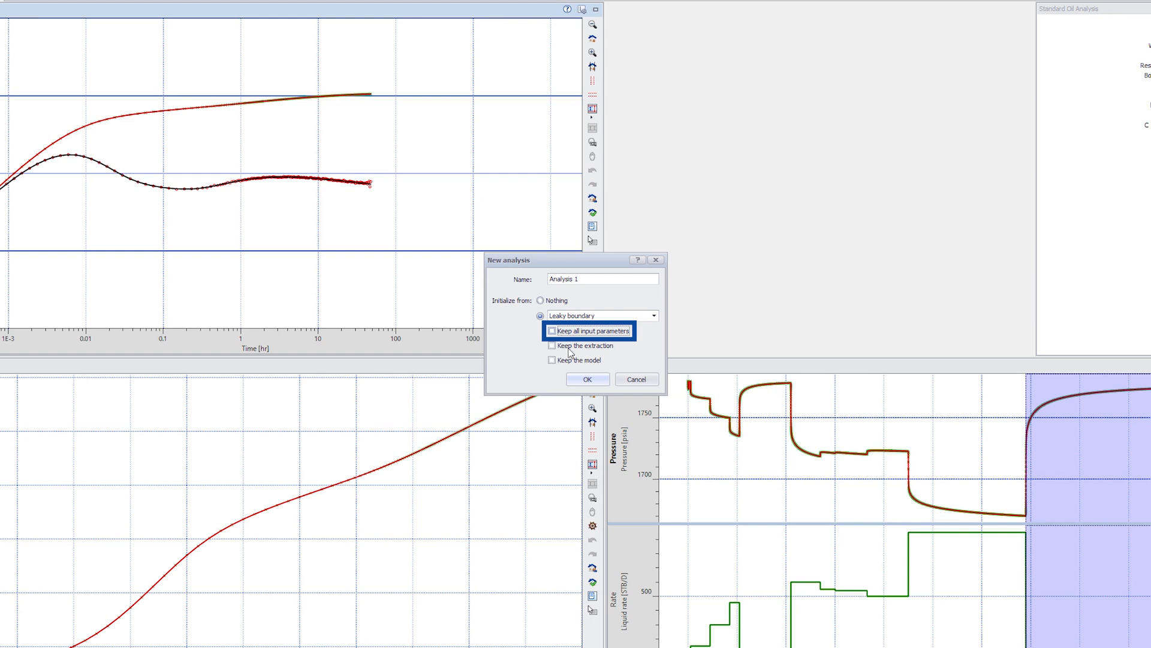
{"action": "left_click", "coordinate": [588, 379]}
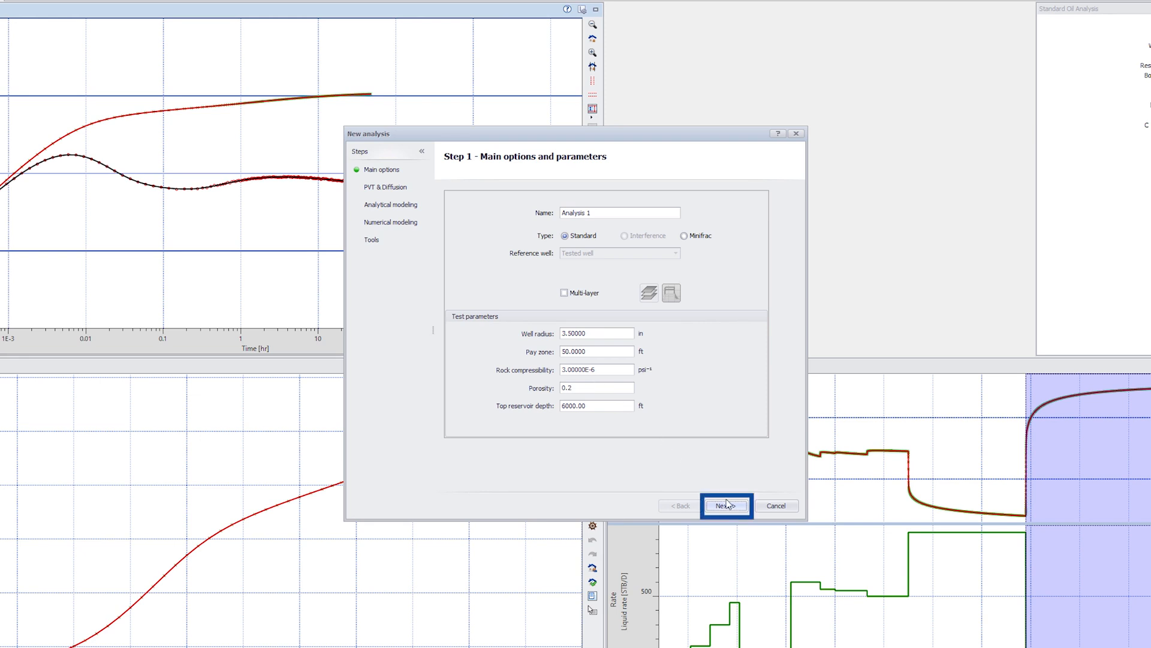
{"action": "left_click", "coordinate": [727, 505]}
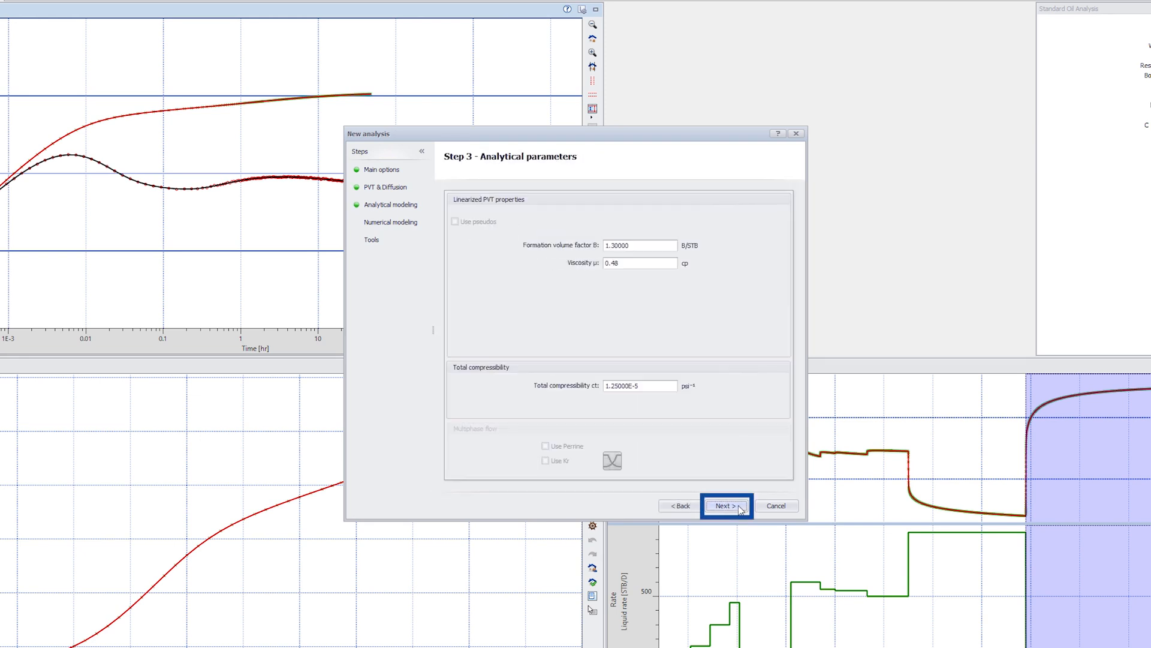
{"action": "left_click", "coordinate": [727, 505]}
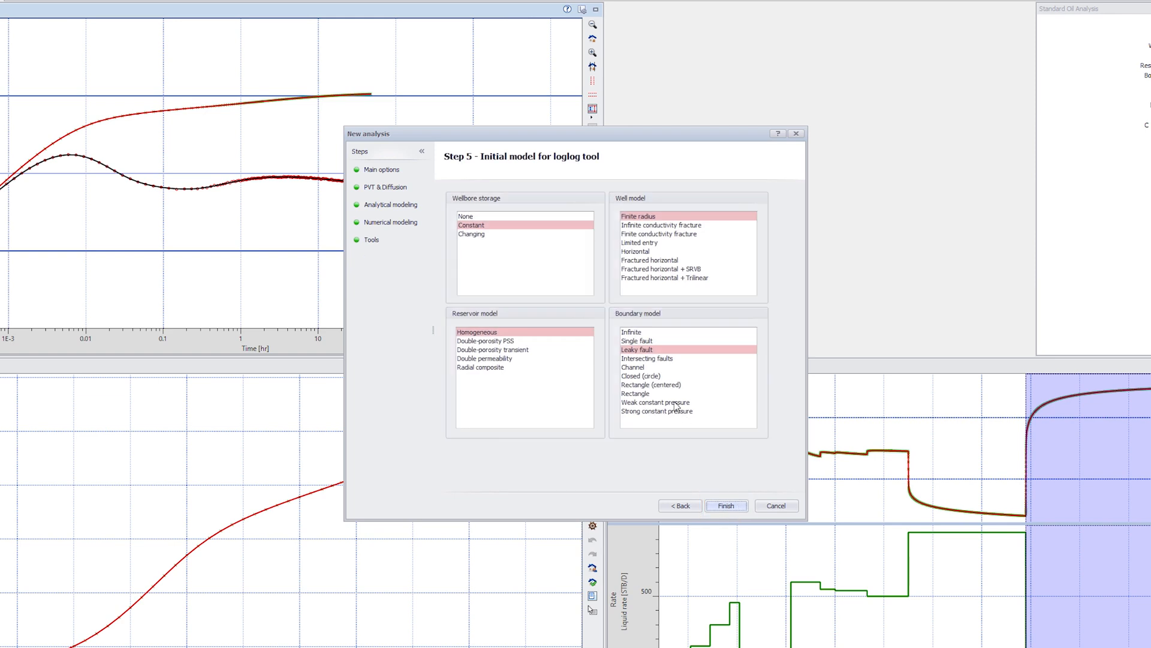
{"action": "left_click", "coordinate": [632, 331]}
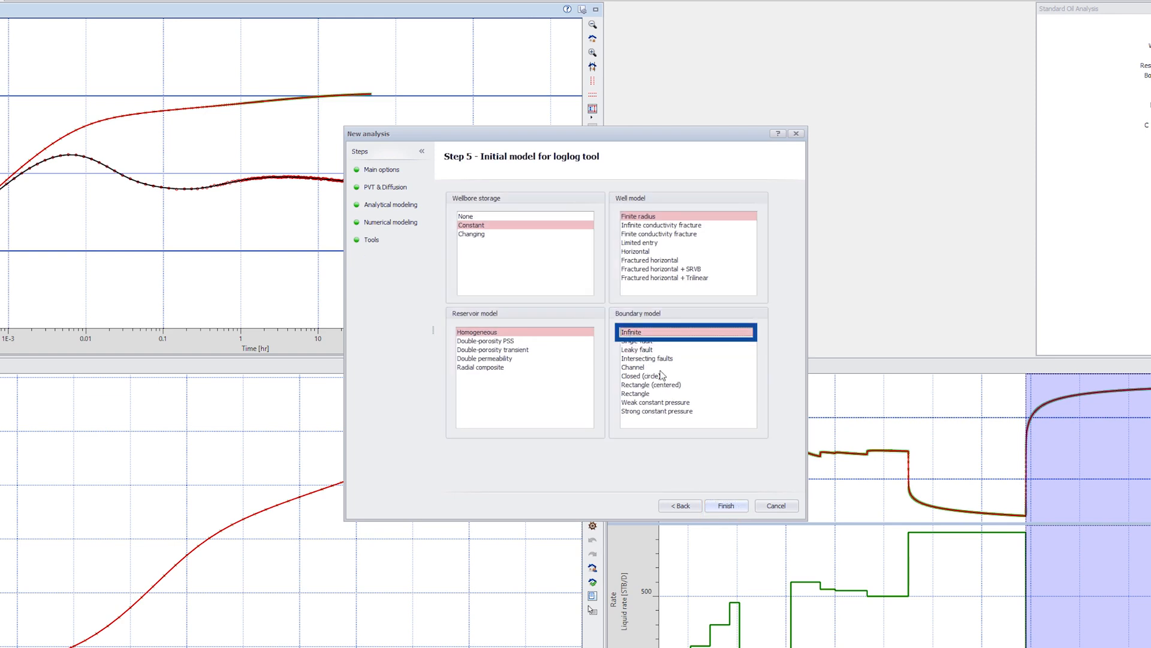
{"action": "left_click", "coordinate": [726, 505]}
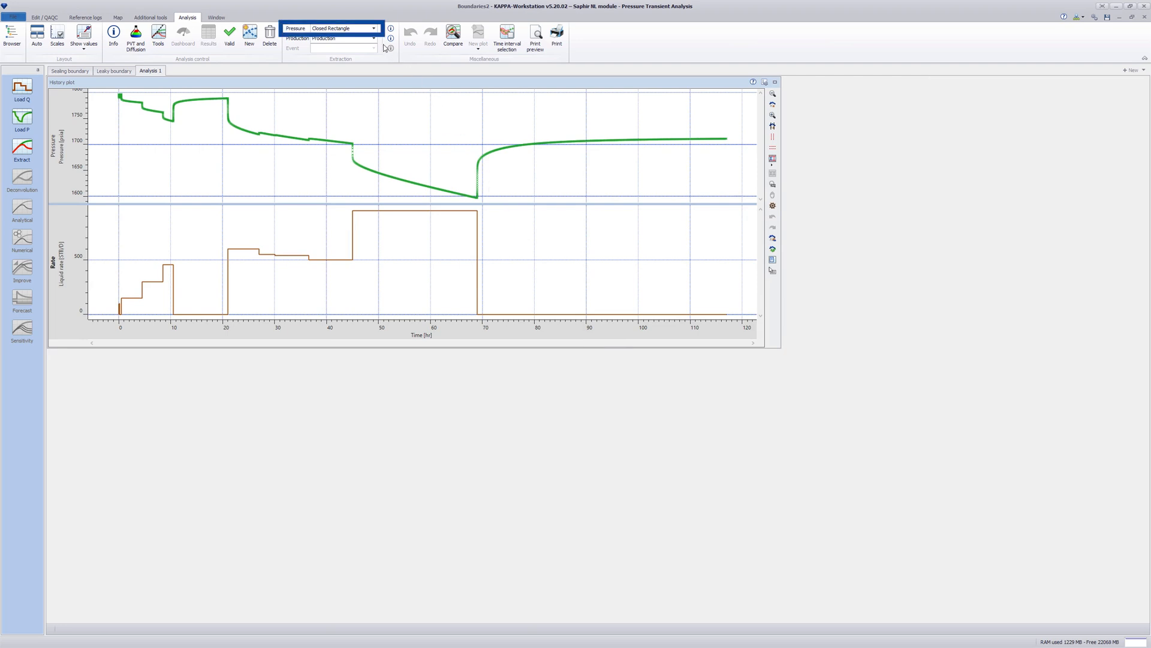
Select the Parallel faults pressure gauge and extract its buildup onto the log-log plot.
{"action": "left_click", "coordinate": [375, 27]}
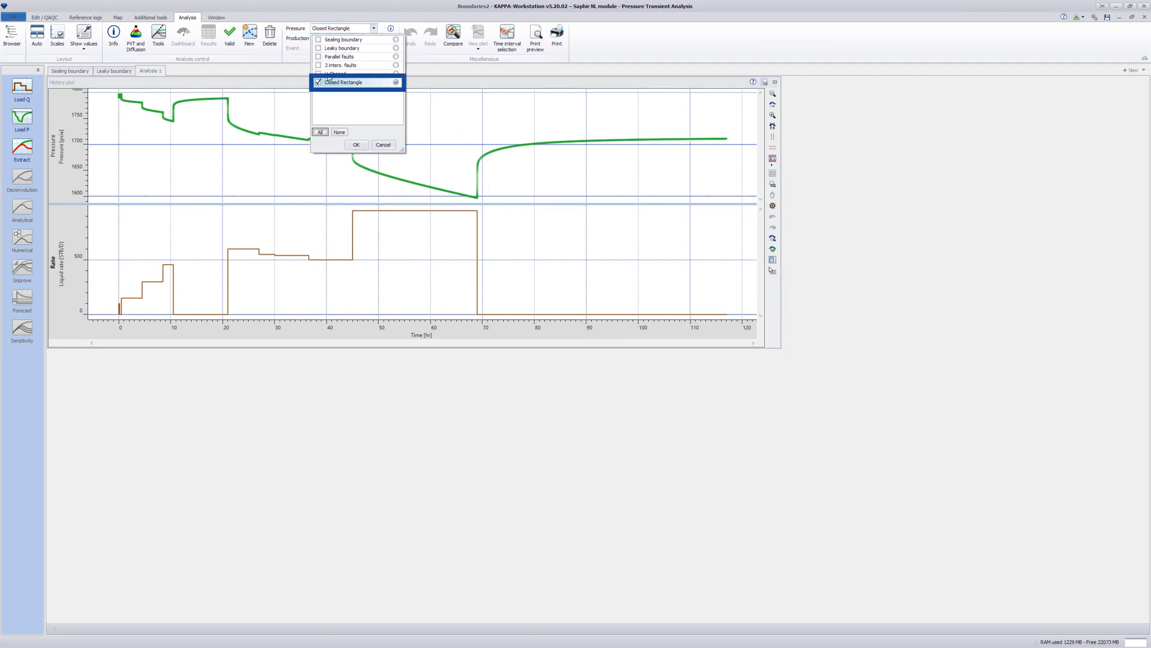
{"action": "left_click", "coordinate": [319, 56]}
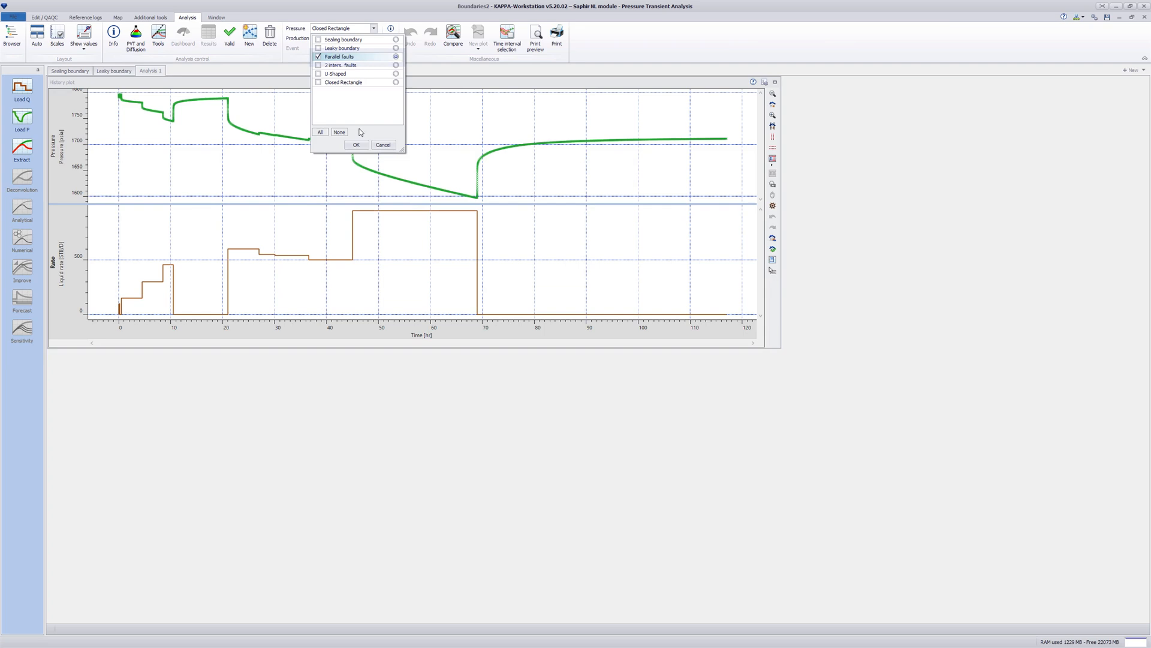
{"action": "left_click", "coordinate": [355, 145]}
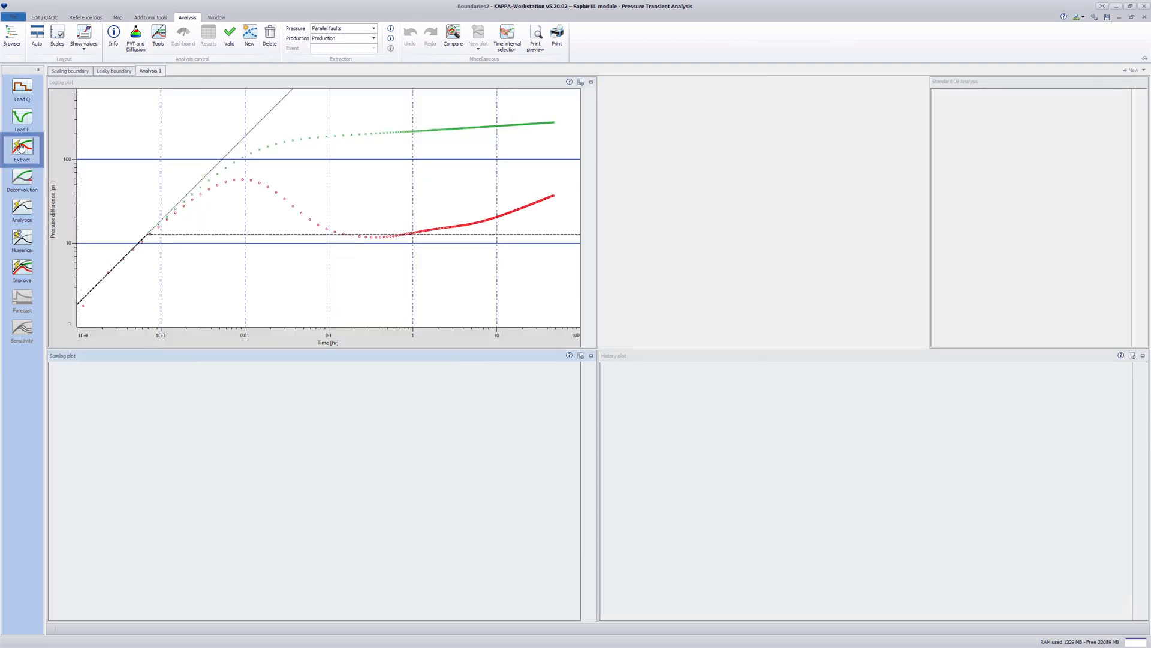
{"action": "left_click", "coordinate": [22, 151]}
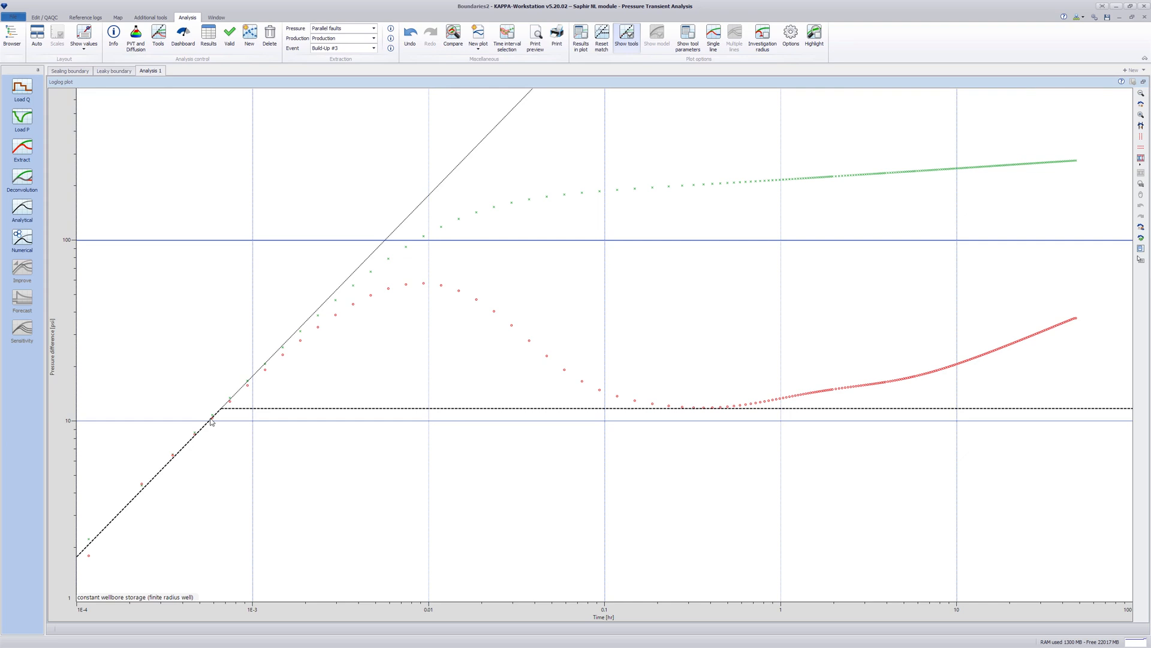
Choose the Channel boundary model in the Analysis tools for the Parallel faults buildup.
{"action": "left_click", "coordinate": [157, 35]}
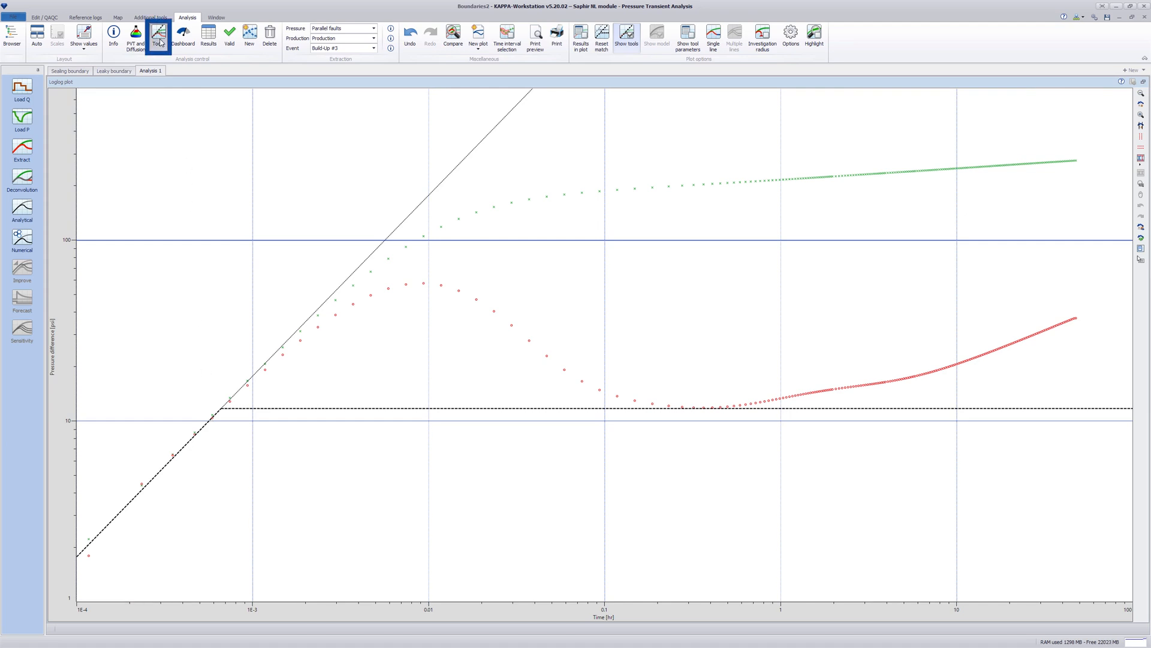
{"action": "left_click", "coordinate": [157, 35]}
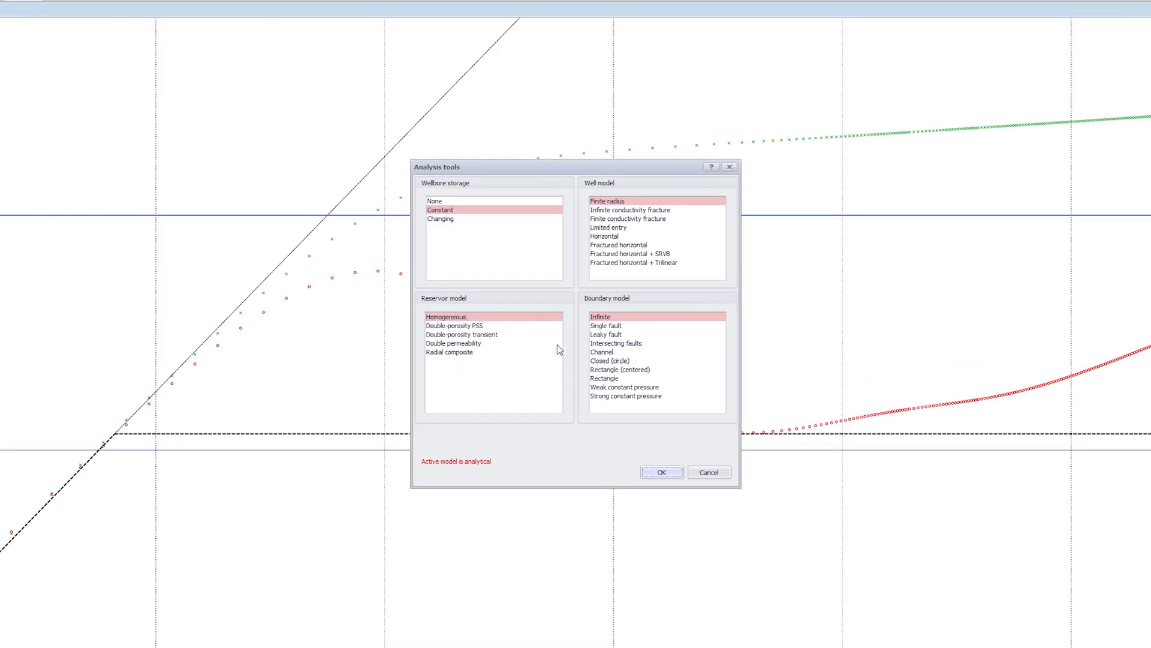
{"action": "left_click", "coordinate": [601, 352]}
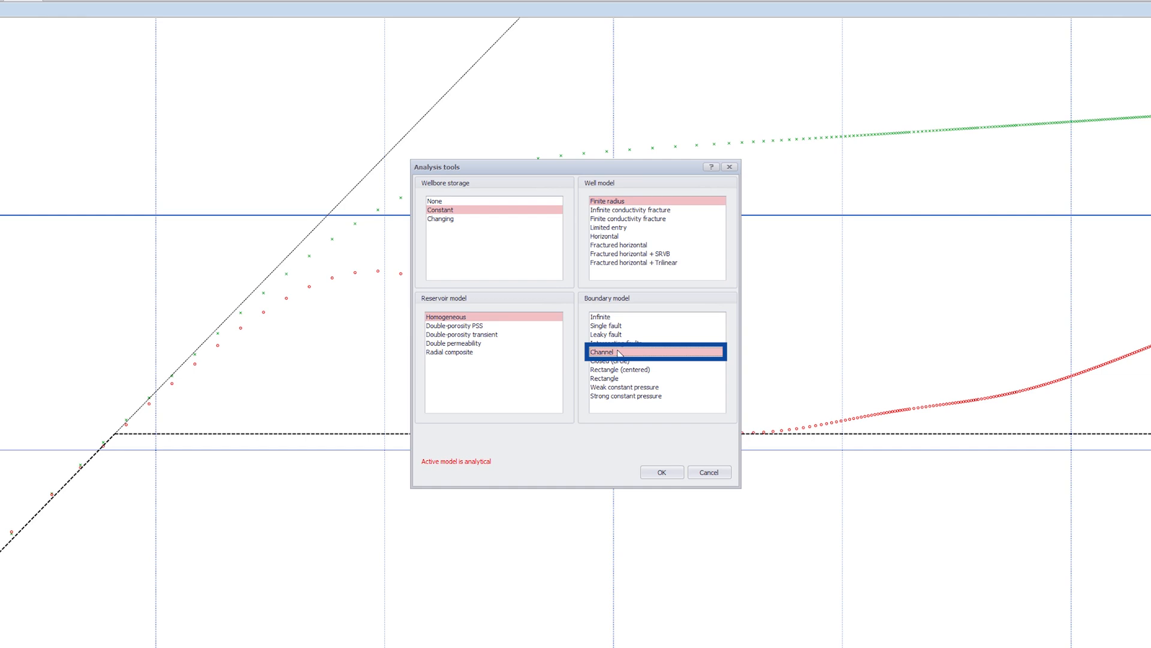
{"action": "left_click", "coordinate": [660, 473]}
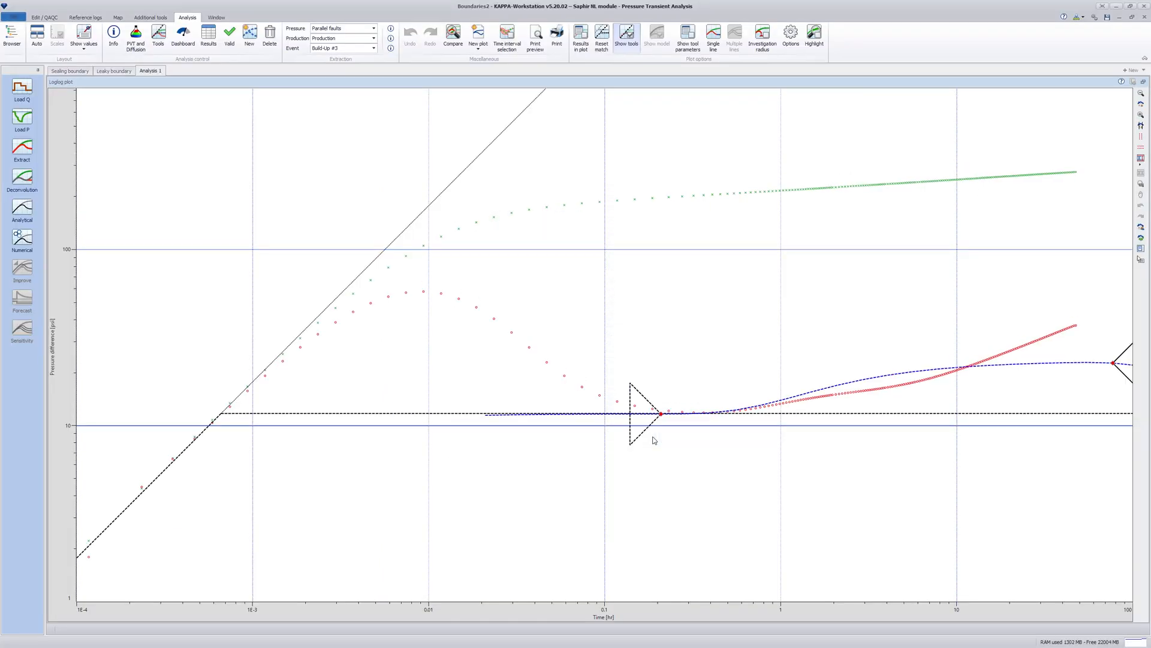
Show the tool parameters (k about 71 md, faults at 154 and 399 ft), close them and restore the four-plot layout.
{"action": "right_click", "coordinate": [654, 440]}
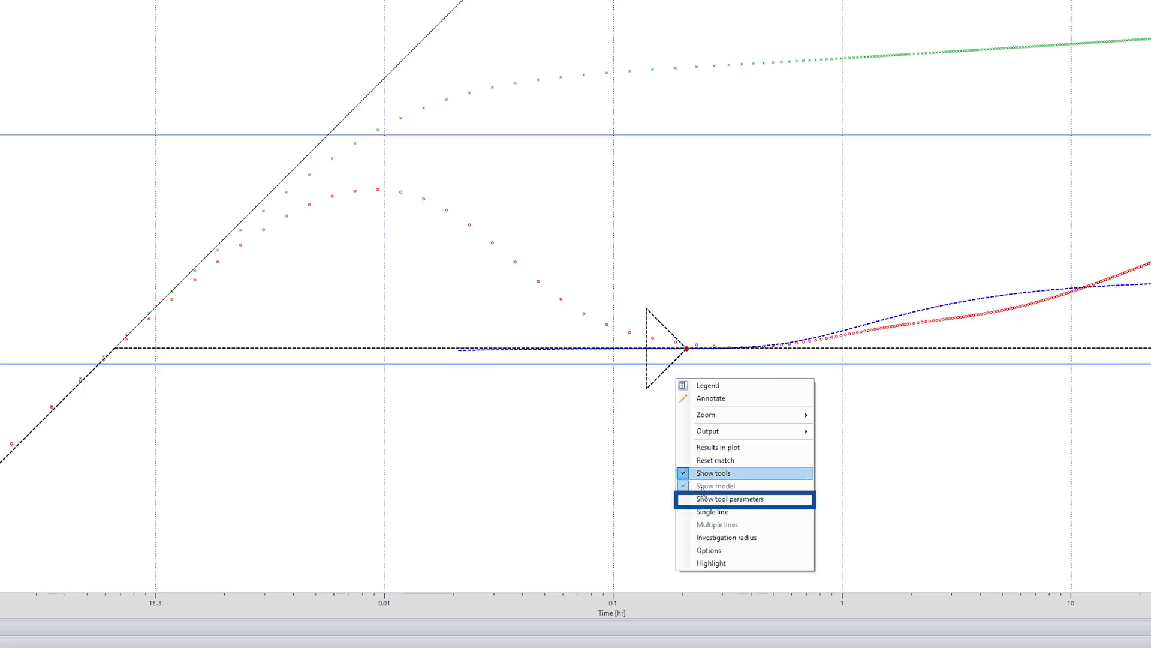
{"action": "mouse_move", "coordinate": [730, 498]}
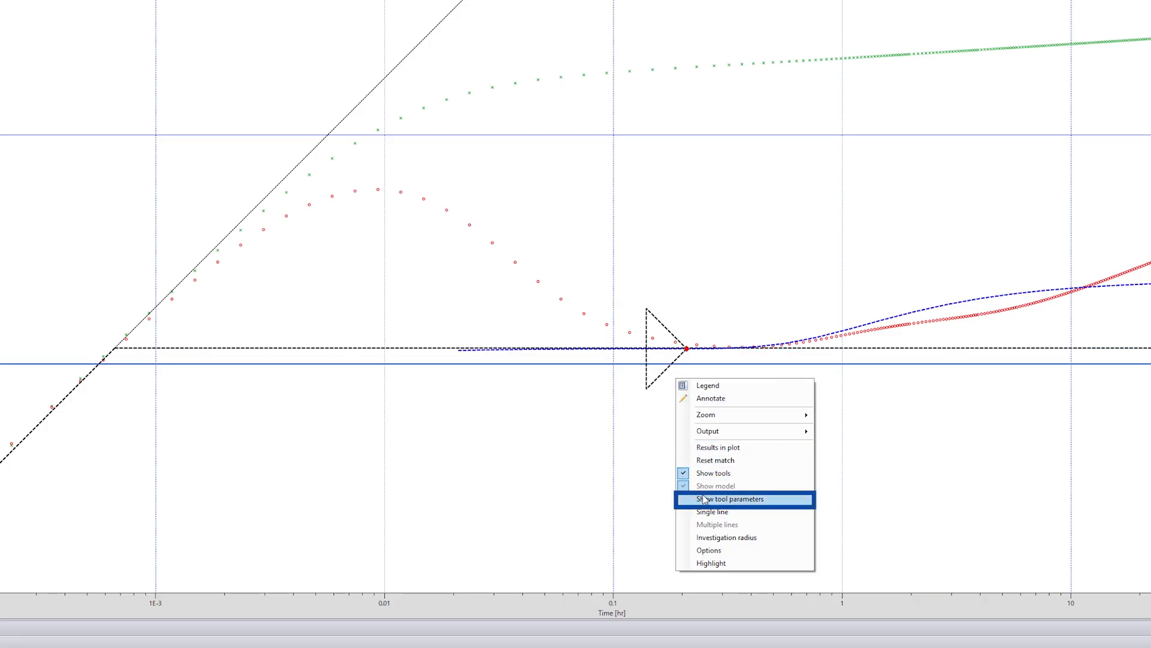
{"action": "left_click", "coordinate": [728, 499]}
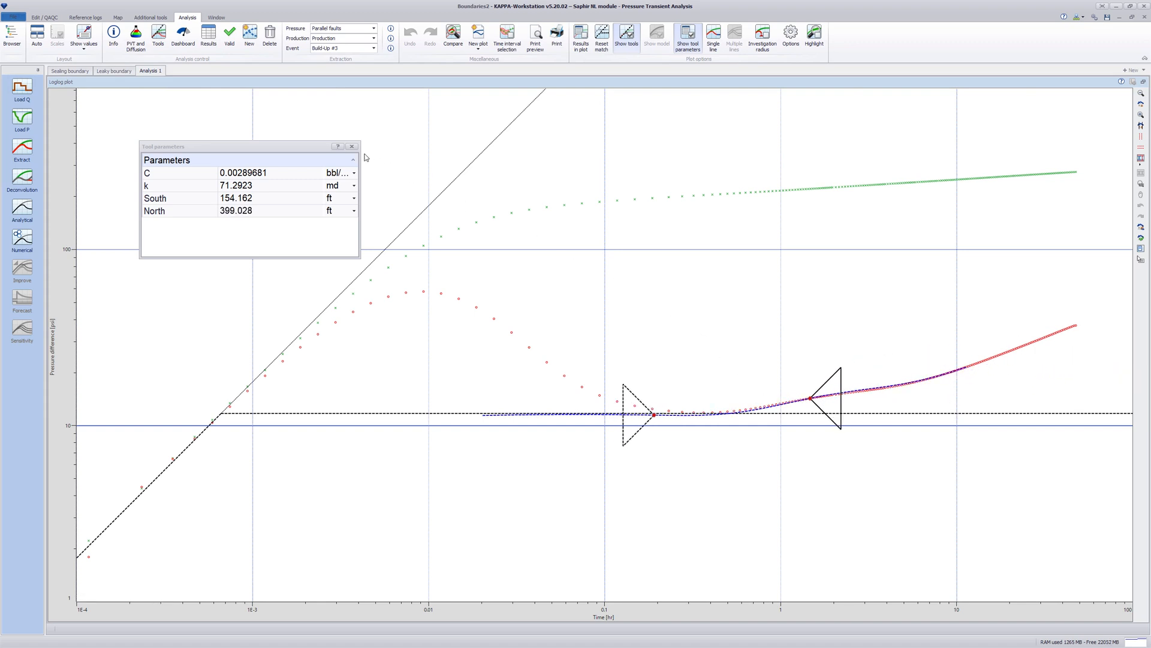
{"action": "left_click", "coordinate": [351, 146]}
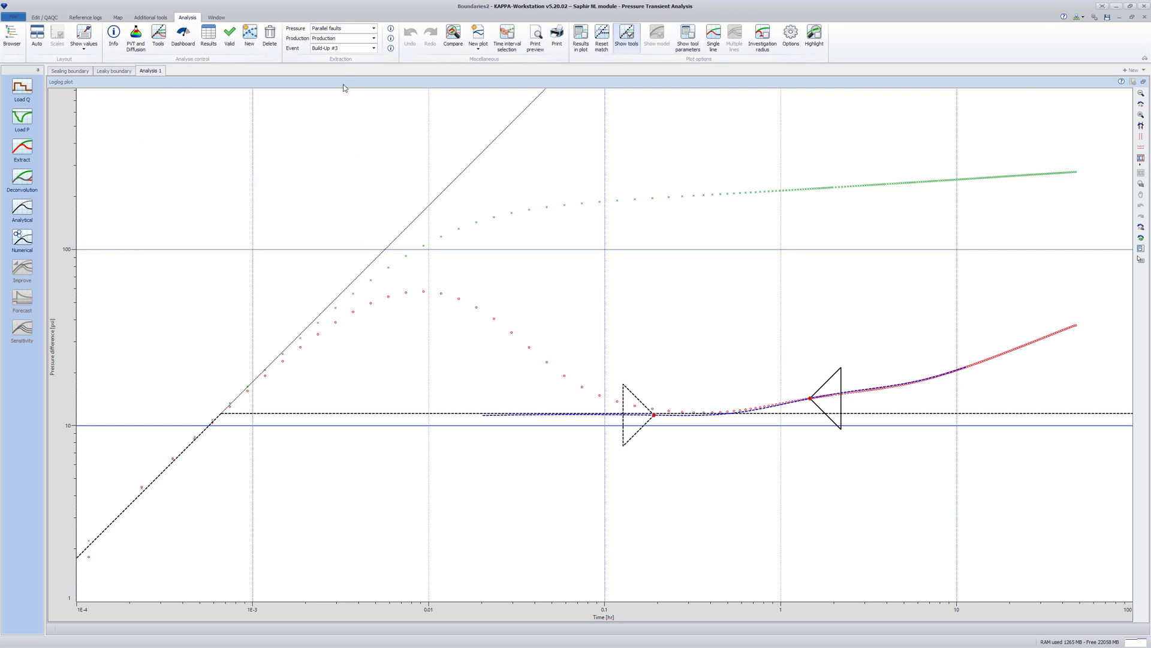
{"action": "left_click", "coordinate": [22, 209]}
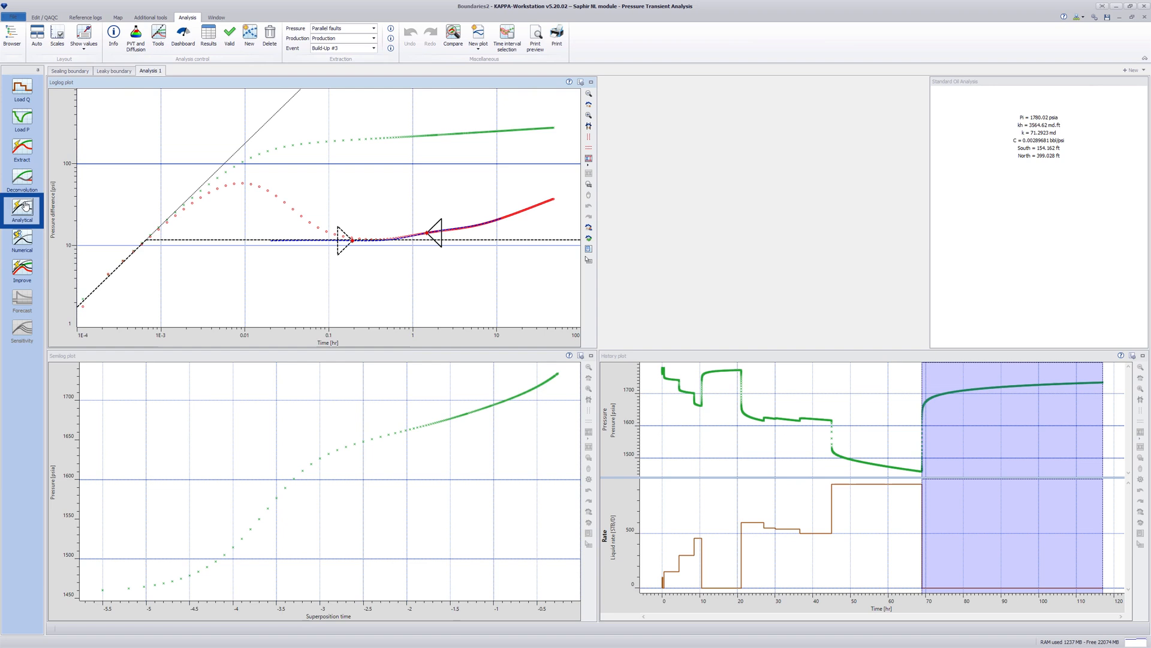
Generate the analytical parallel-faults model and rename the analysis to '2 parallel faults'.
{"action": "left_click", "coordinate": [22, 214]}
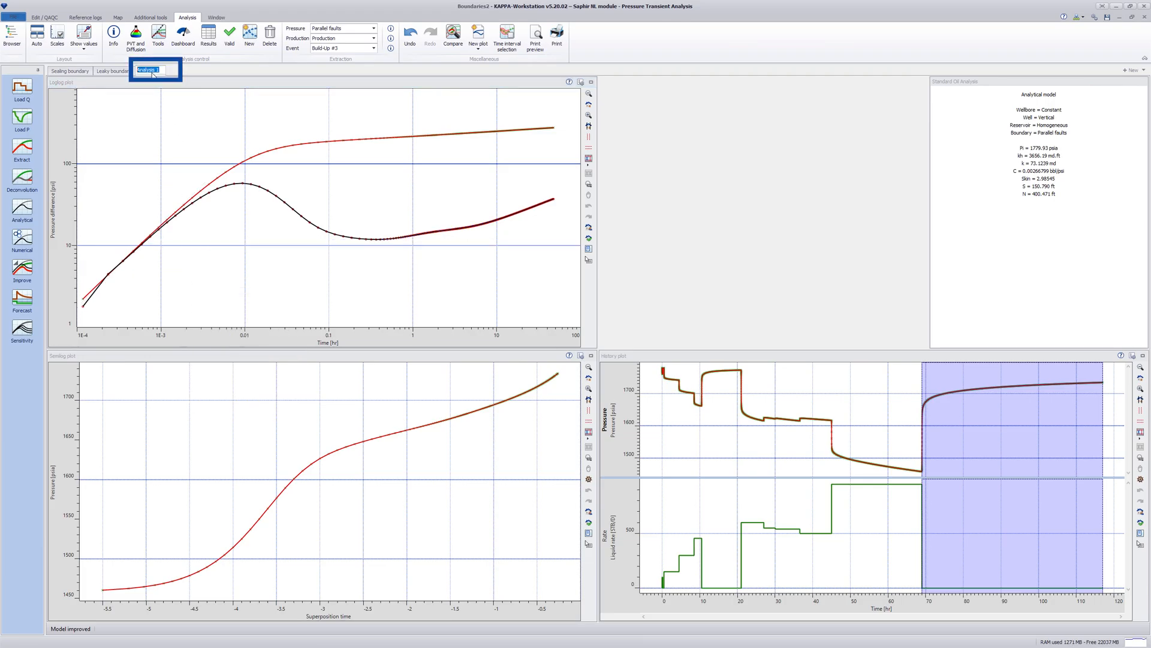
{"action": "type", "text": "2 parall"}
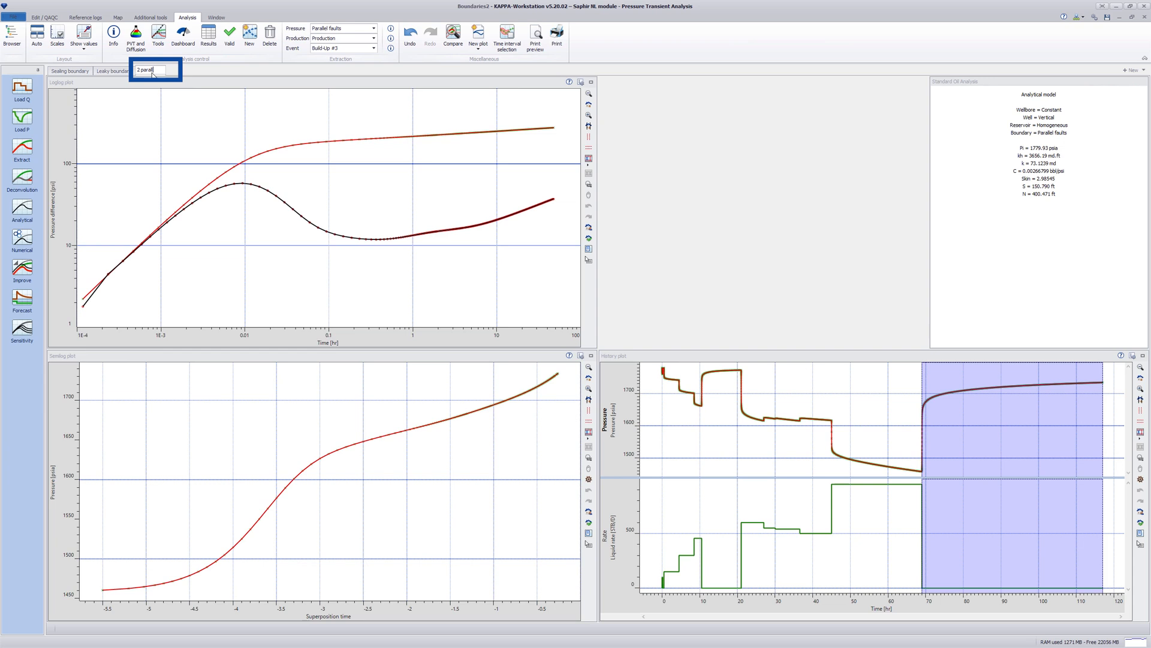
{"action": "type", "text": "parallel faults"}
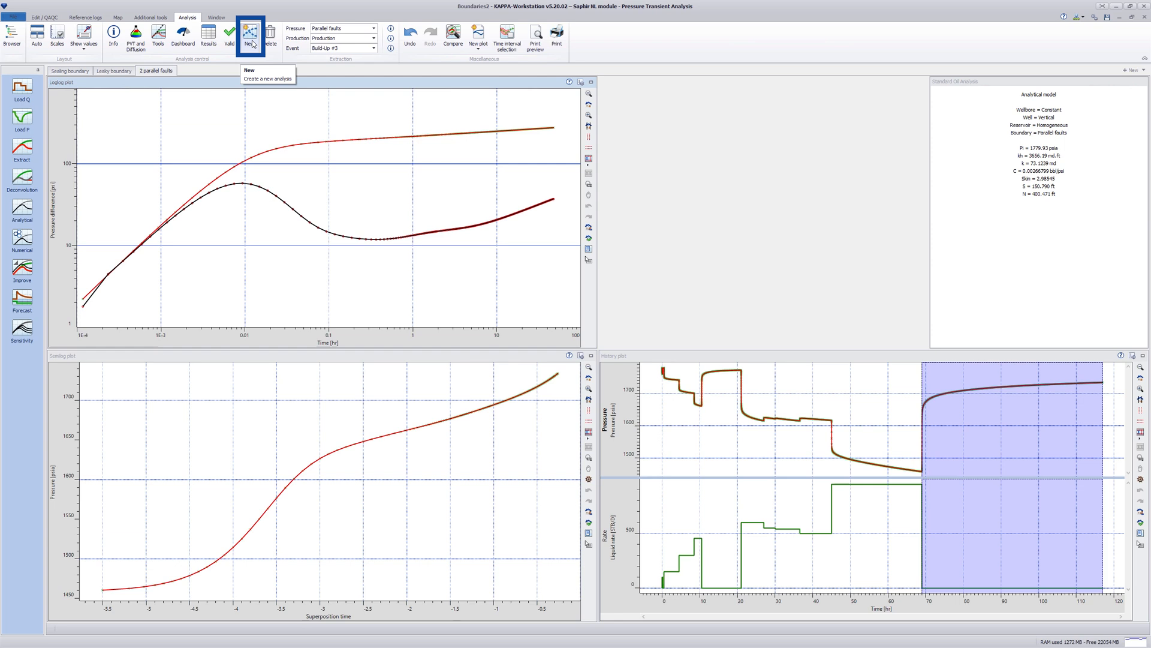
Create a new analysis without keeping the previous input parameters and model.
{"action": "left_click", "coordinate": [251, 33]}
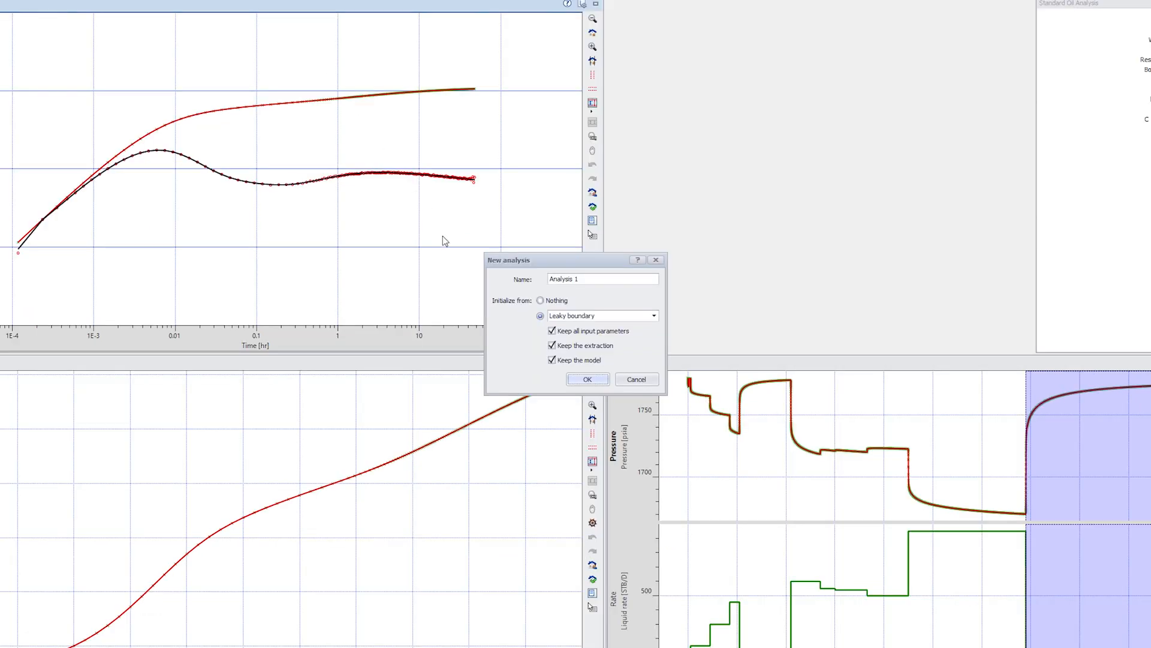
{"action": "left_click", "coordinate": [552, 331]}
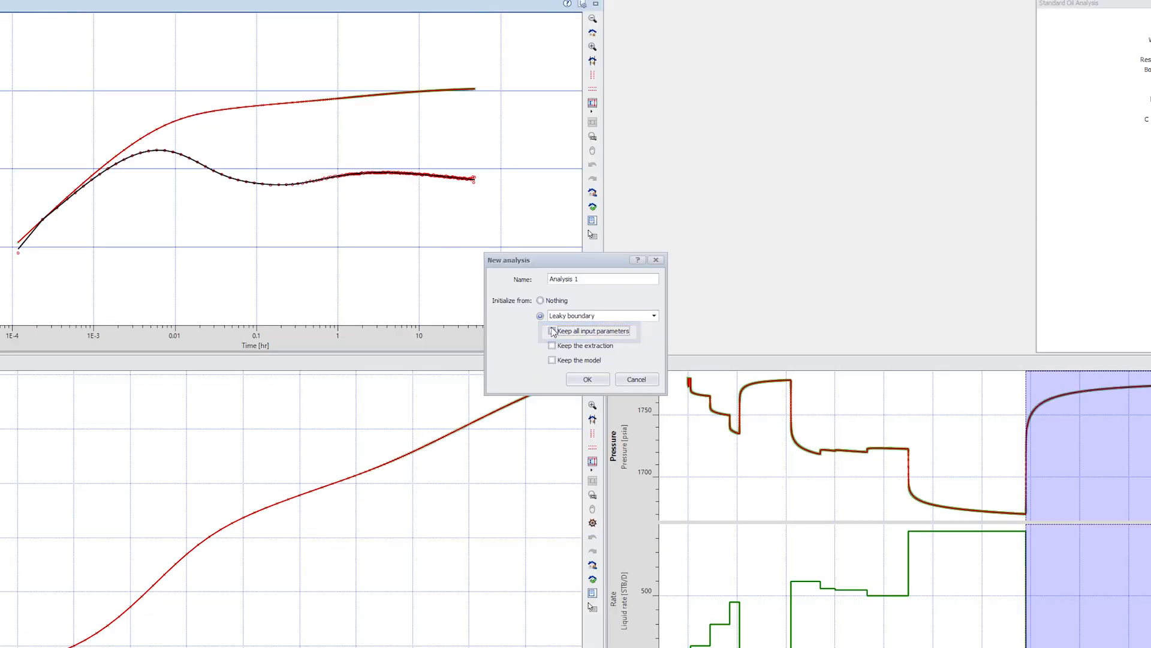
{"action": "left_click", "coordinate": [588, 379]}
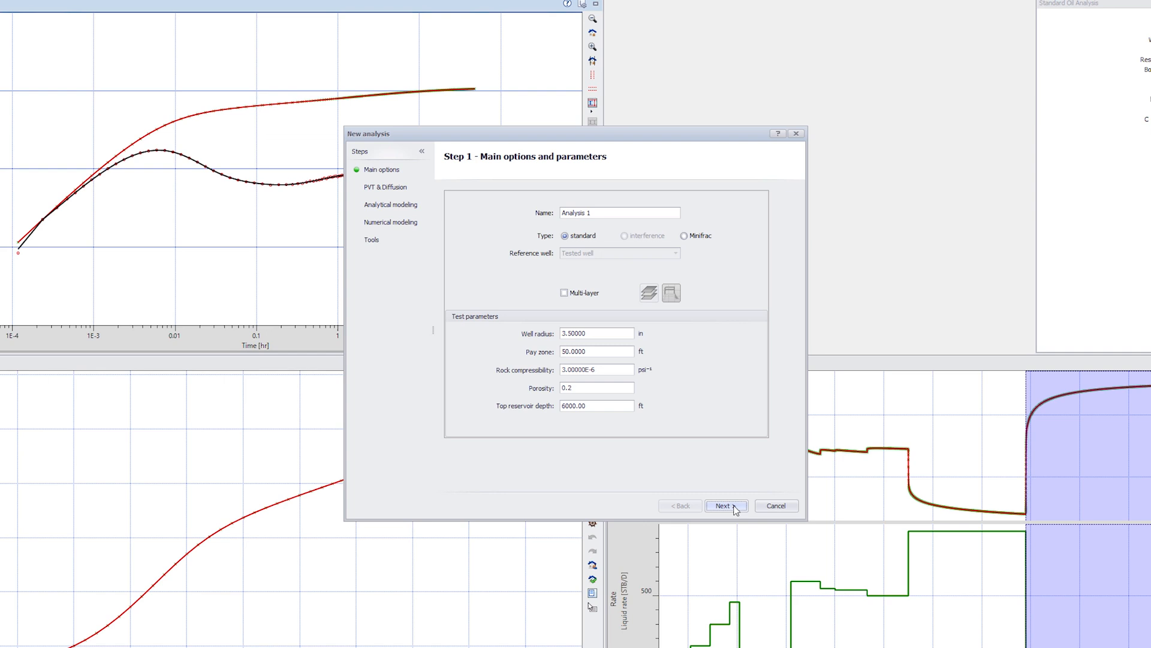
Step through the new-analysis wizard with an Infinite initial boundary model.
{"action": "left_click", "coordinate": [724, 505]}
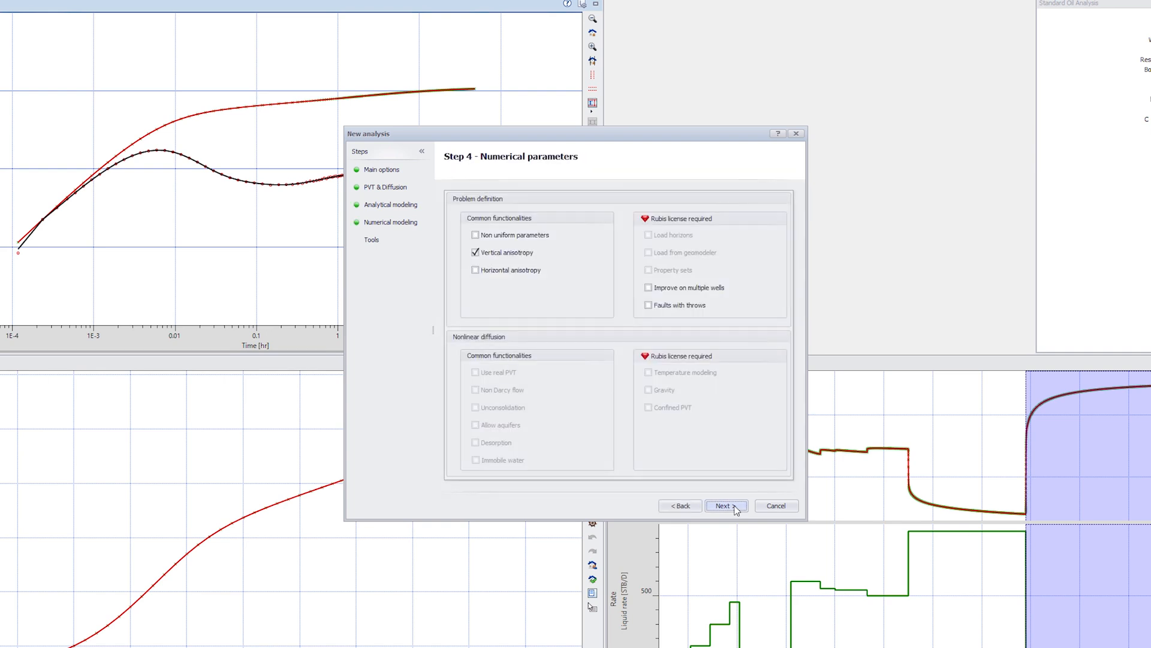
{"action": "left_click", "coordinate": [724, 505]}
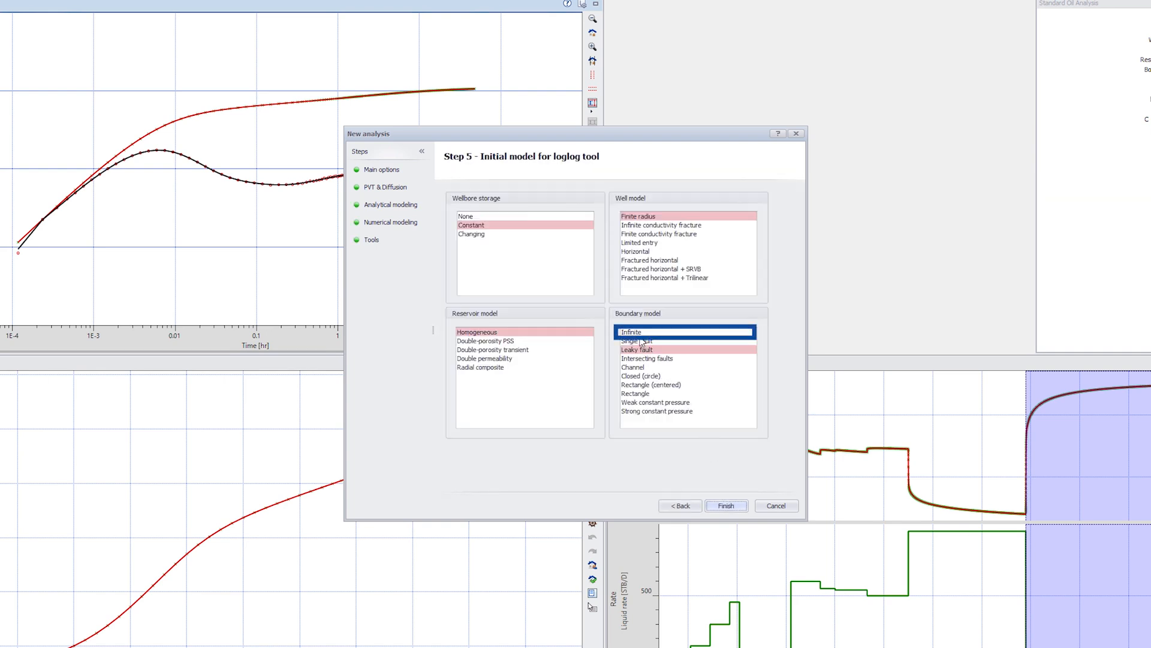
{"action": "left_click", "coordinate": [726, 505]}
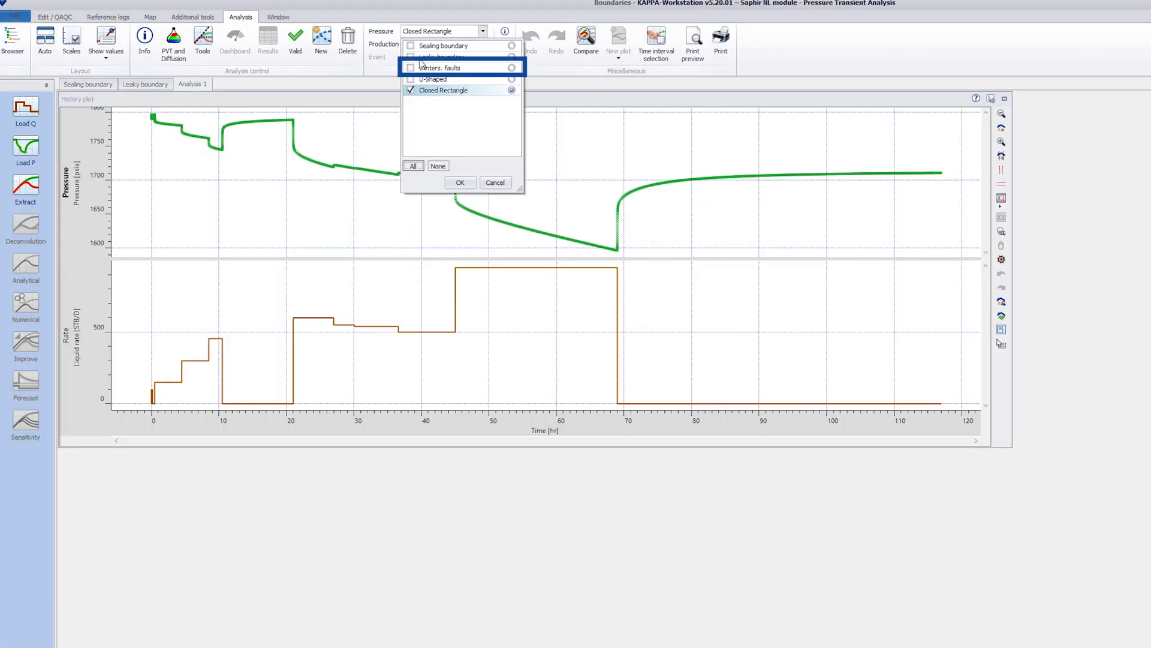
Select the 2 interes. faults pressure gauge for the new analysis.
{"action": "left_click", "coordinate": [410, 67]}
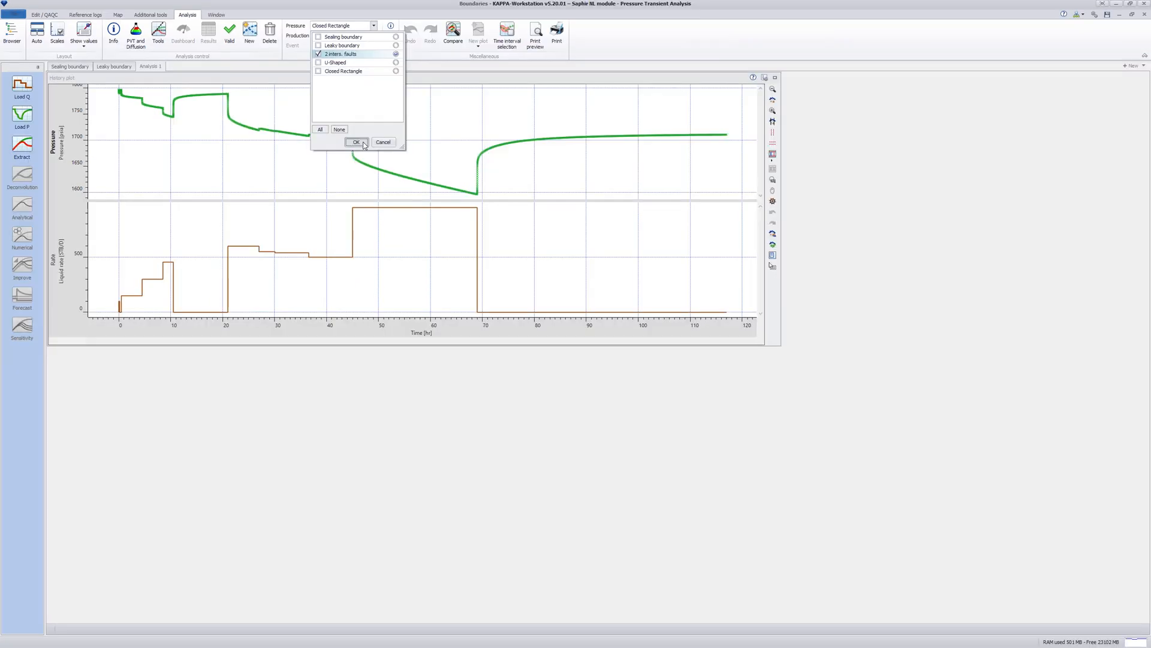
{"action": "left_click", "coordinate": [355, 141]}
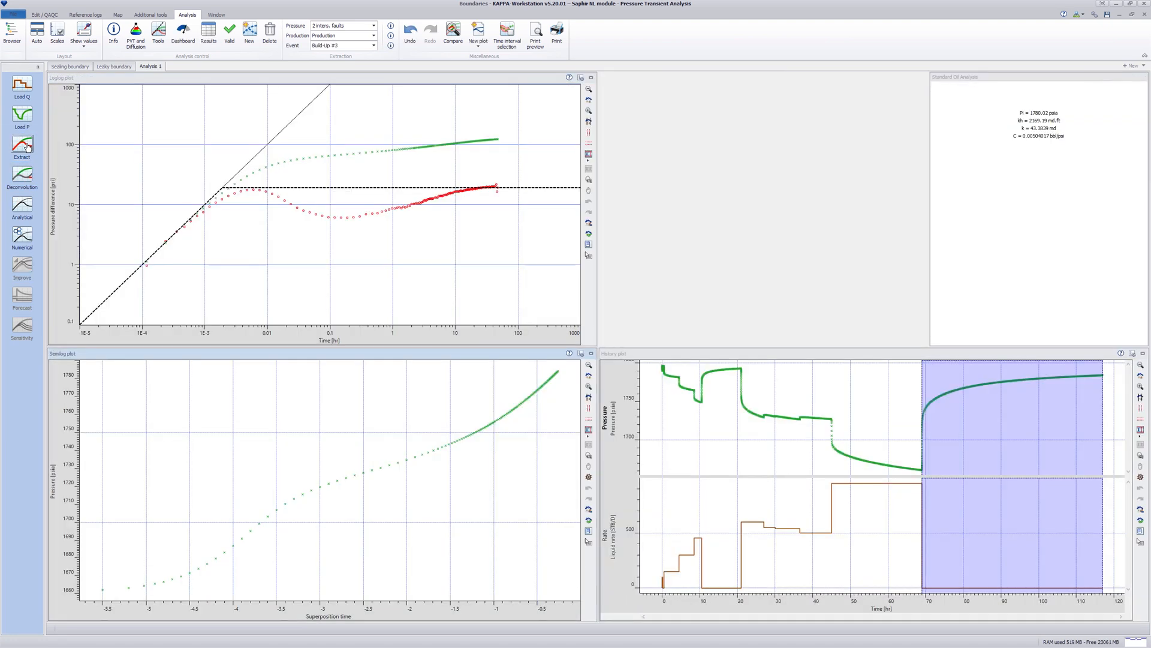
{"action": "mouse_move", "coordinate": [123, 175]}
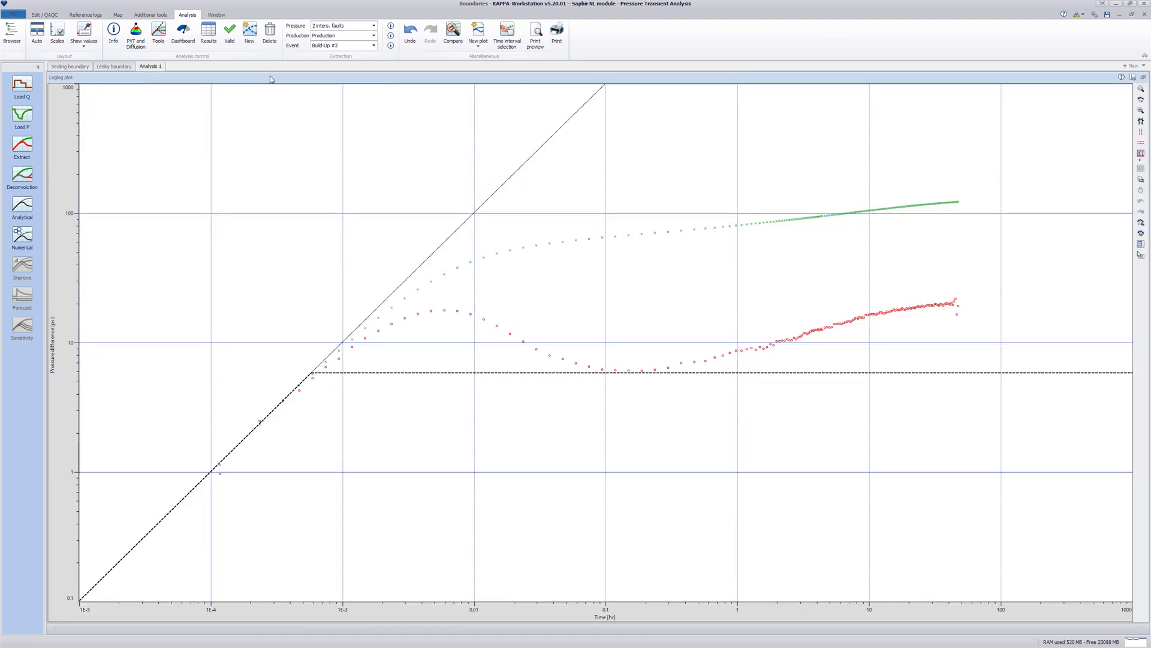
Choose the Intersecting faults boundary model in the Analysis tools.
{"action": "left_click", "coordinate": [158, 33]}
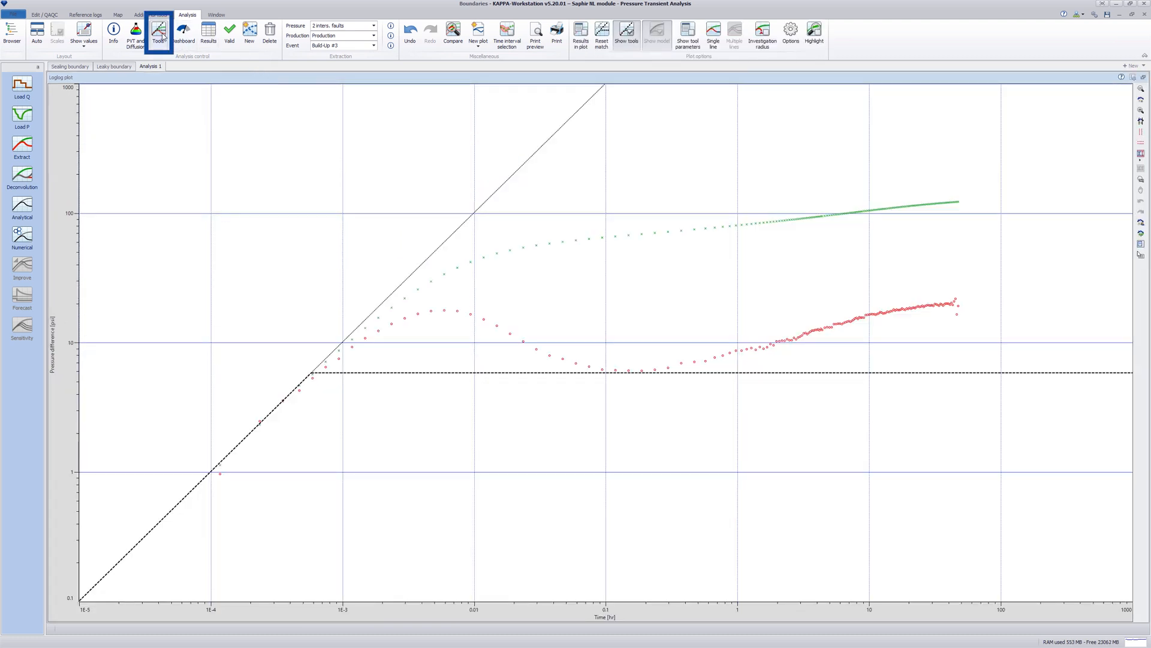
{"action": "left_click", "coordinate": [158, 29]}
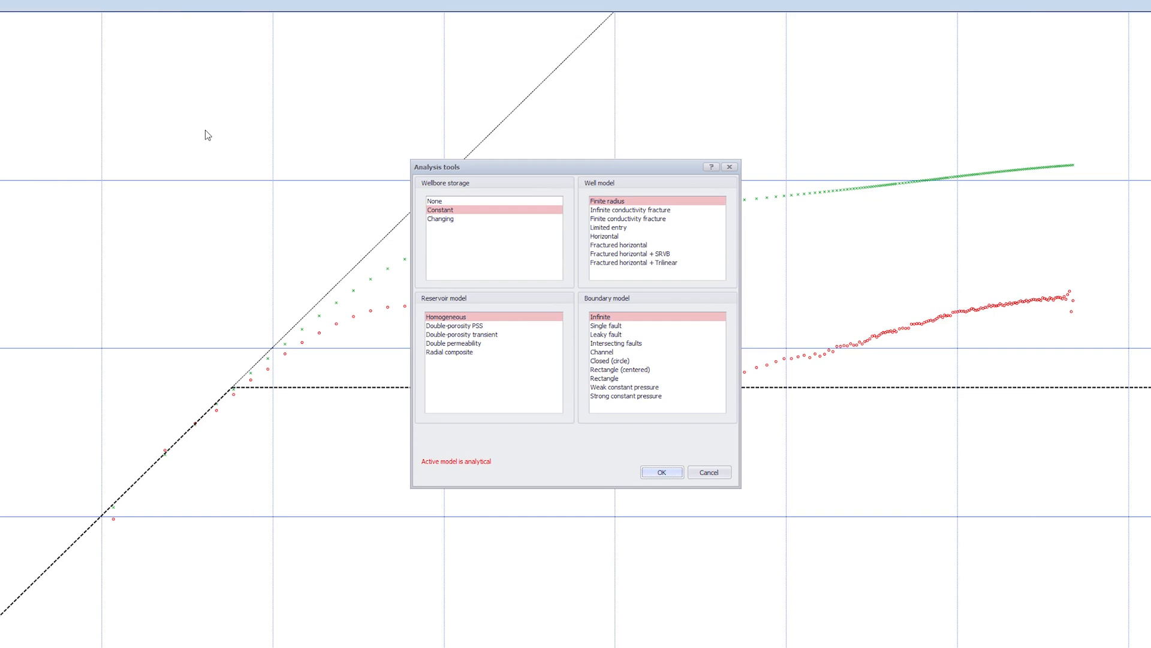
{"action": "left_click", "coordinate": [616, 343]}
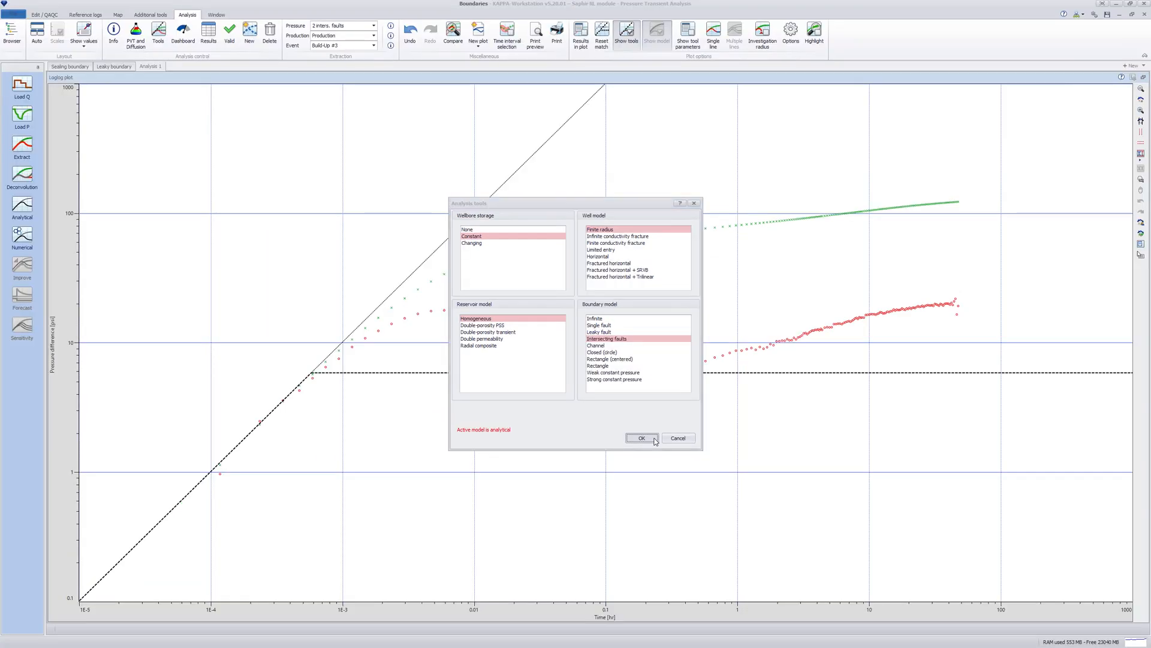
{"action": "left_click", "coordinate": [640, 437]}
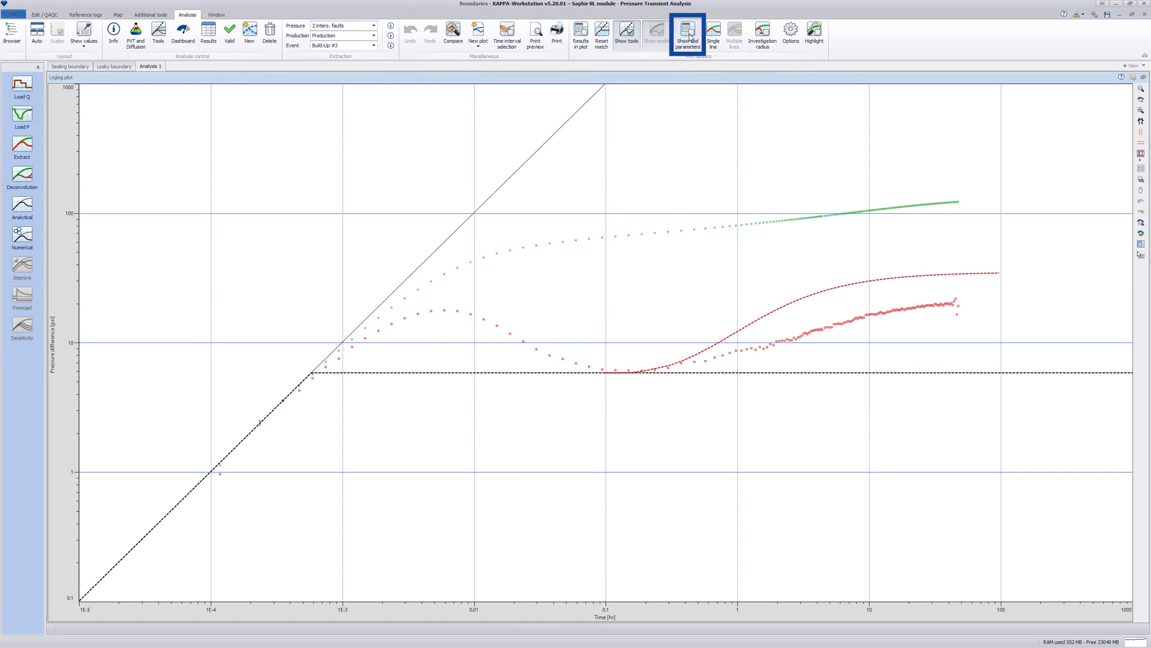
Show the tool parameters and drag the fault line onto the late-time derivative.
{"action": "left_click", "coordinate": [686, 35]}
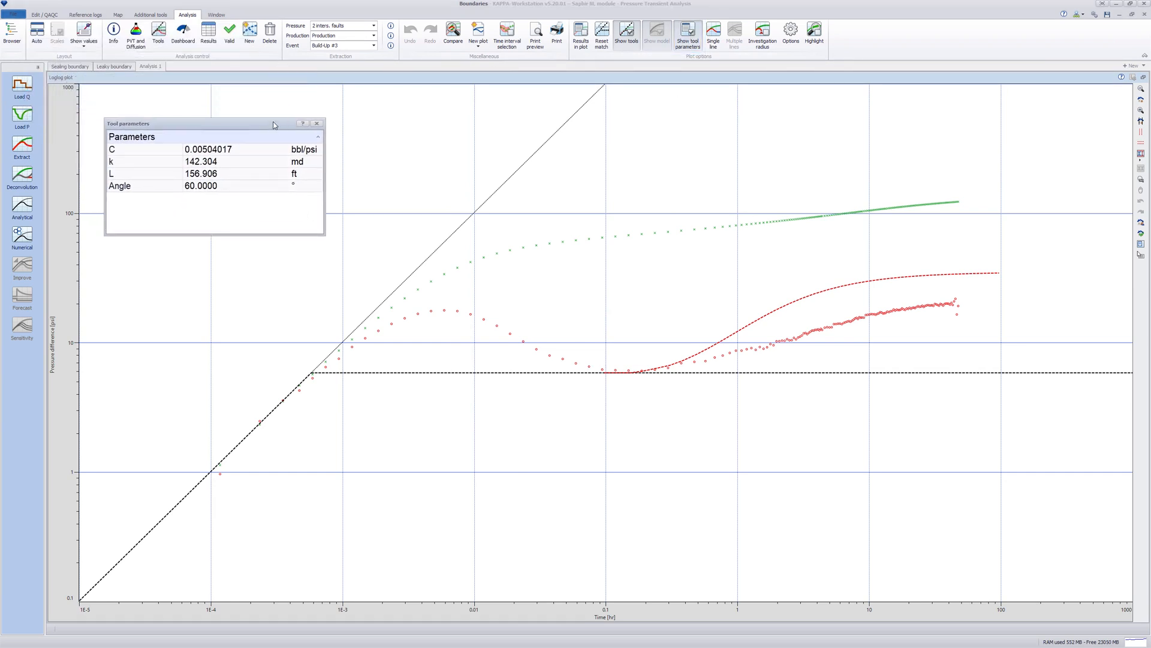
{"action": "mouse_move", "coordinate": [742, 338]}
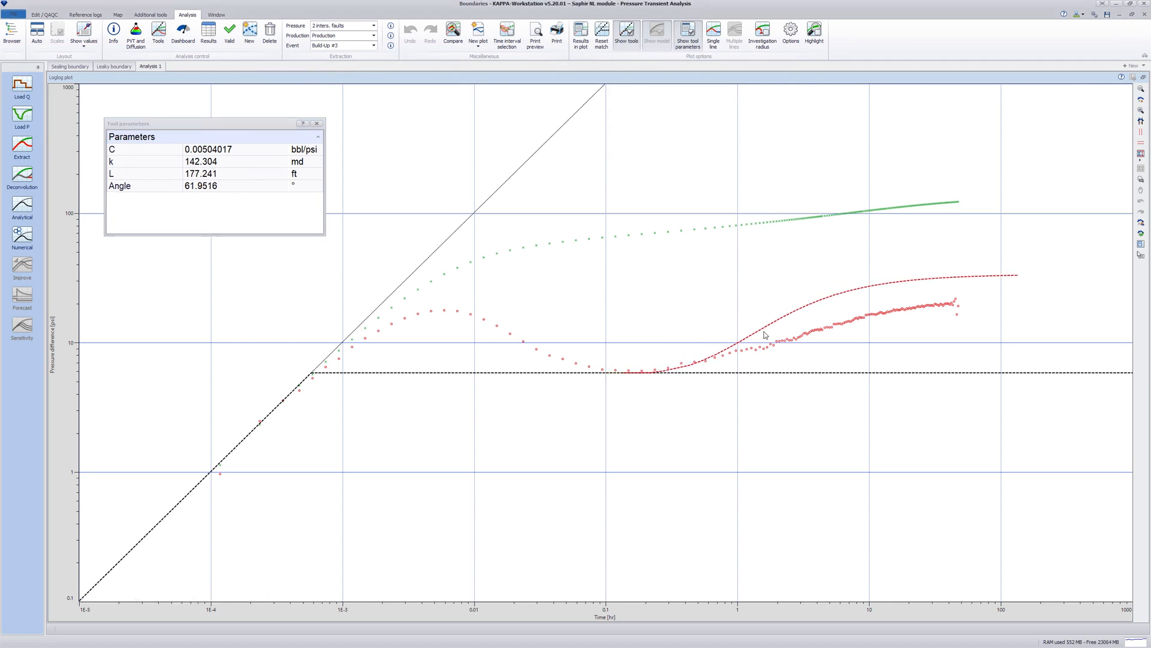
{"action": "left_click_drag", "start_coordinate": [764, 334], "coordinate": [817, 358]}
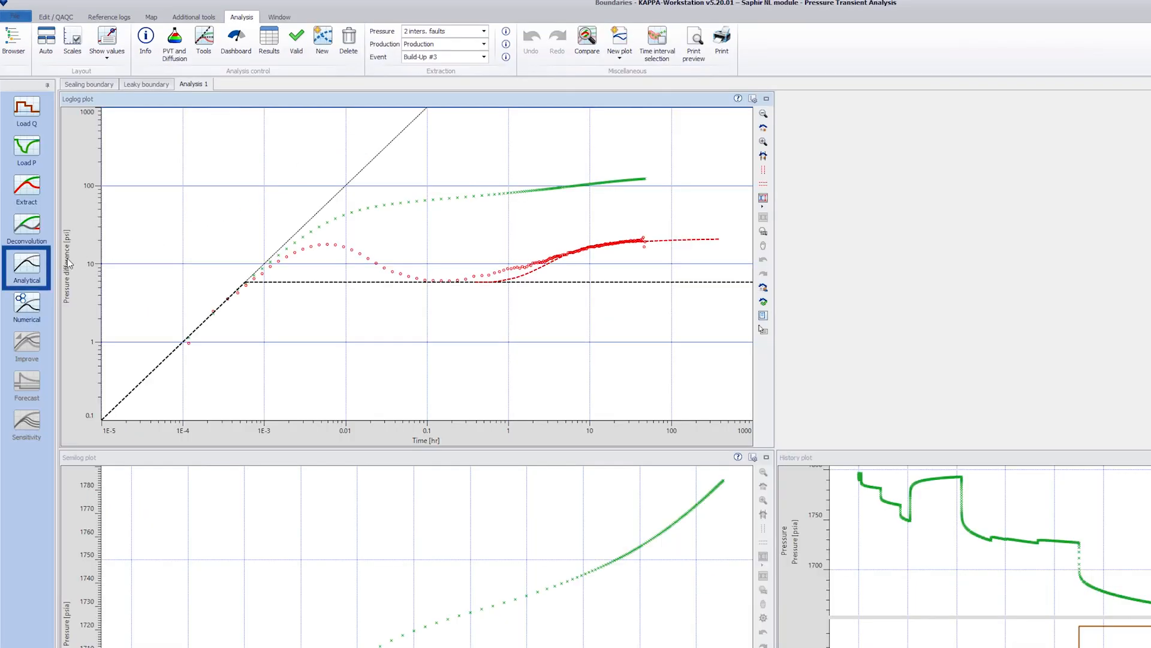
Generate the intersecting-faults analytical model with Skin set to 0.
{"action": "left_click", "coordinate": [26, 267]}
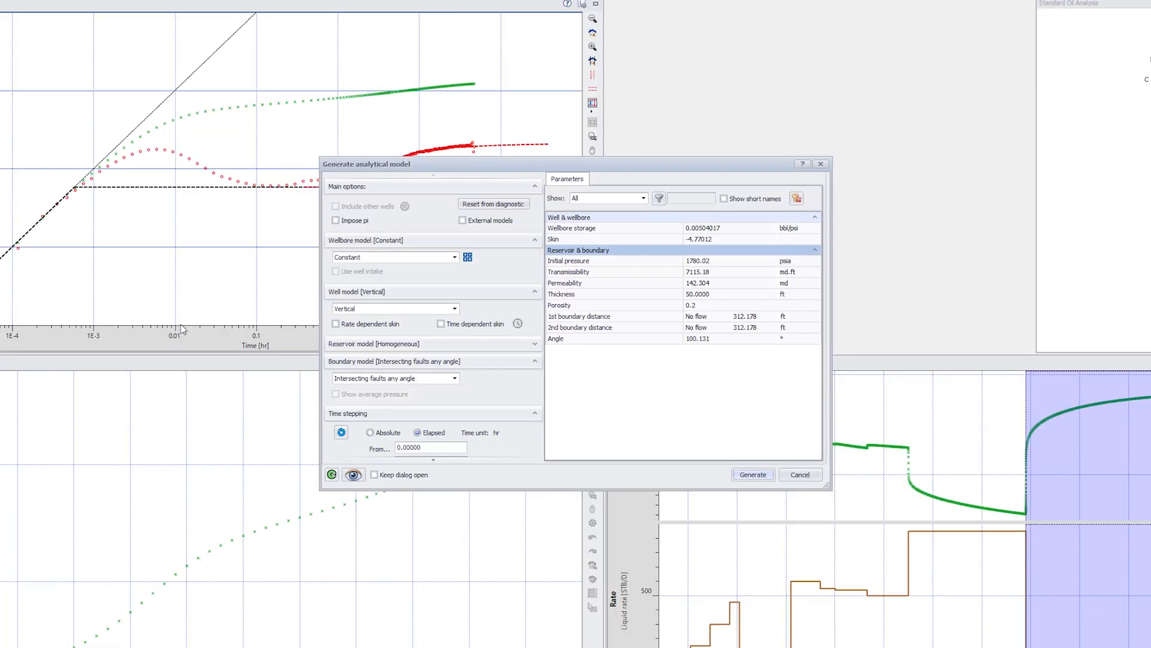
{"action": "left_click", "coordinate": [394, 378]}
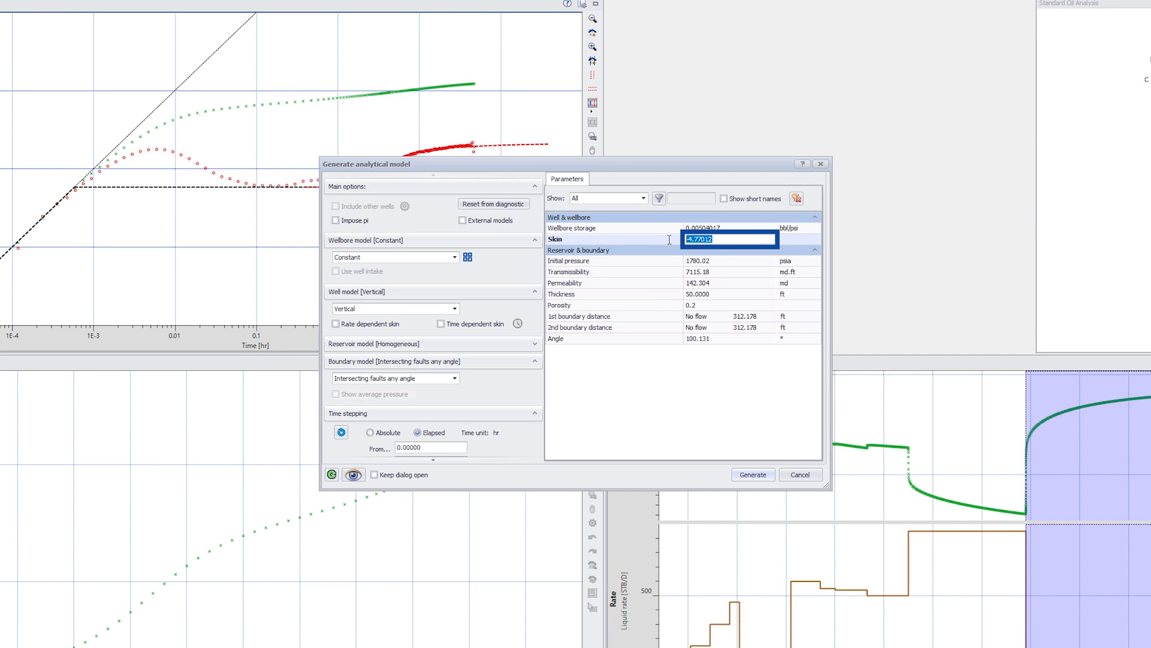
{"action": "type", "text": "0"}
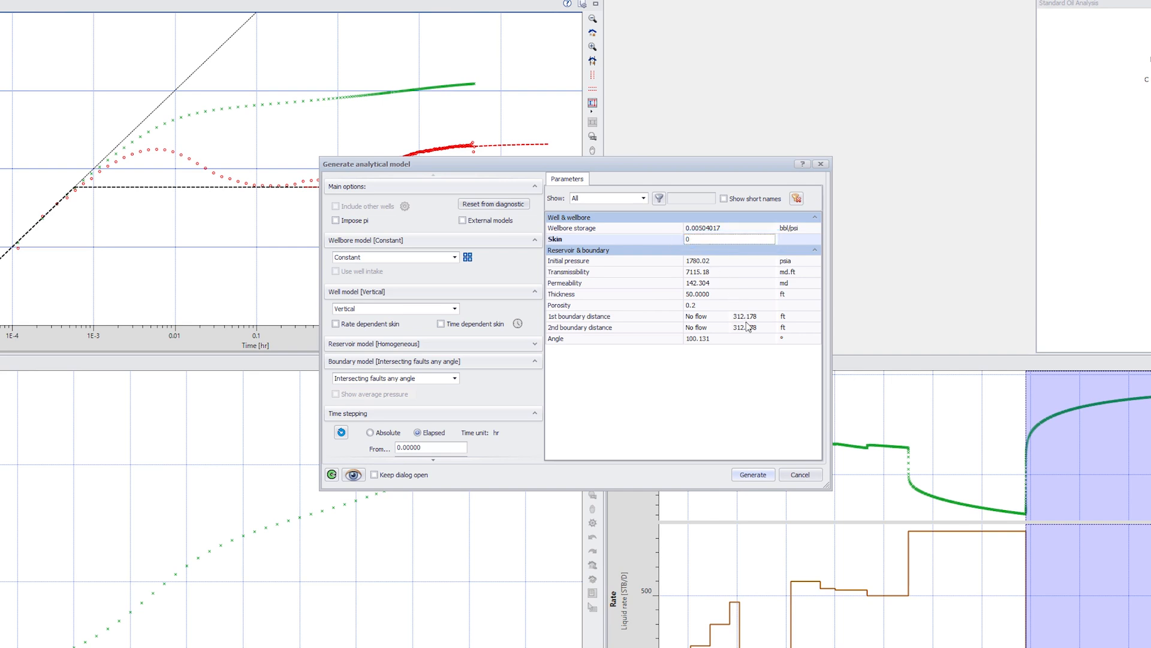
{"action": "left_click", "coordinate": [752, 474]}
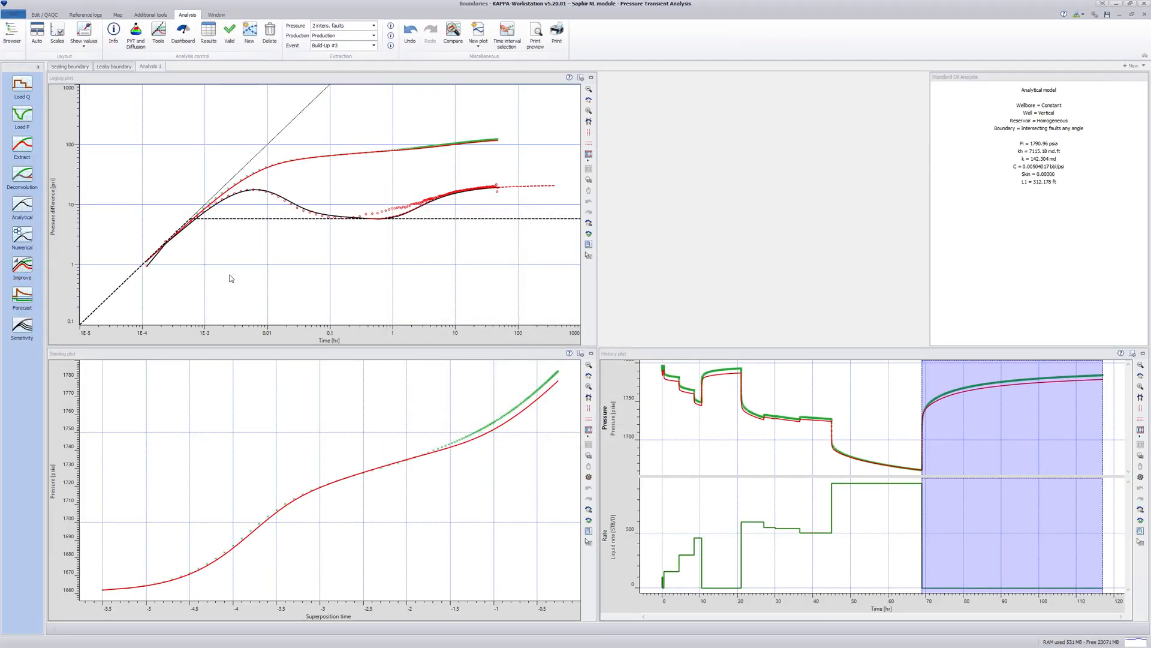
{"action": "right_click", "coordinate": [230, 278]}
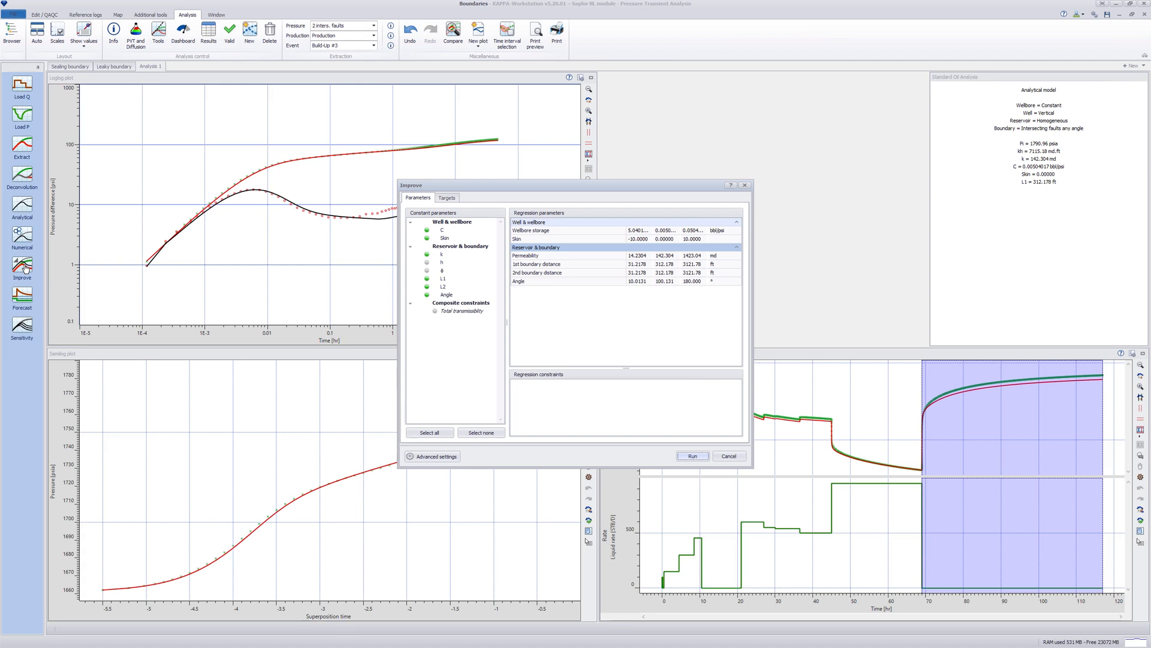
{"action": "mouse_move", "coordinate": [360, 271]}
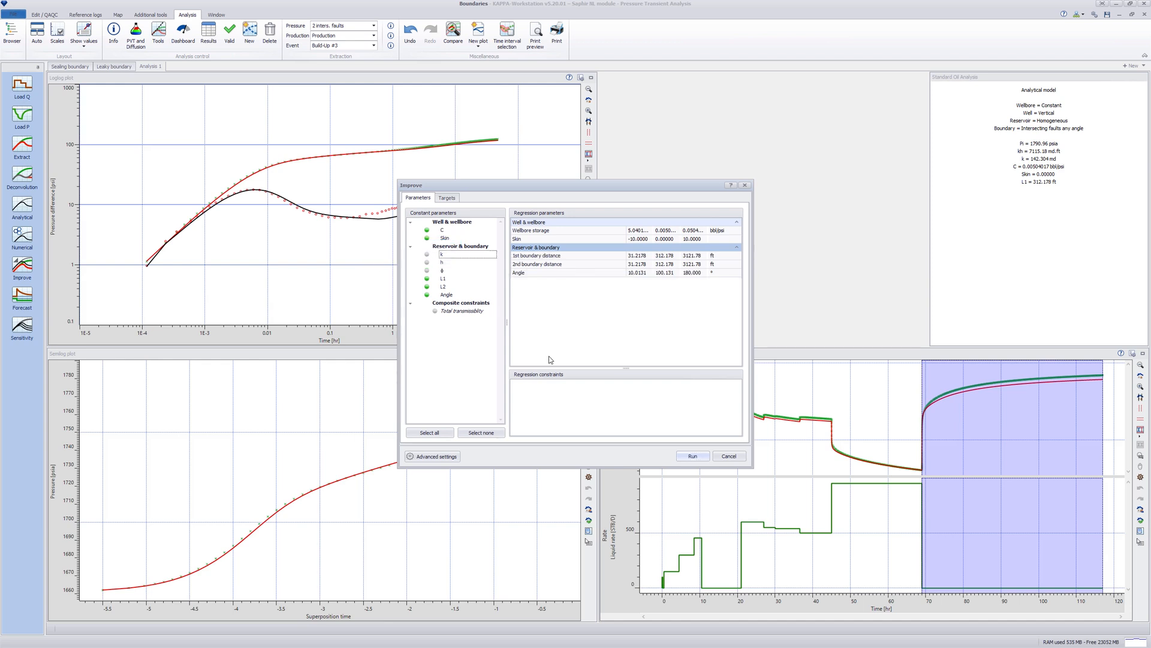
Exclude k from the regression parameters and run Improve to refine the match.
{"action": "left_click", "coordinate": [691, 456]}
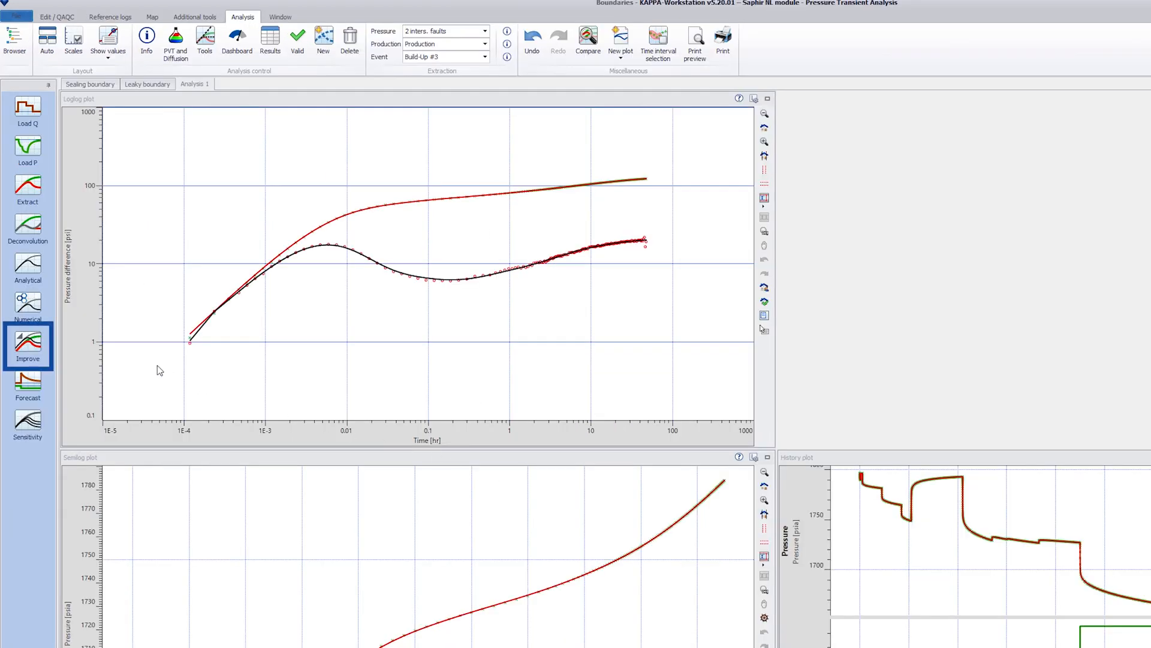
{"action": "left_click", "coordinate": [27, 346]}
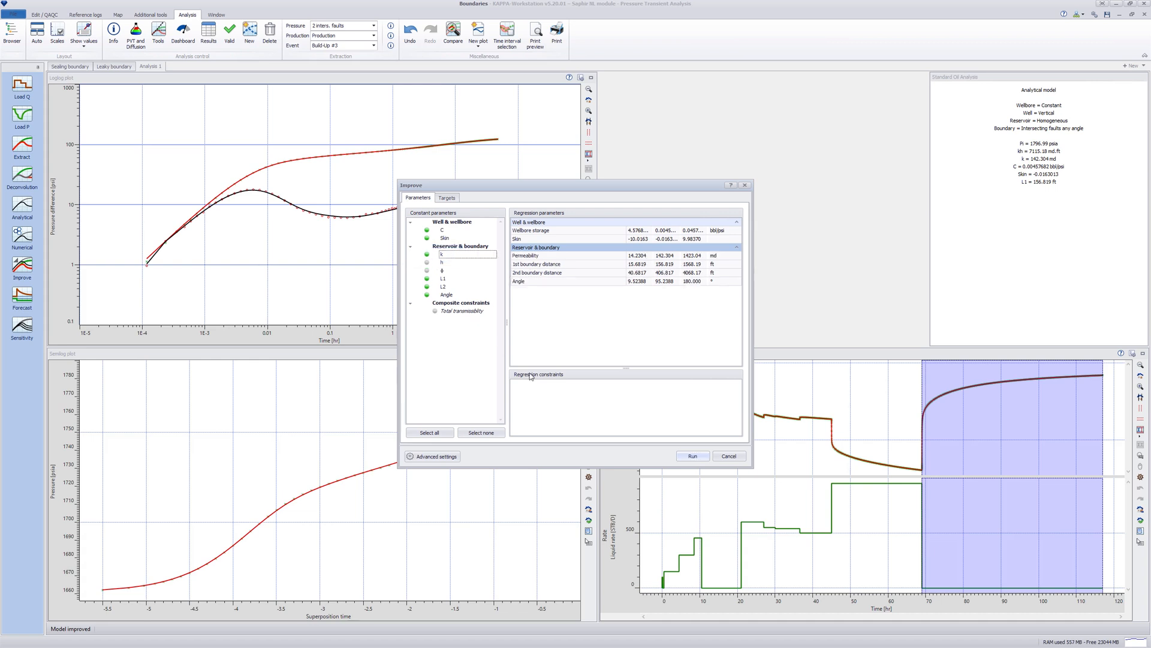
{"action": "left_click", "coordinate": [690, 456]}
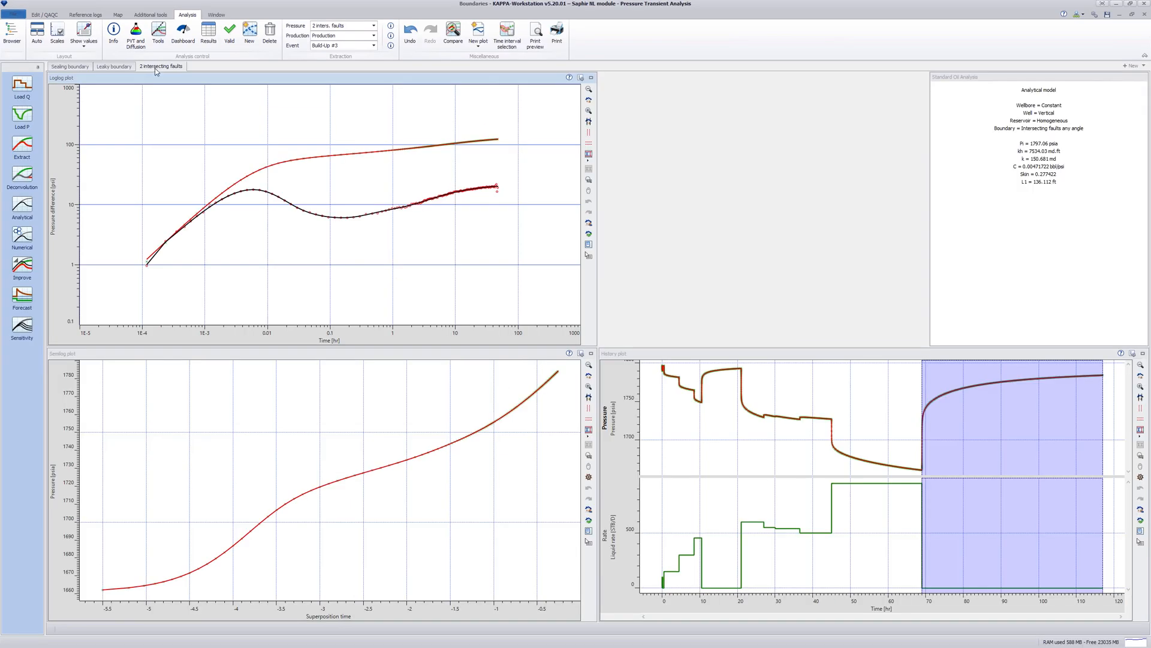
Start a new analysis initialised from 2 intersecting faults.
{"action": "left_click", "coordinate": [250, 31]}
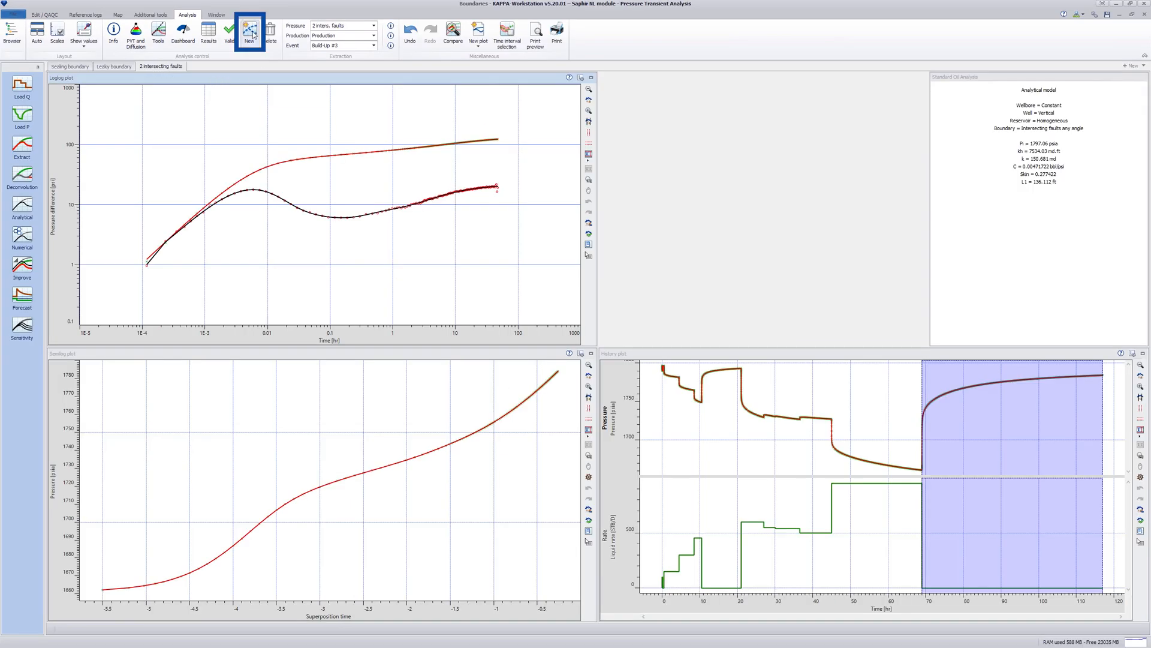
{"action": "left_click", "coordinate": [250, 33]}
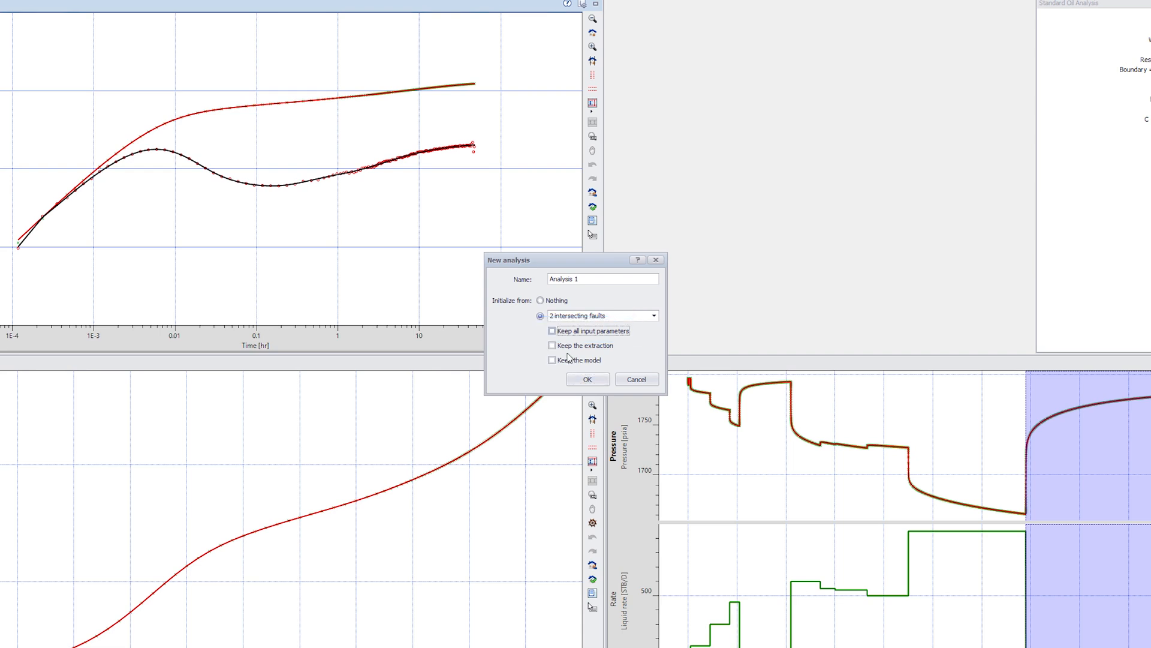
{"action": "left_click", "coordinate": [586, 380]}
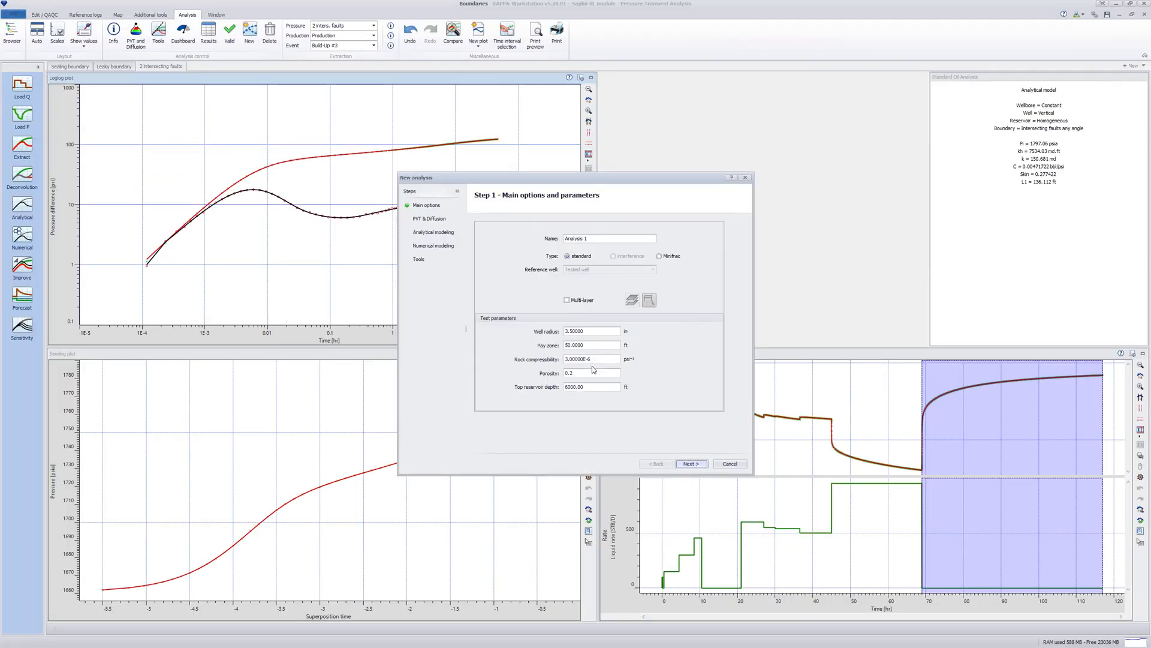
Step through the wizard choosing an Infinite initial boundary and finish the analysis.
{"action": "left_click", "coordinate": [688, 463]}
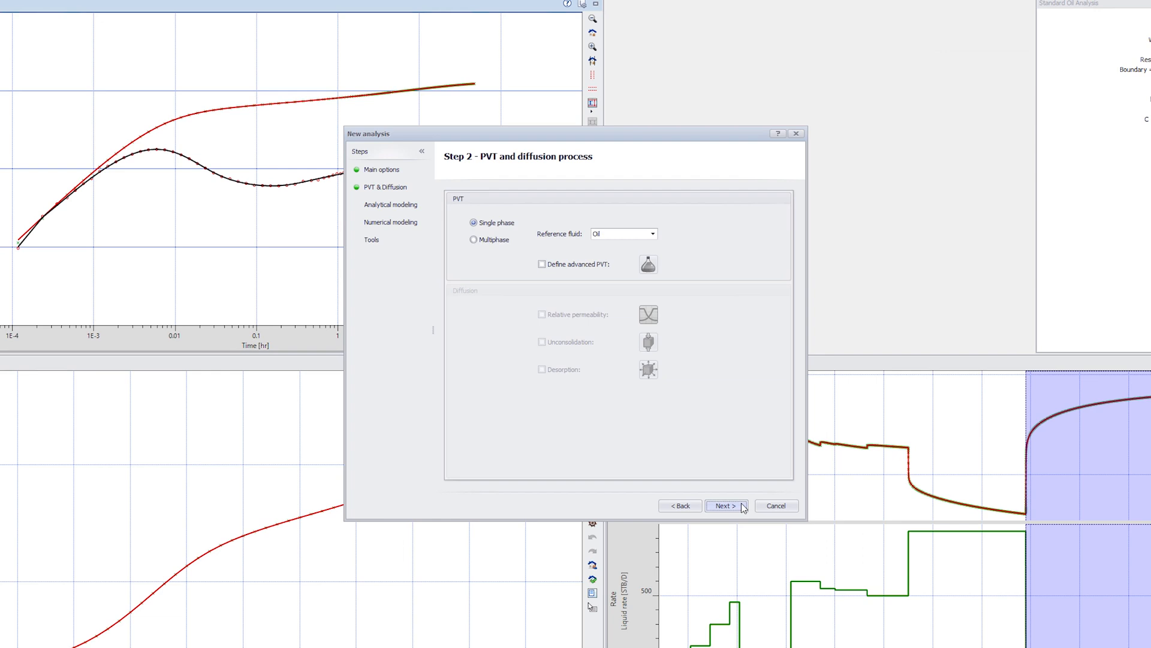
{"action": "left_click", "coordinate": [727, 505]}
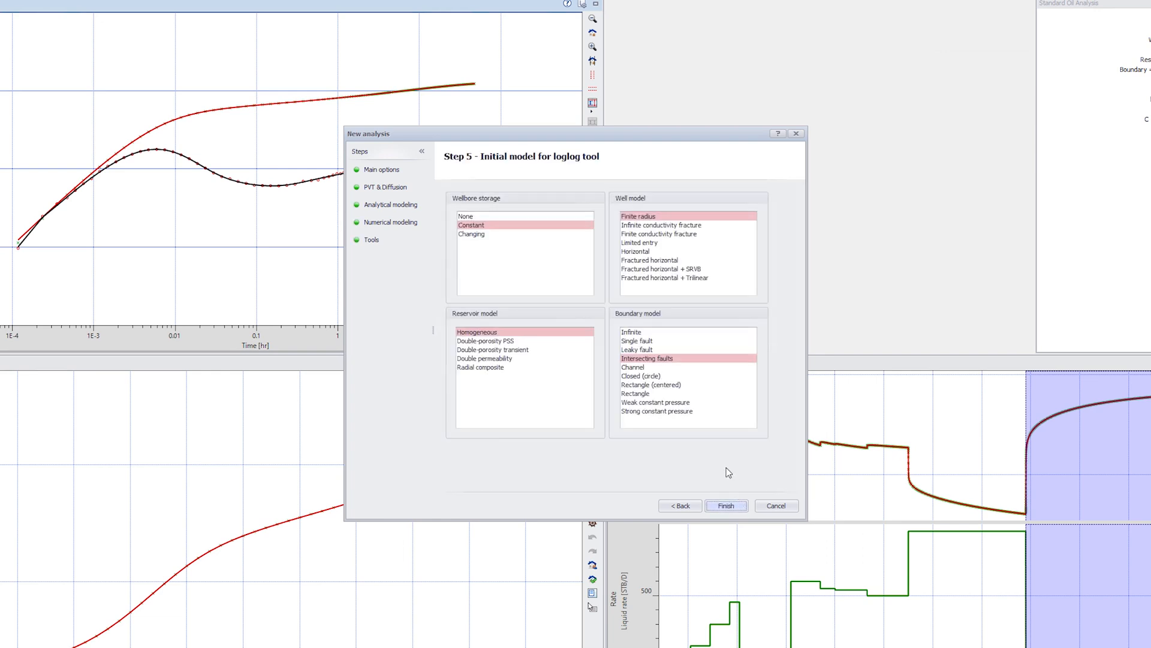
{"action": "left_click", "coordinate": [632, 331]}
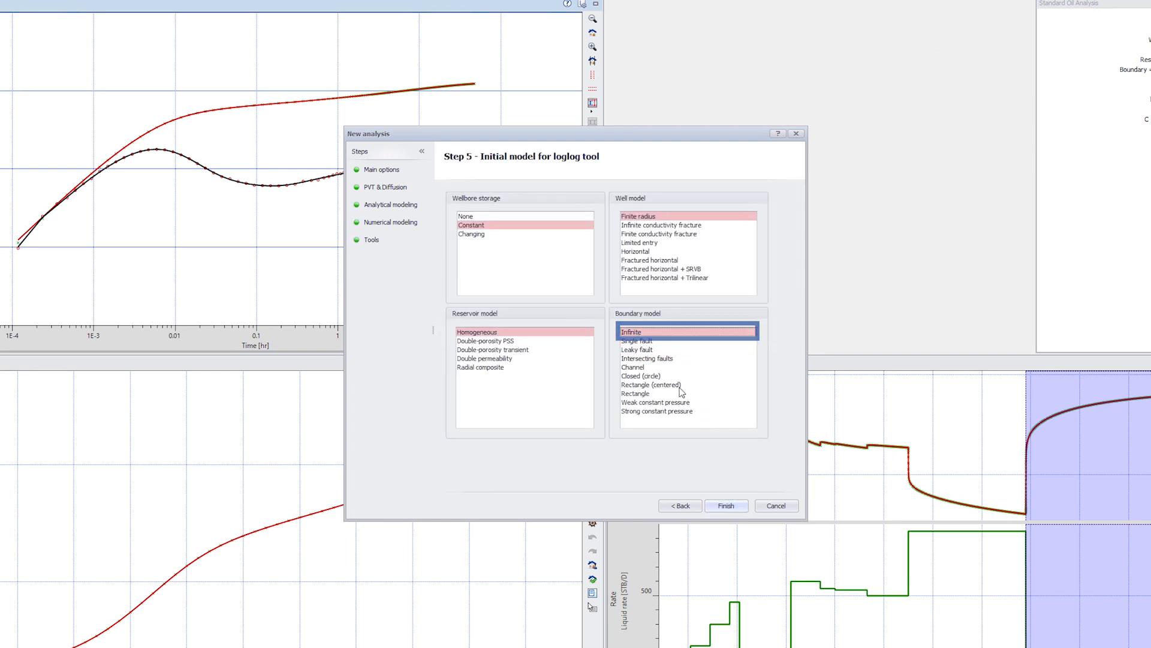
{"action": "left_click", "coordinate": [725, 505]}
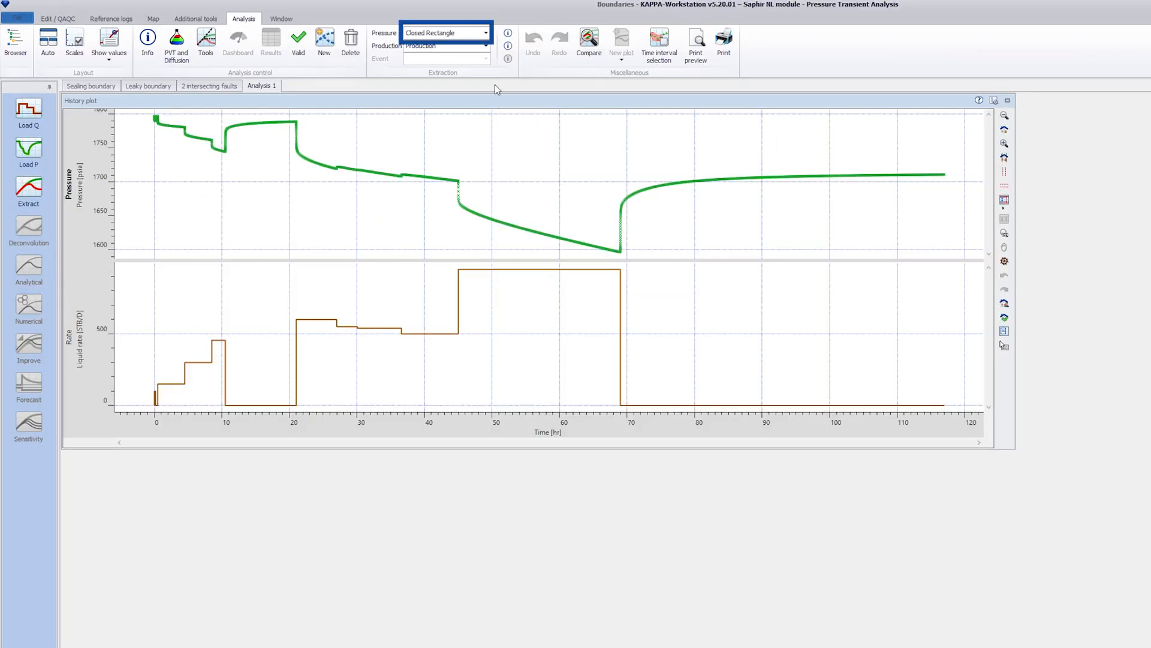
Select the U-Shaped pressure gauge and confirm the Rectangle boundary diagnostic.
{"action": "left_click", "coordinate": [484, 33]}
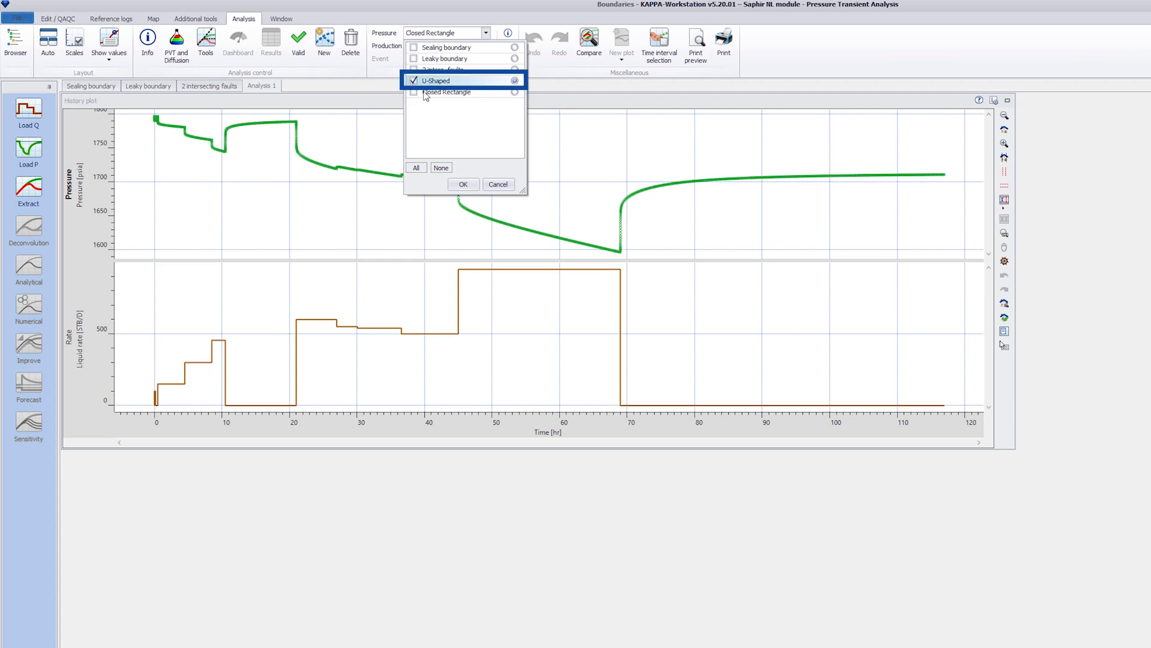
{"action": "left_click", "coordinate": [463, 185]}
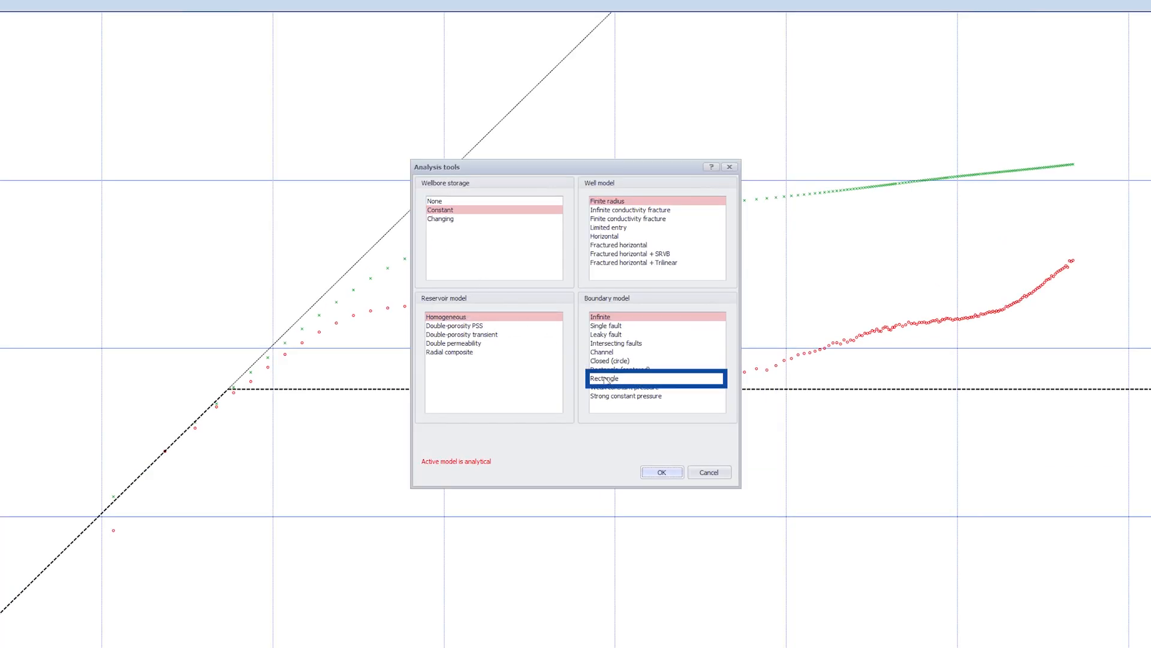
{"action": "left_click", "coordinate": [659, 471]}
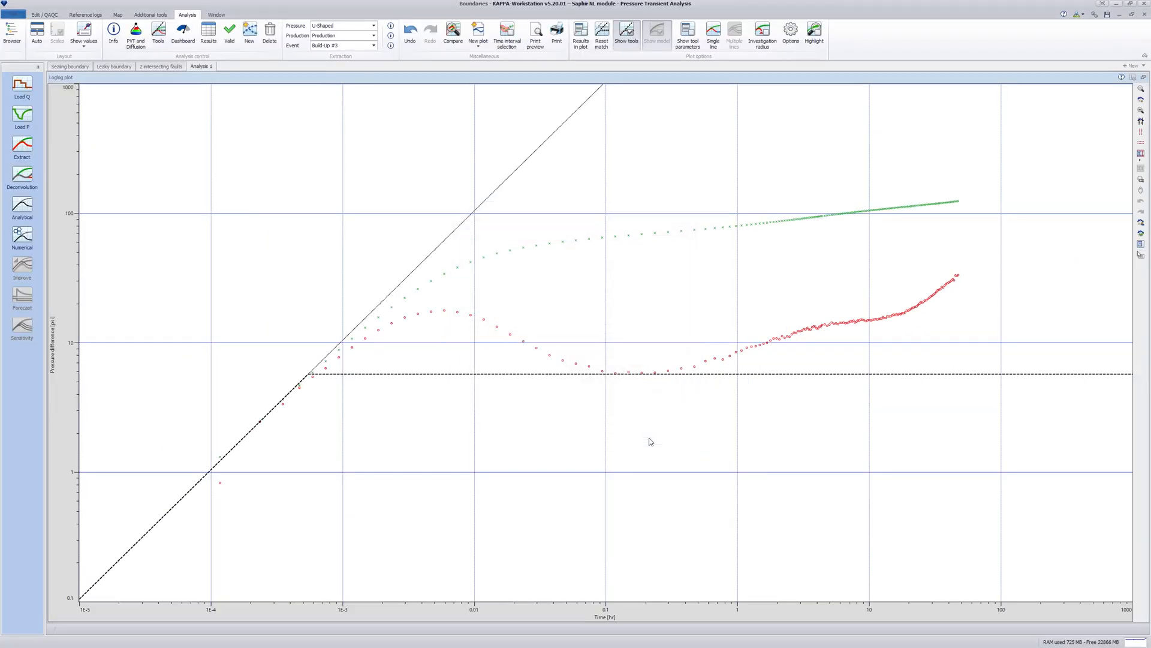
Drag the rectangle boundary tool onto the rising derivative with its parameters shown, giving k about 146 md.
{"action": "left_click", "coordinate": [687, 32]}
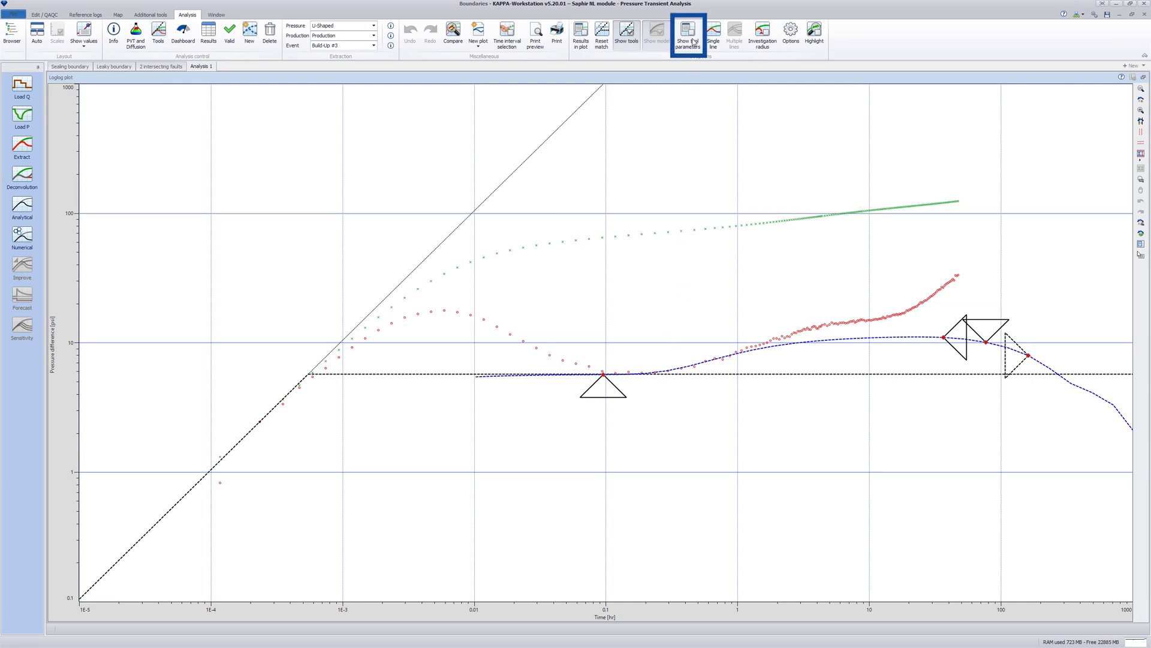
{"action": "left_click", "coordinate": [686, 34]}
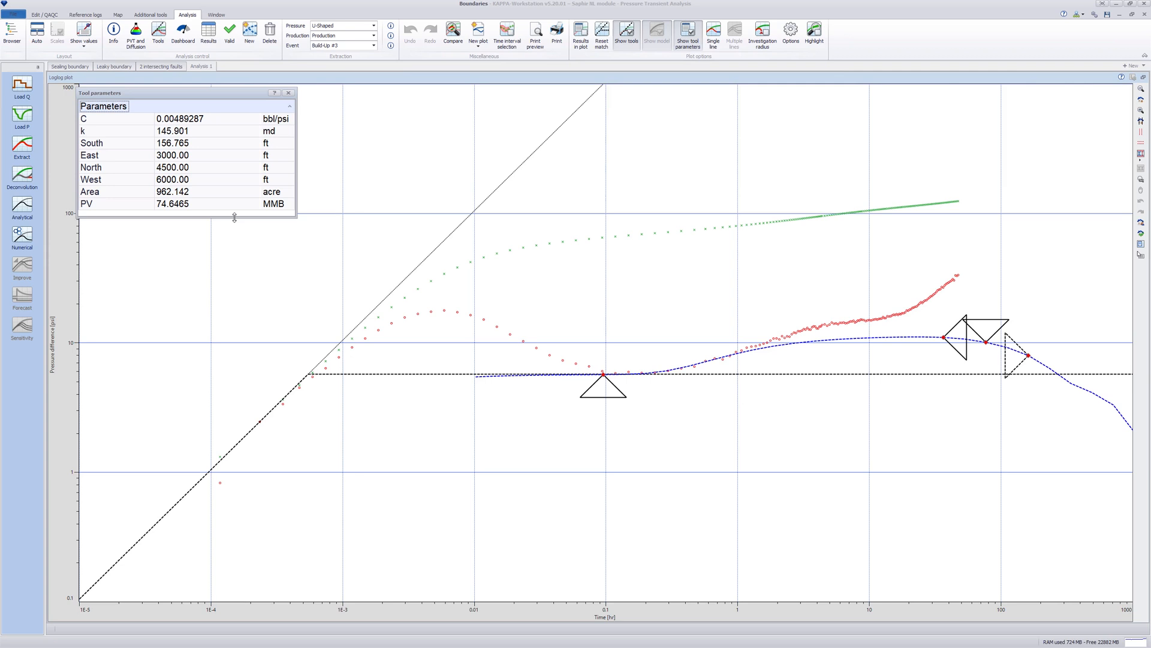
{"action": "left_click_drag", "start_coordinate": [949, 331], "coordinate": [941, 339]}
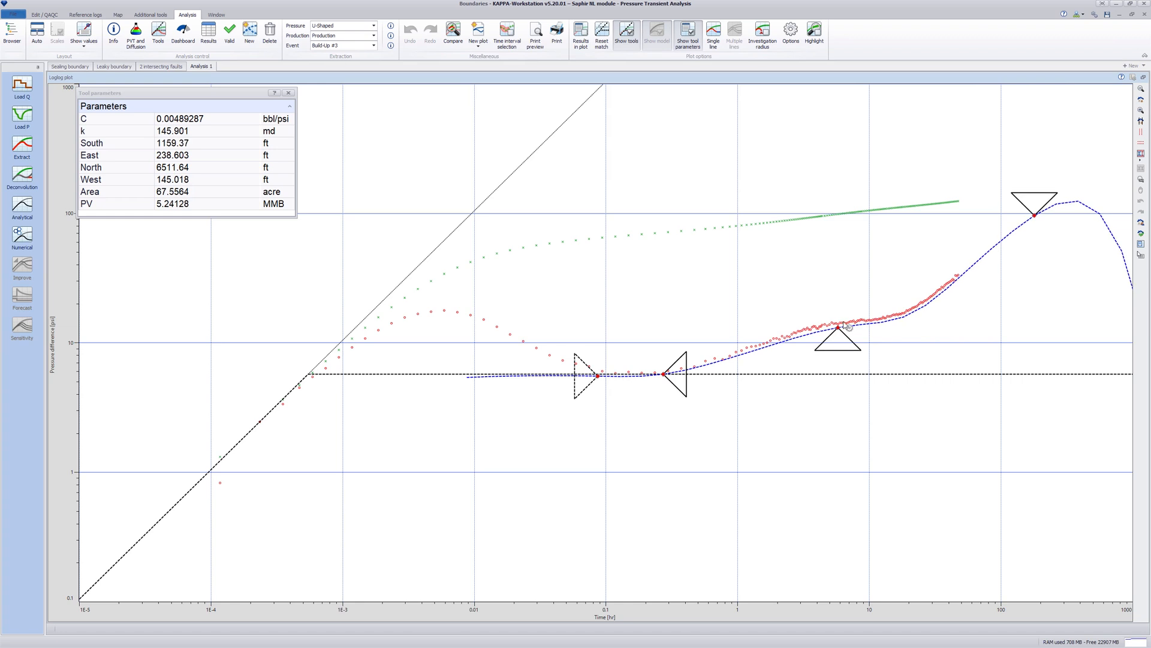
{"action": "left_click", "coordinate": [288, 92]}
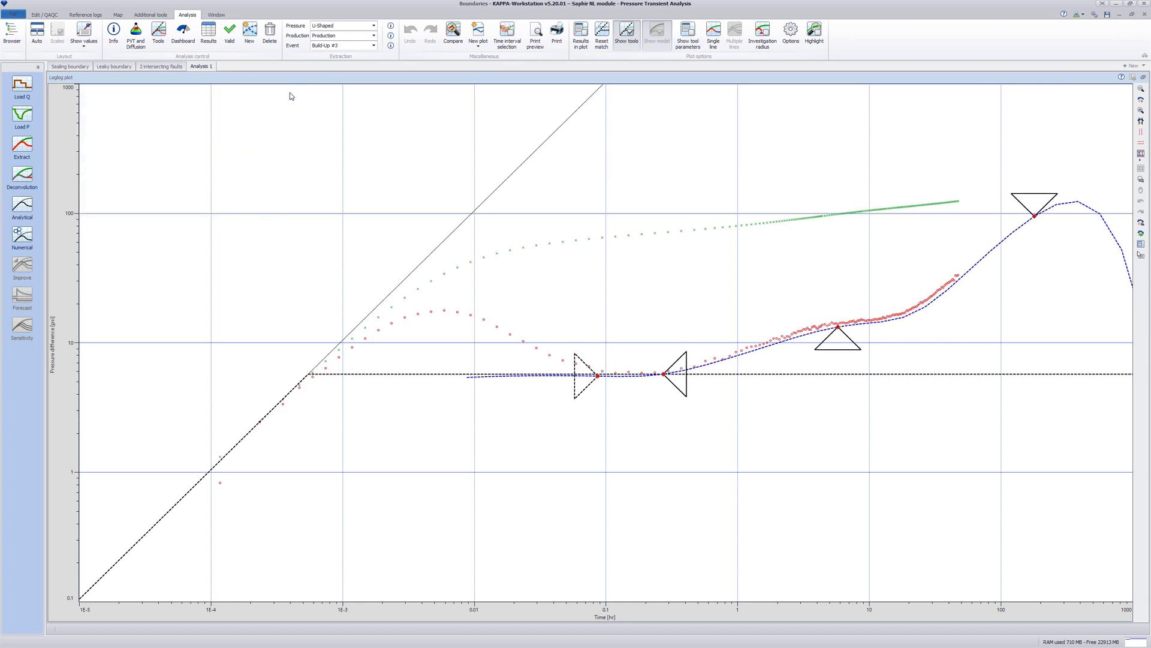
Generate the analytical model with no North boundary and Skin set to 0.
{"action": "left_click", "coordinate": [21, 209]}
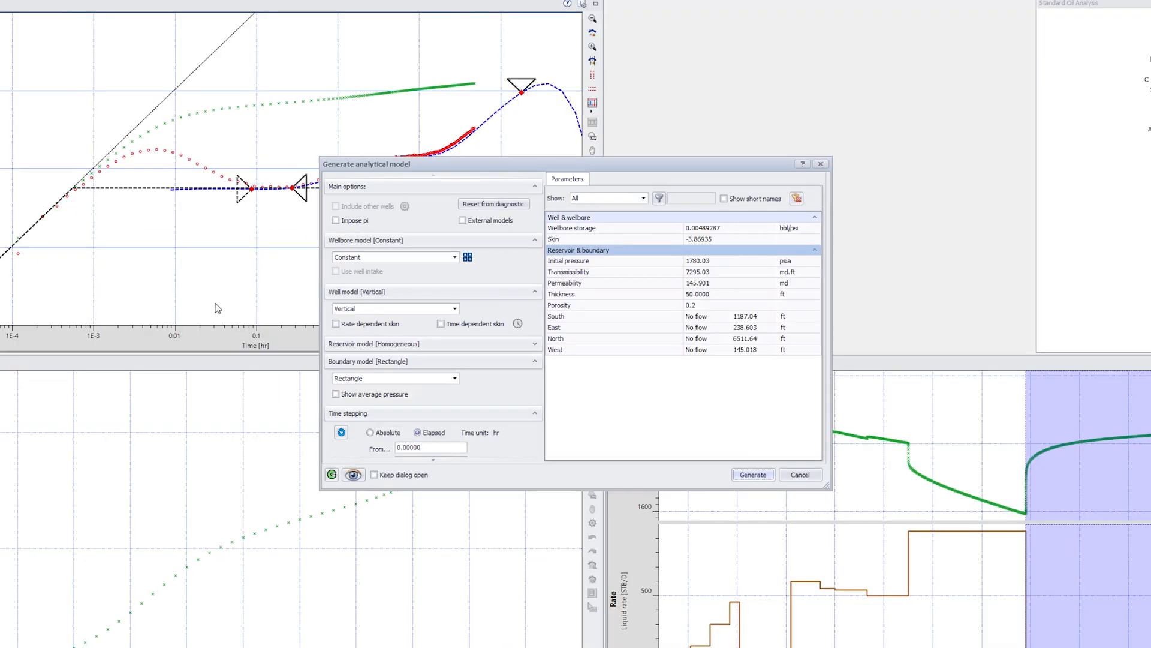
{"action": "left_click", "coordinate": [722, 338]}
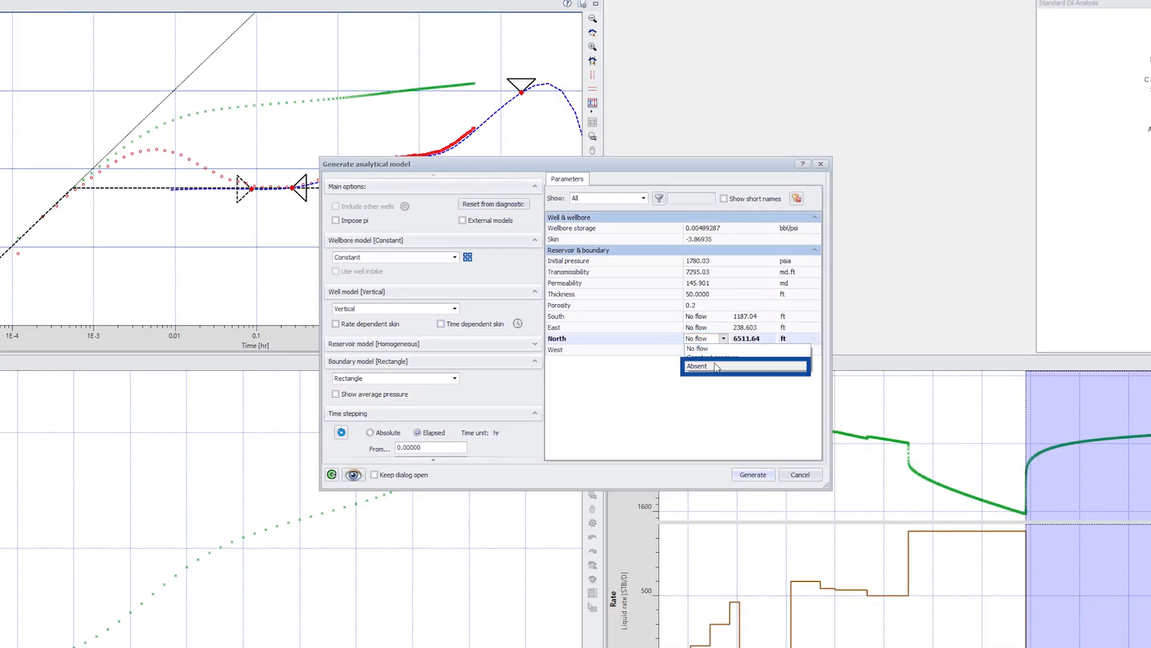
{"action": "left_click", "coordinate": [696, 366]}
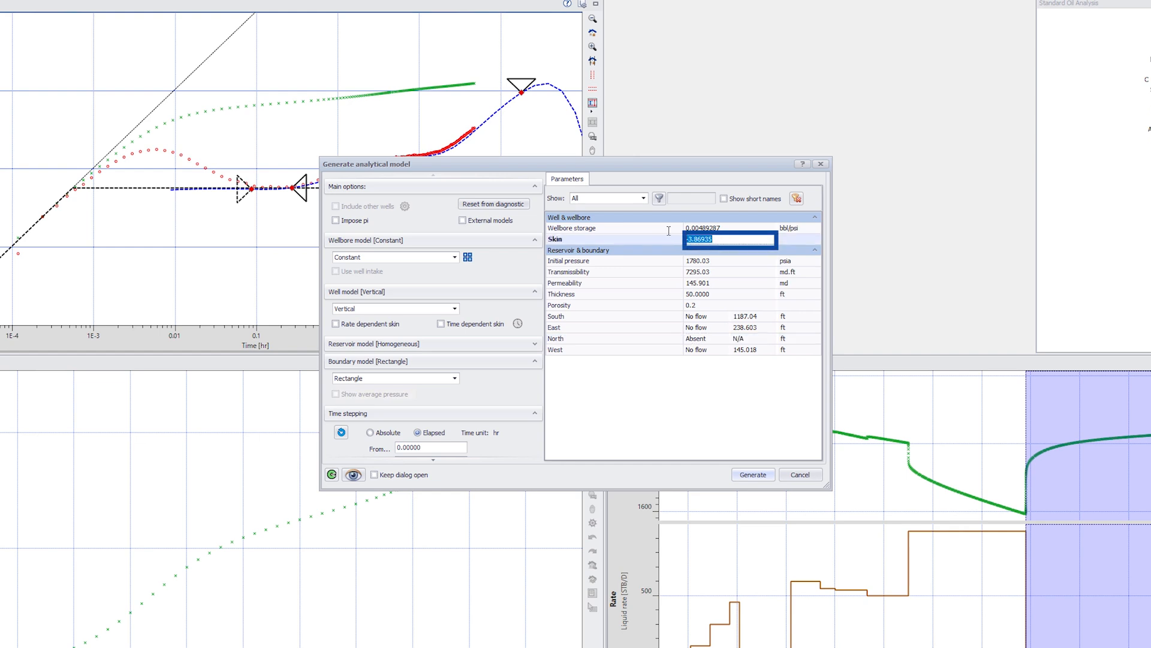
{"action": "type", "text": "0"}
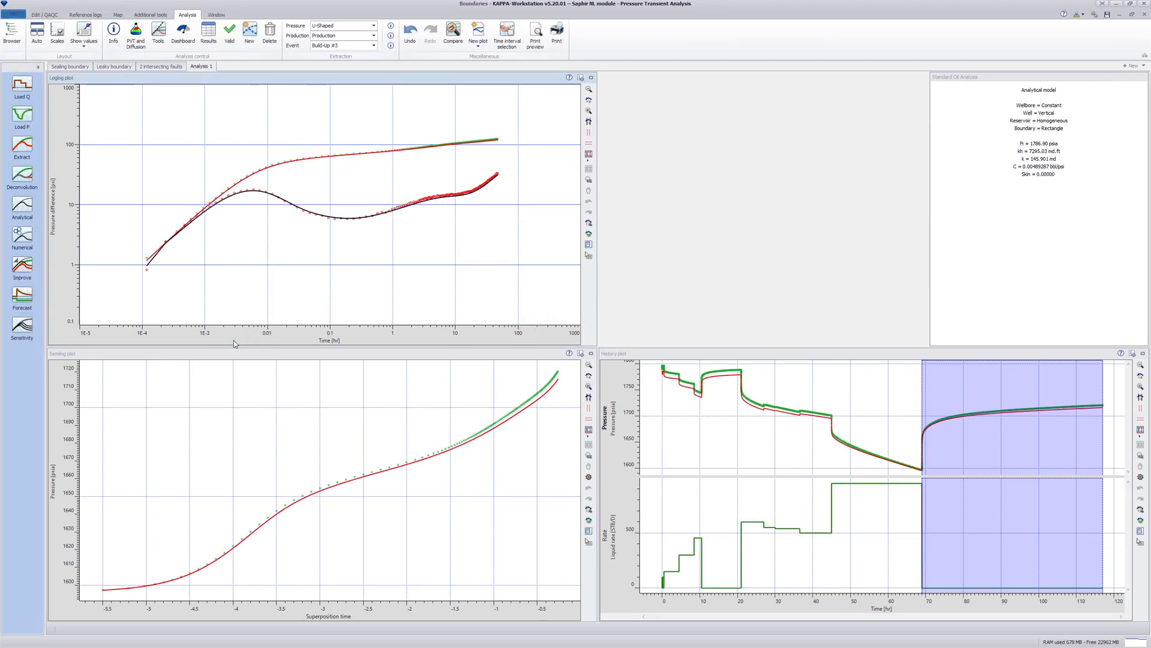
Run an Improve regression with permeability k excluded.
{"action": "left_click", "coordinate": [22, 266]}
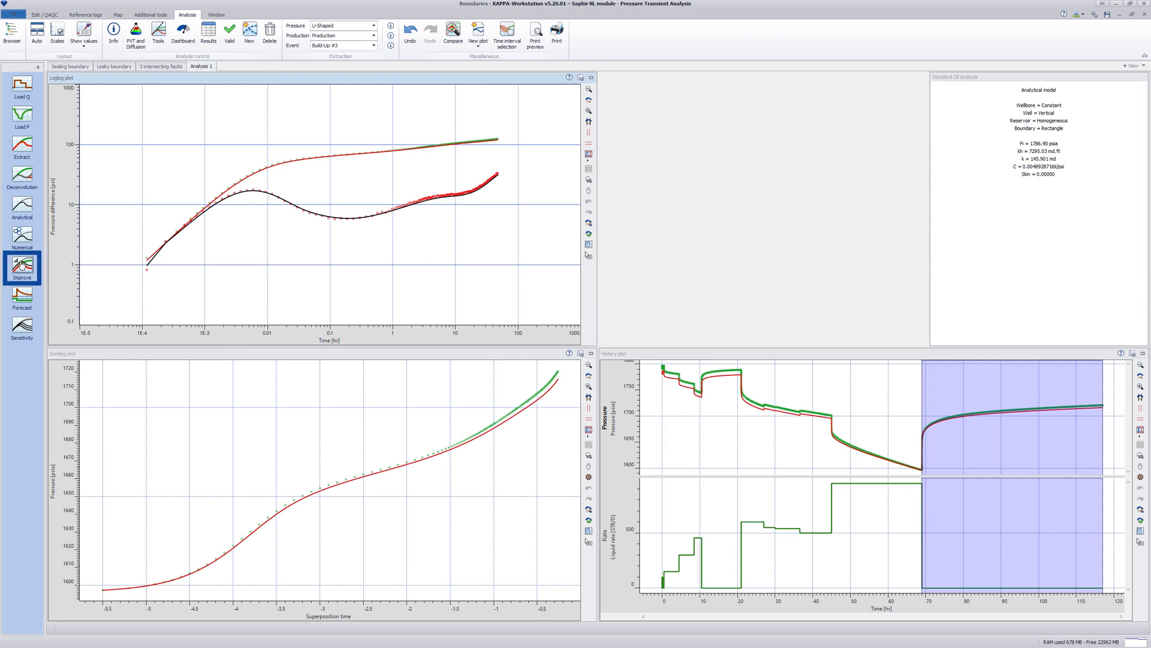
{"action": "left_click", "coordinate": [22, 266]}
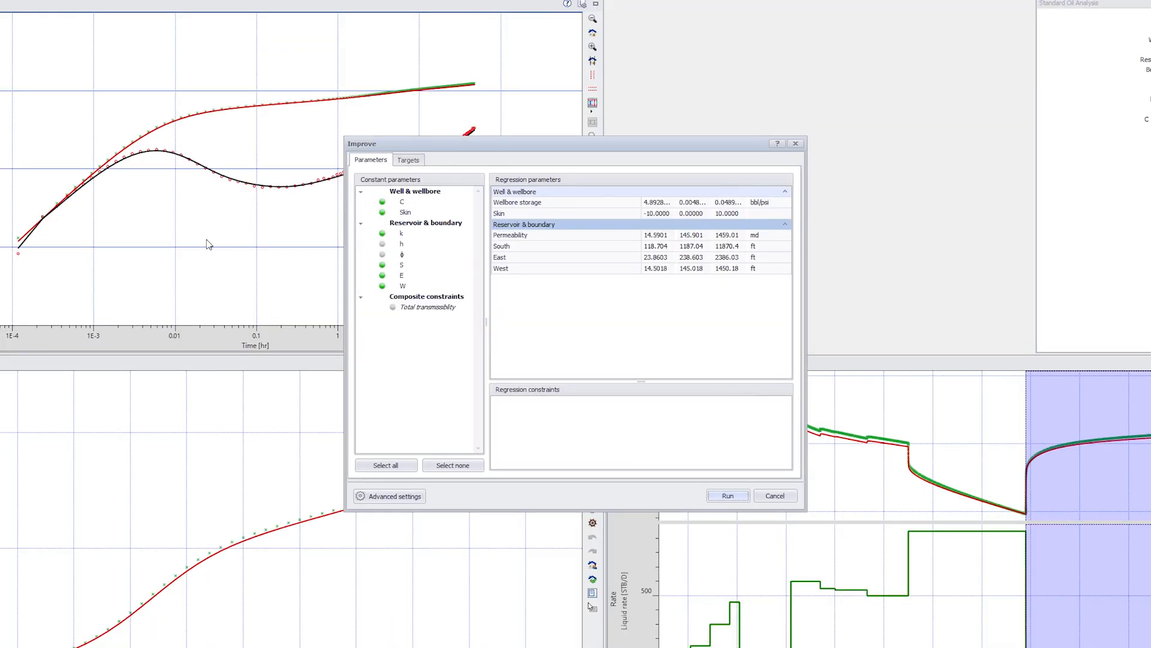
{"action": "left_click", "coordinate": [397, 234]}
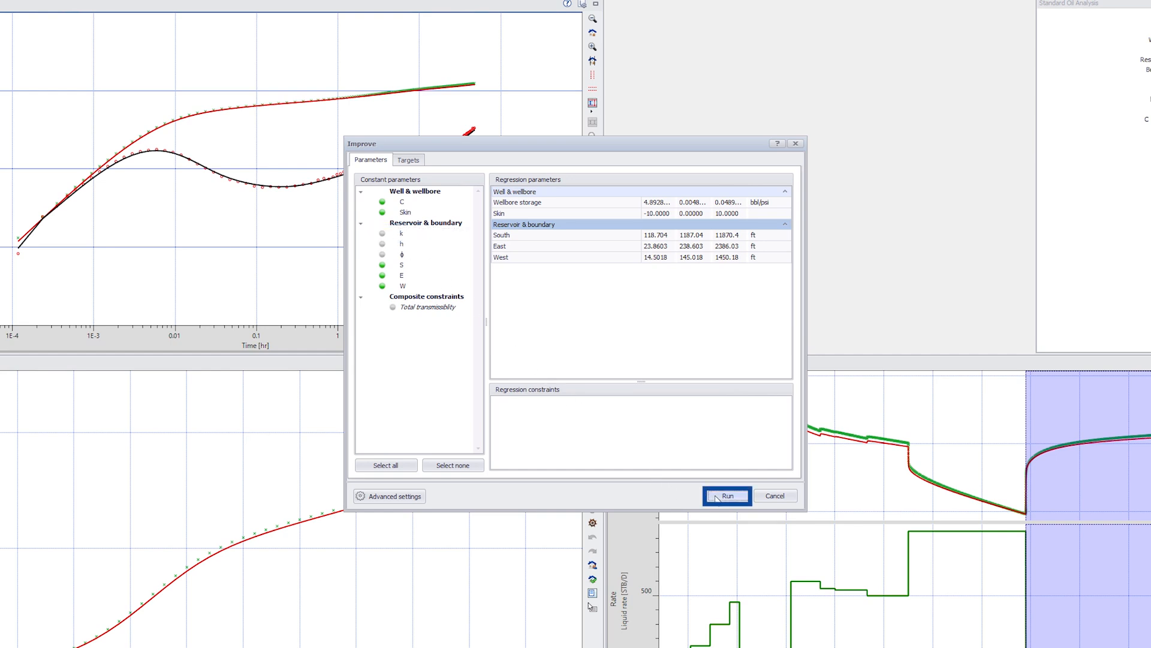
{"action": "left_click", "coordinate": [726, 495]}
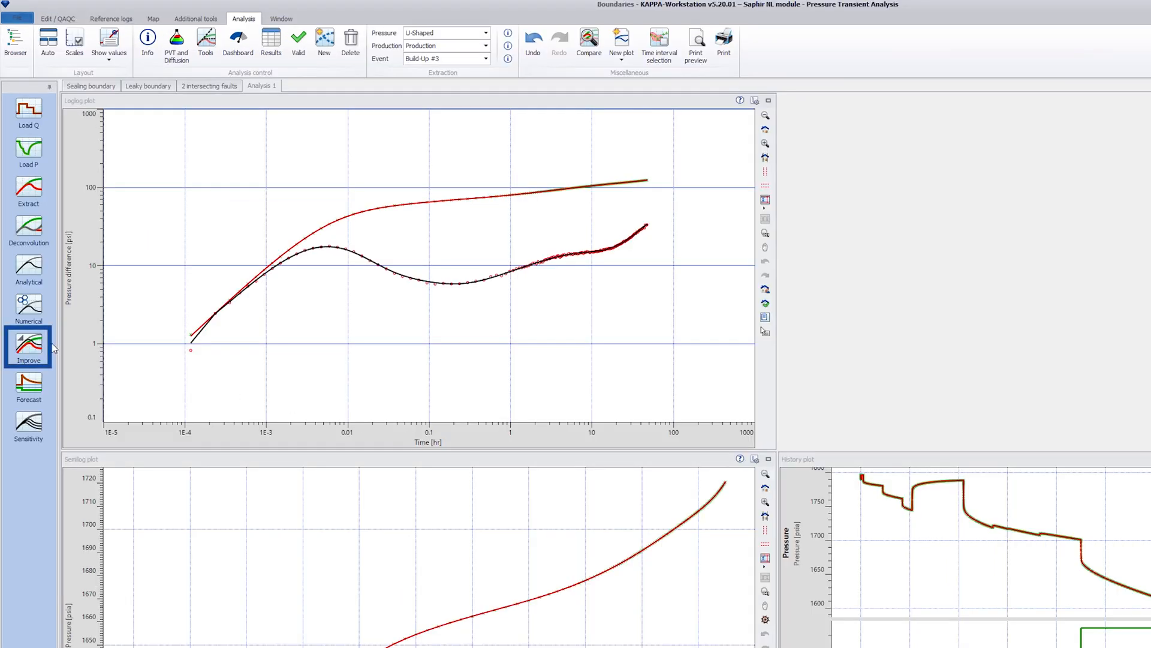
Run a second Improve regression with permeability k included.
{"action": "left_click", "coordinate": [27, 346]}
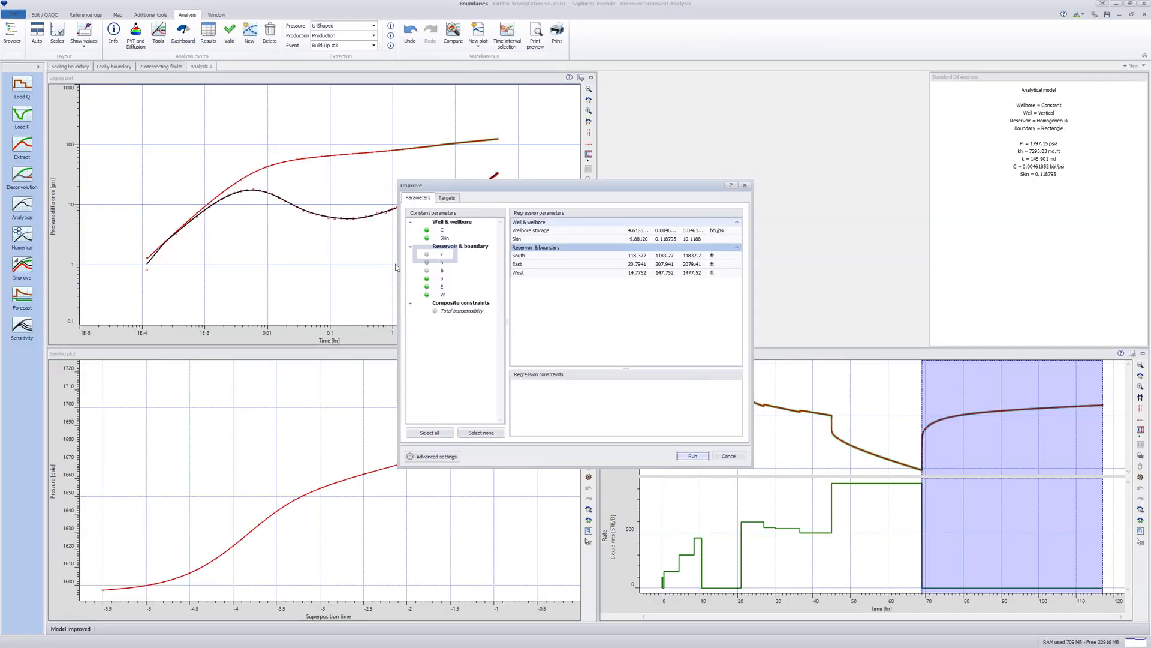
{"action": "left_click", "coordinate": [427, 253]}
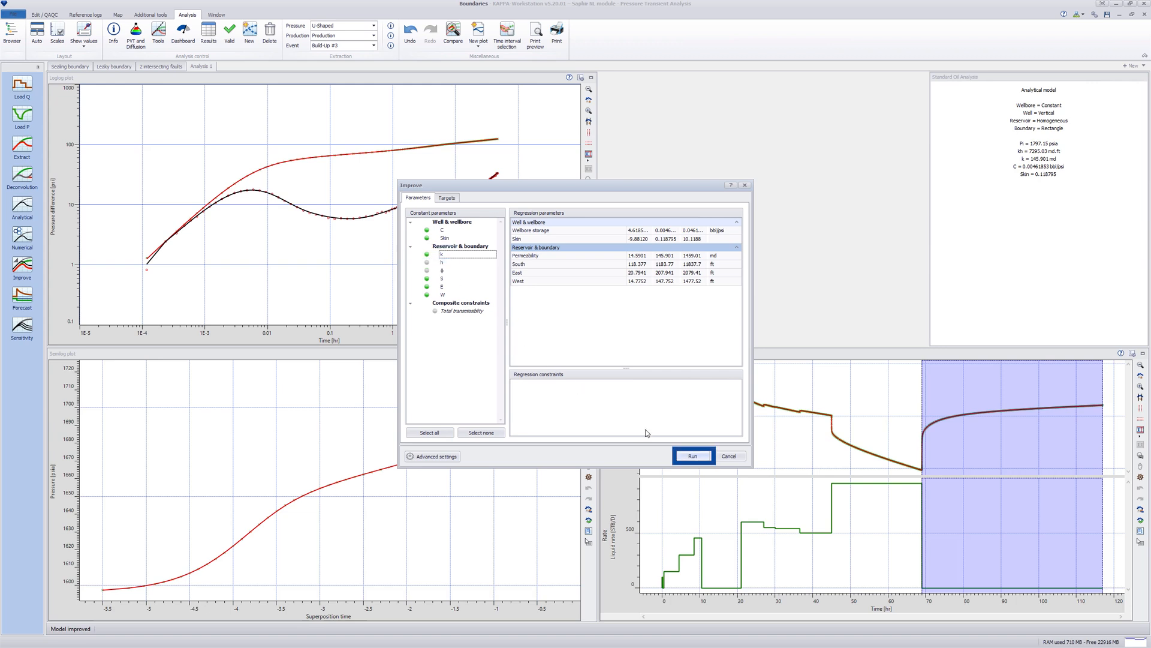
{"action": "left_click", "coordinate": [691, 456]}
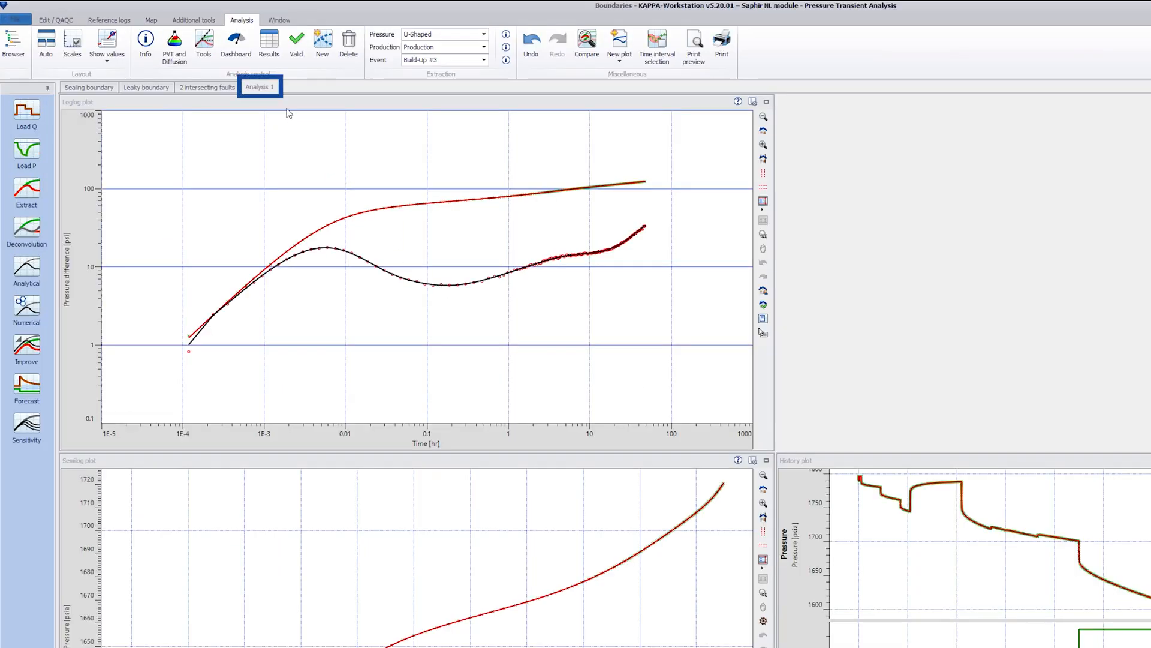
Rename the analysis U-Shaped and create a new analysis.
{"action": "double_click", "coordinate": [259, 86]}
{"action": "type", "text": "U-Shaped"}
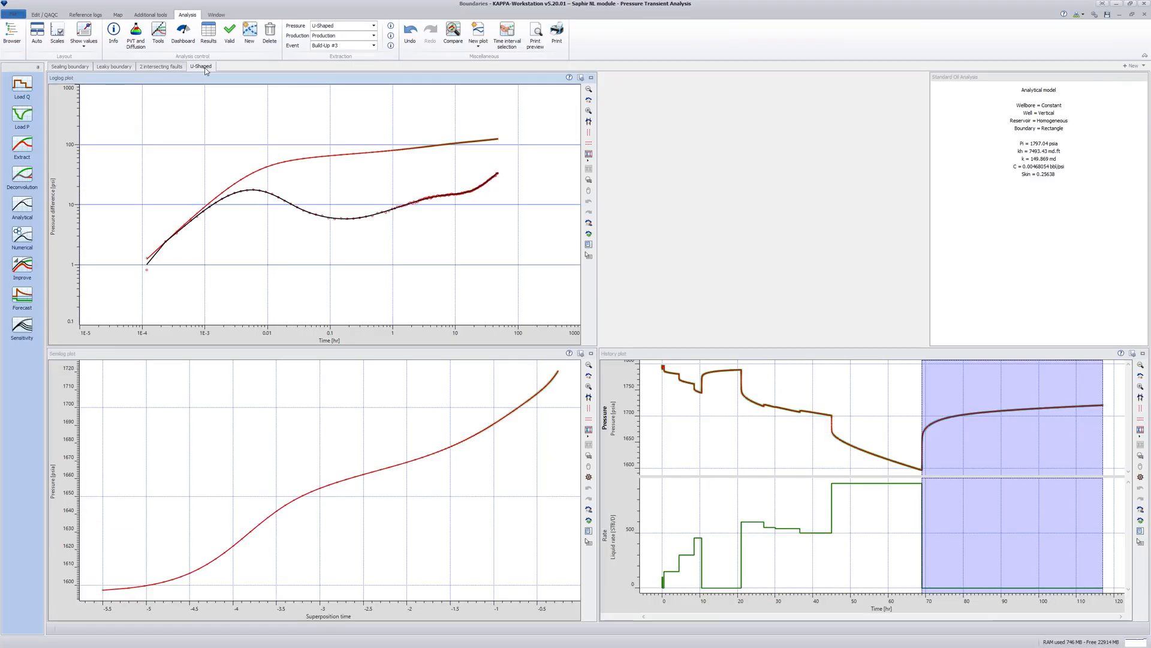
{"action": "left_click", "coordinate": [249, 31]}
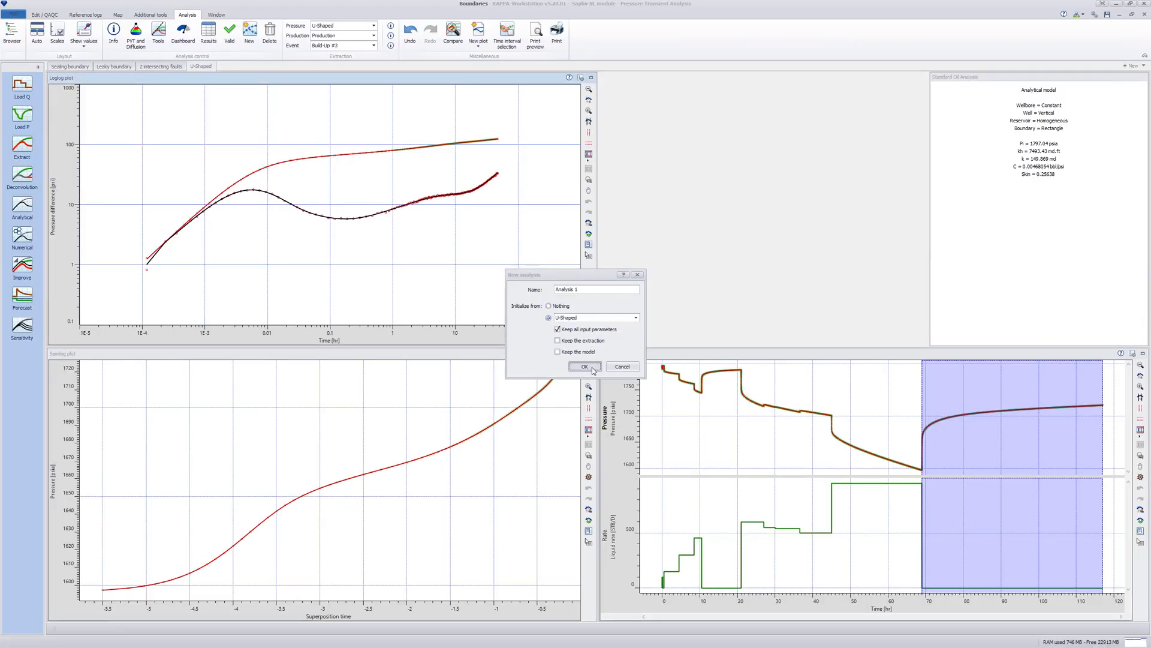
{"action": "left_click", "coordinate": [584, 367]}
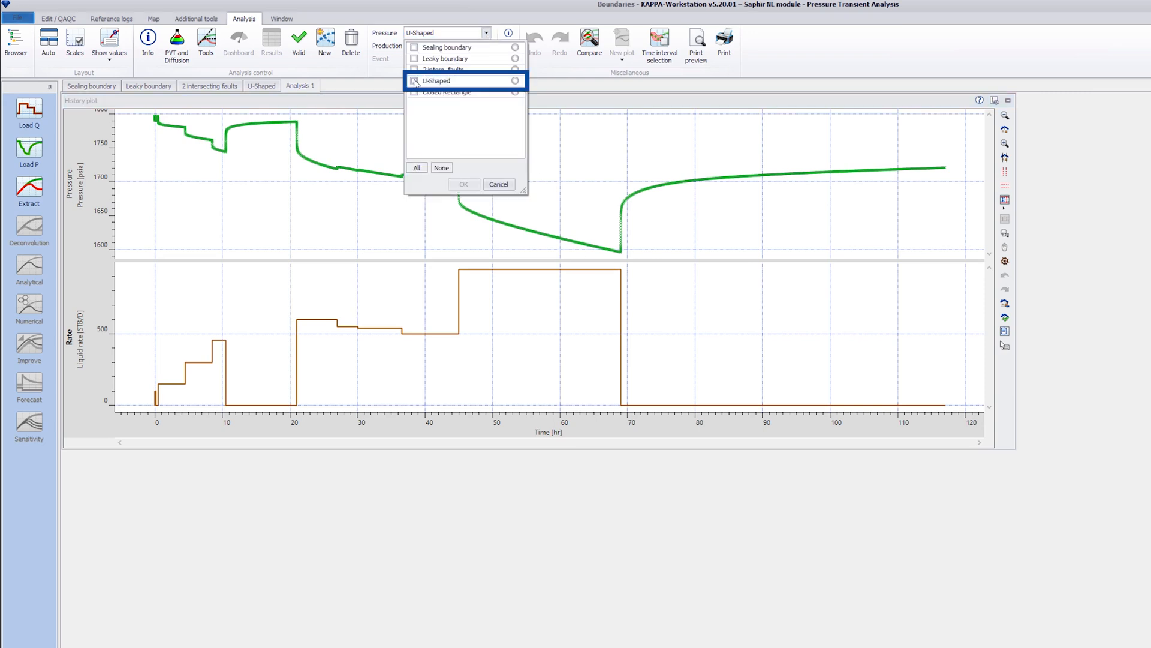
Load the Closed Rectangle pressure data and extract its Build-Up #3.
{"action": "left_click", "coordinate": [447, 91]}
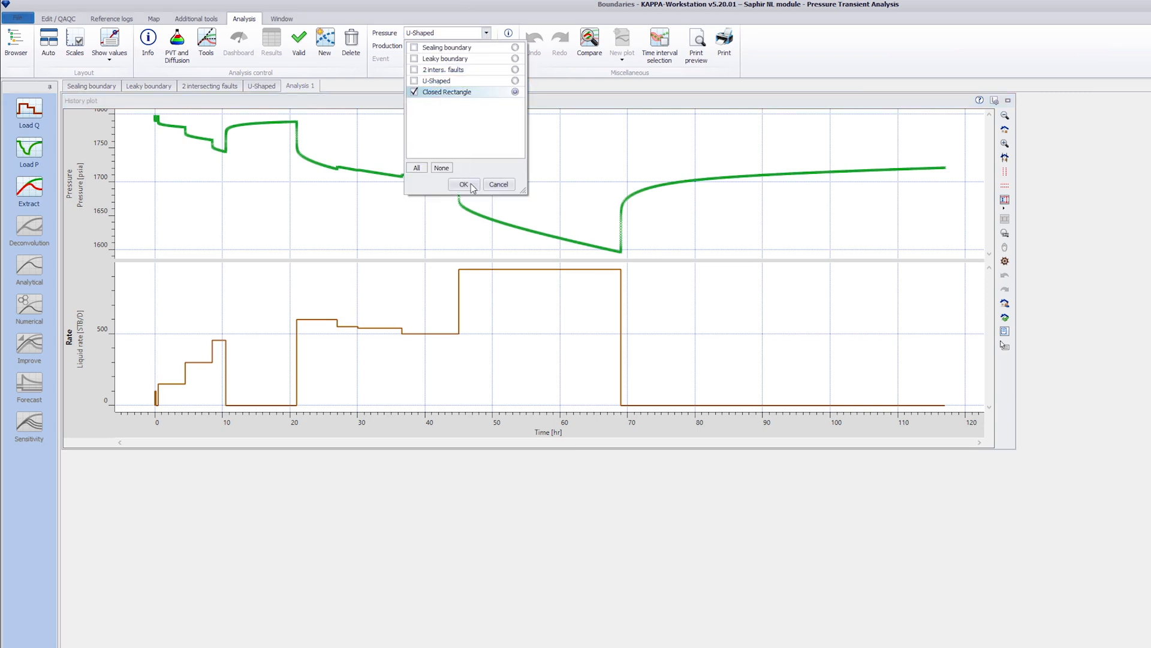
{"action": "left_click", "coordinate": [463, 185]}
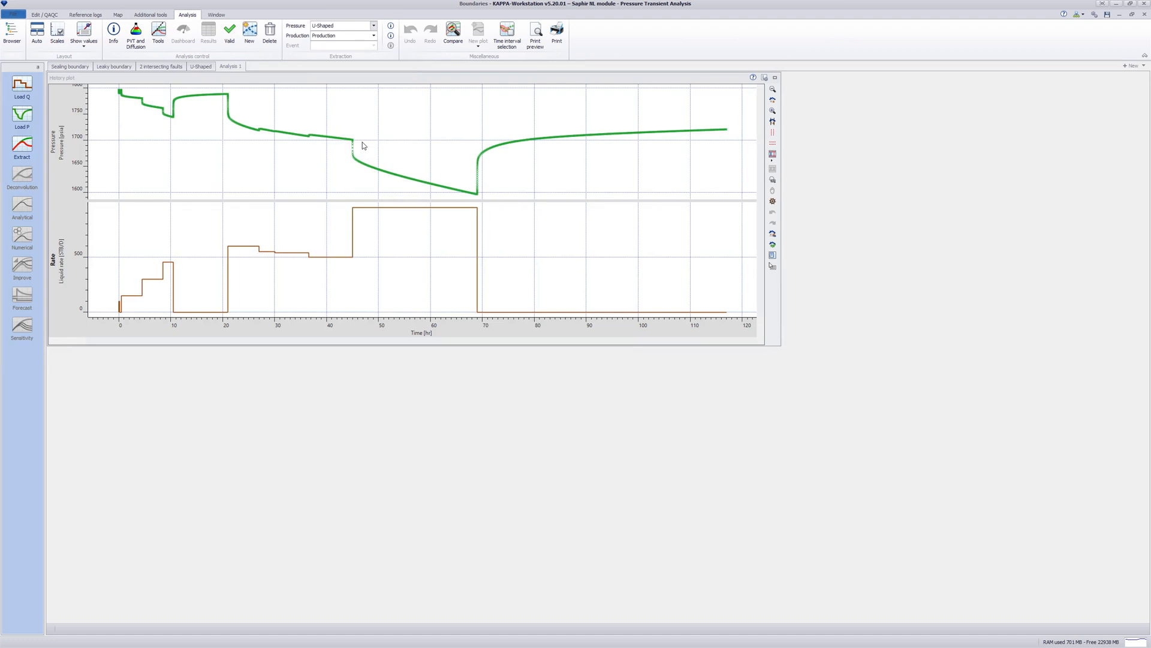
{"action": "left_click", "coordinate": [343, 25]}
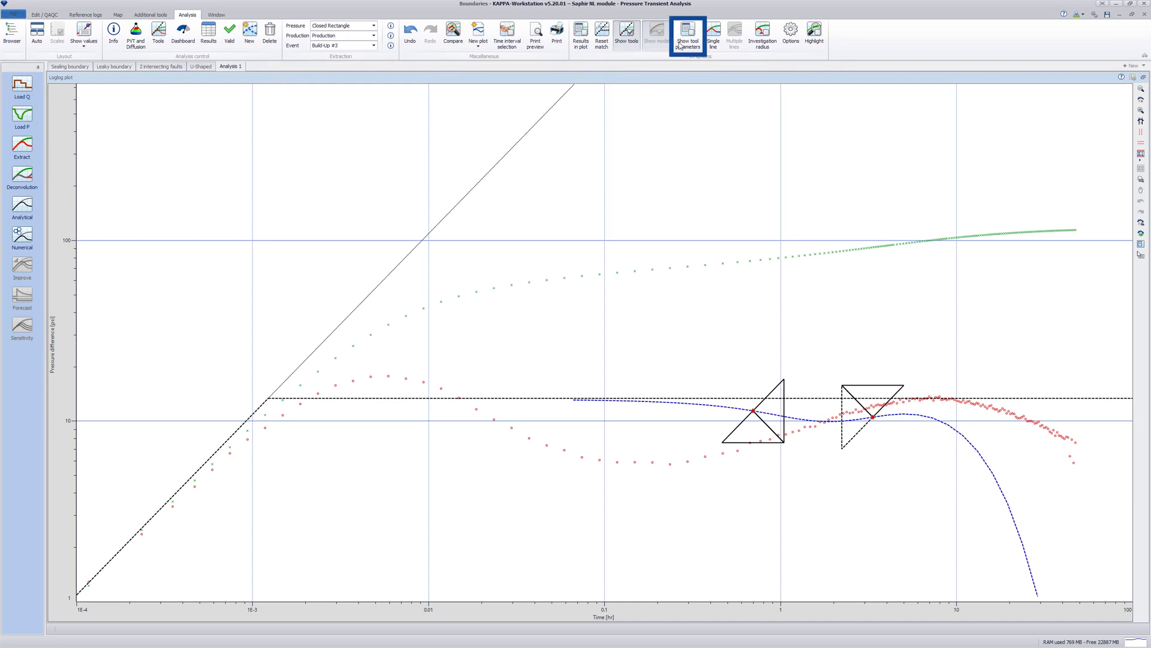
Show the boundary tool values and generate the rectangle model (k ≈152 md, area ≈29.7 acres).
{"action": "left_click", "coordinate": [687, 35]}
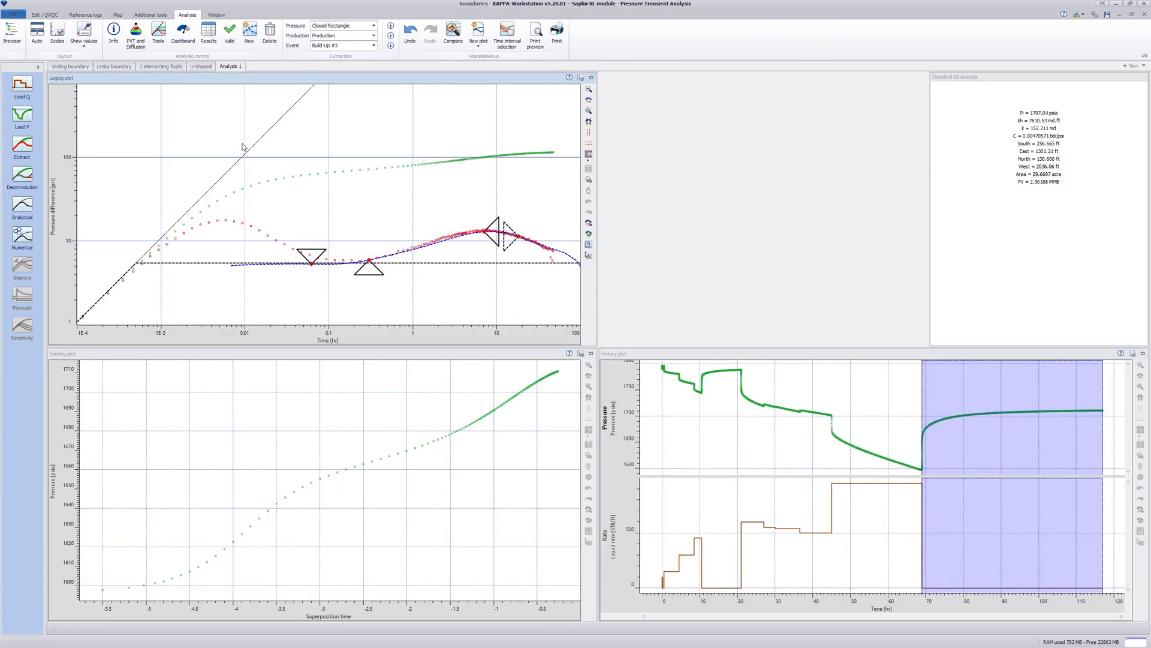
{"action": "left_click", "coordinate": [21, 206]}
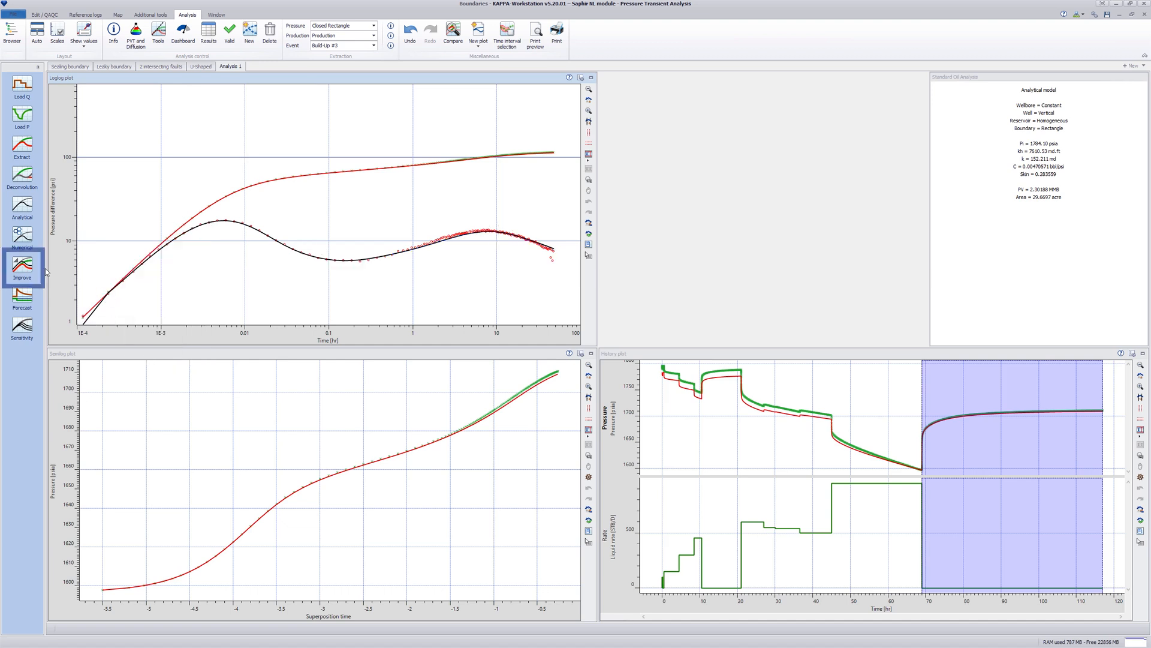
Run Improve regressions first without, then with permeability k (k ≈151 md, area ≈25.9 acres).
{"action": "left_click", "coordinate": [22, 266]}
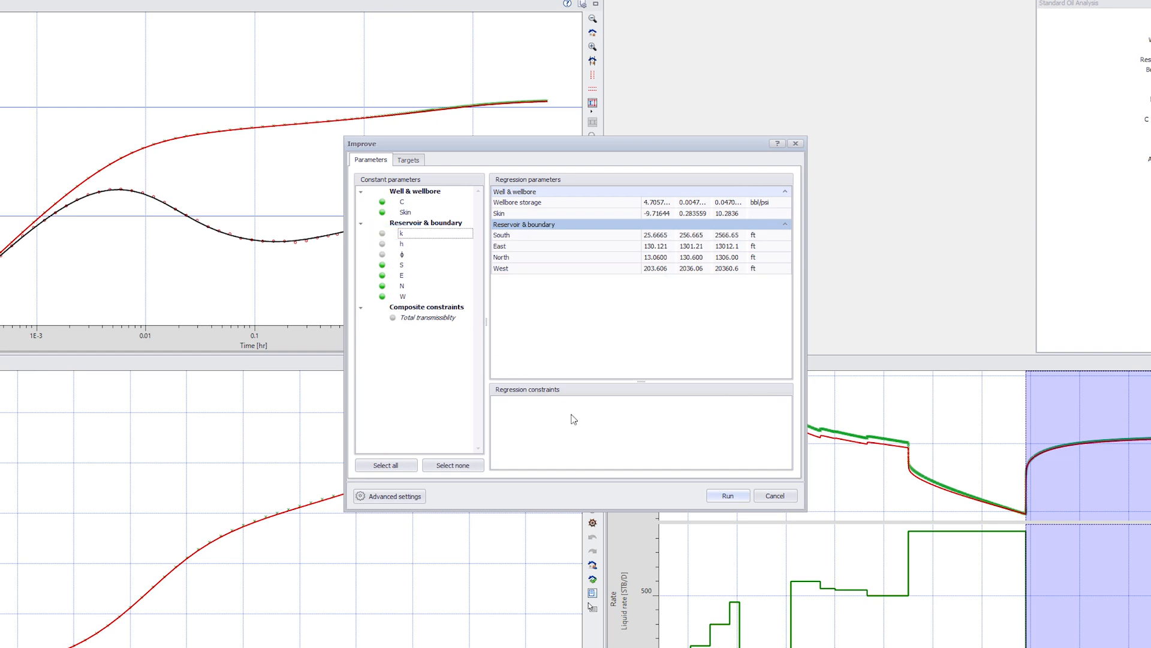
{"action": "left_click", "coordinate": [727, 495]}
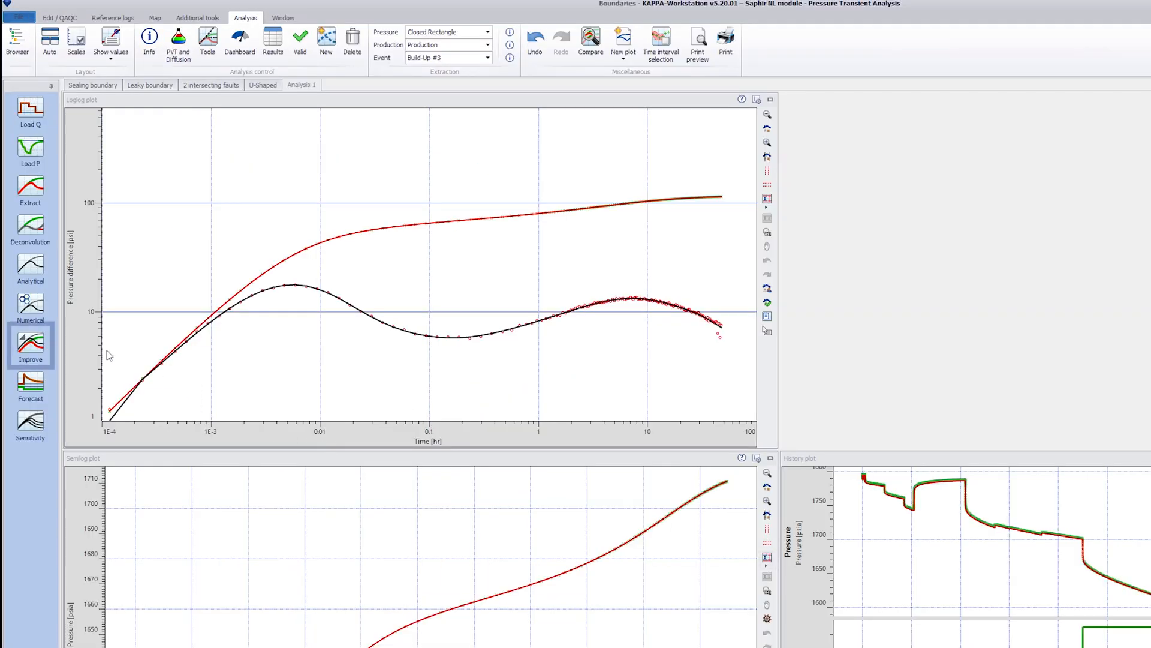
{"action": "left_click", "coordinate": [30, 345]}
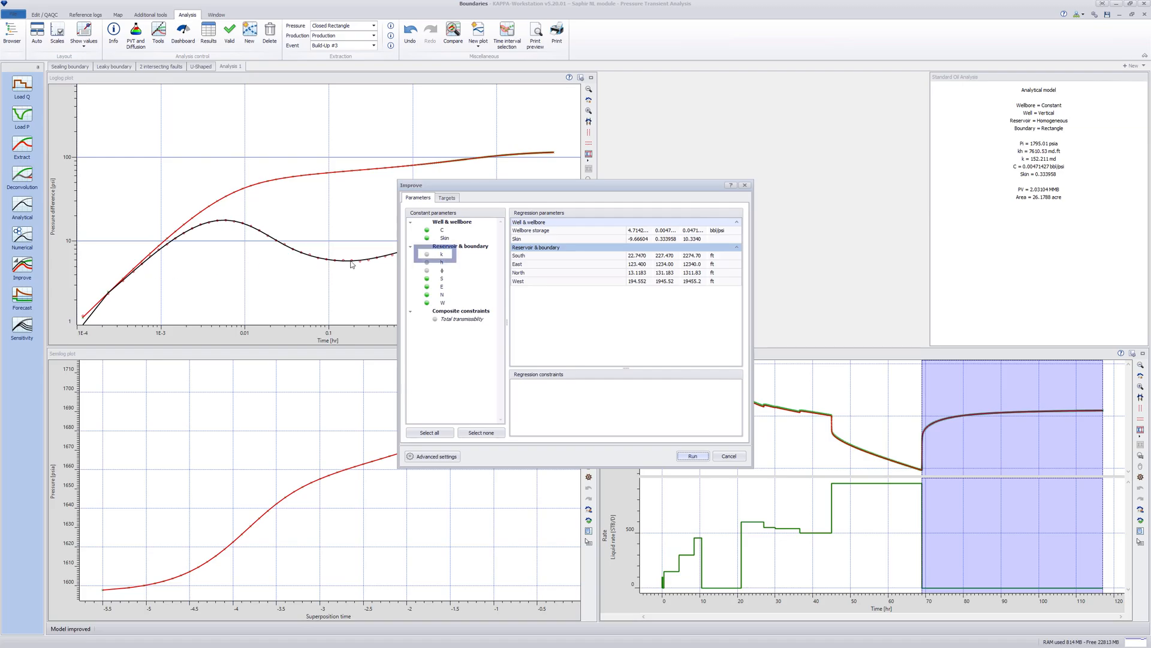
{"action": "left_click", "coordinate": [441, 254]}
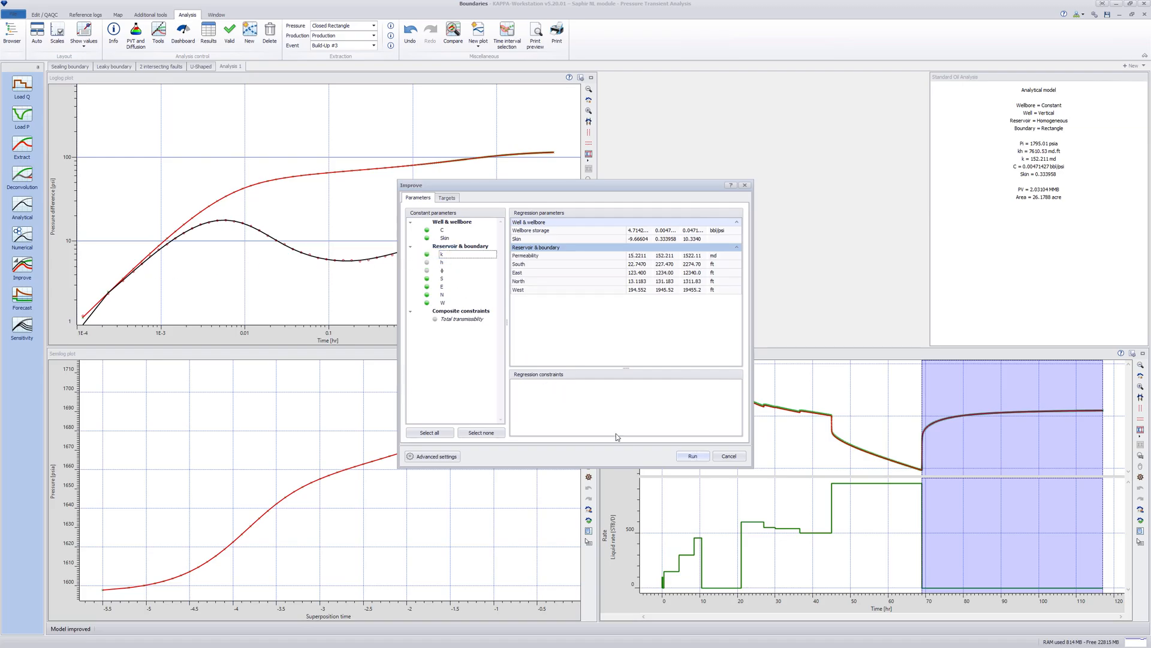
{"action": "left_click", "coordinate": [690, 456]}
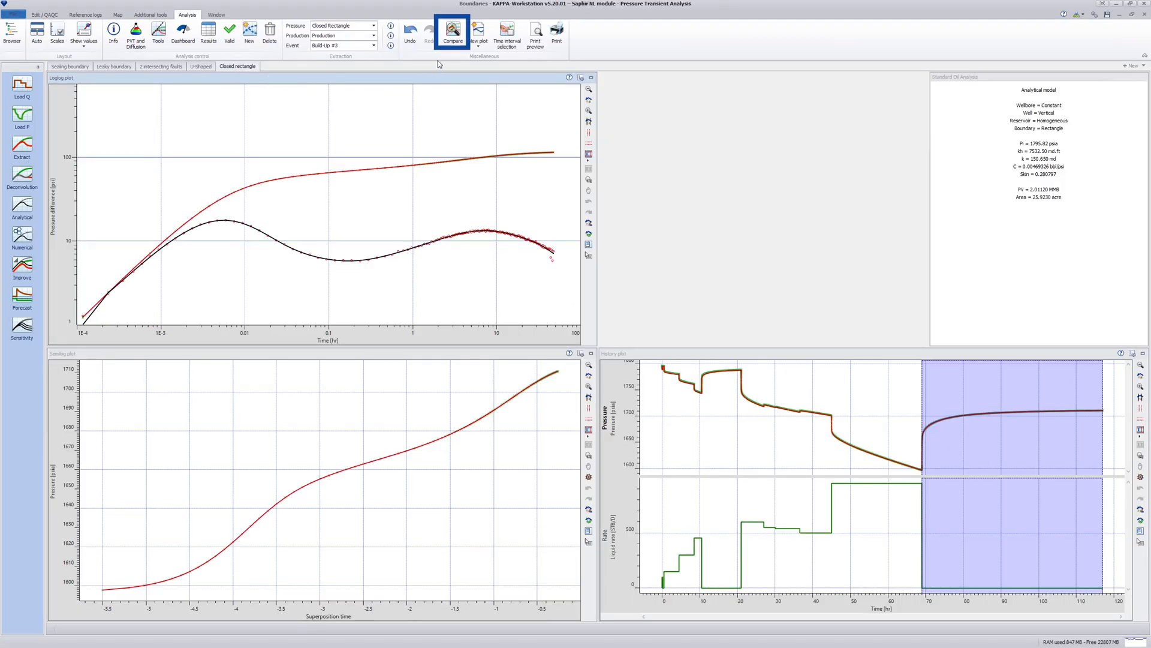
Compare all five analyses with measured data shown alongside the normalized models.
{"action": "left_click", "coordinate": [452, 31]}
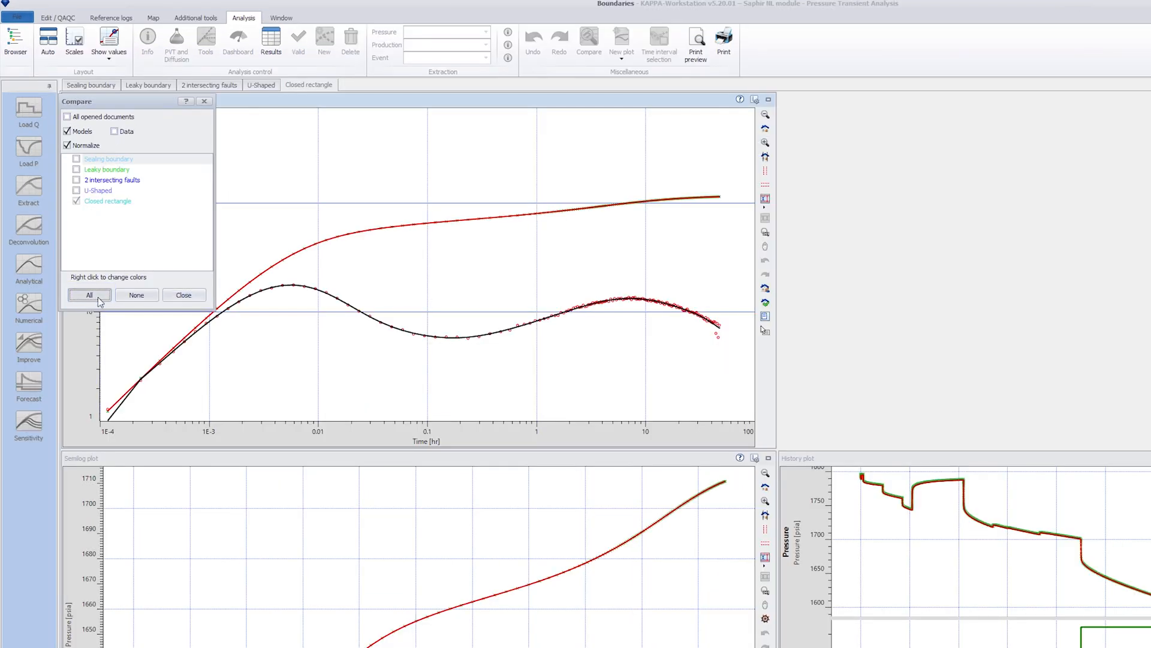
{"action": "left_click", "coordinate": [89, 295]}
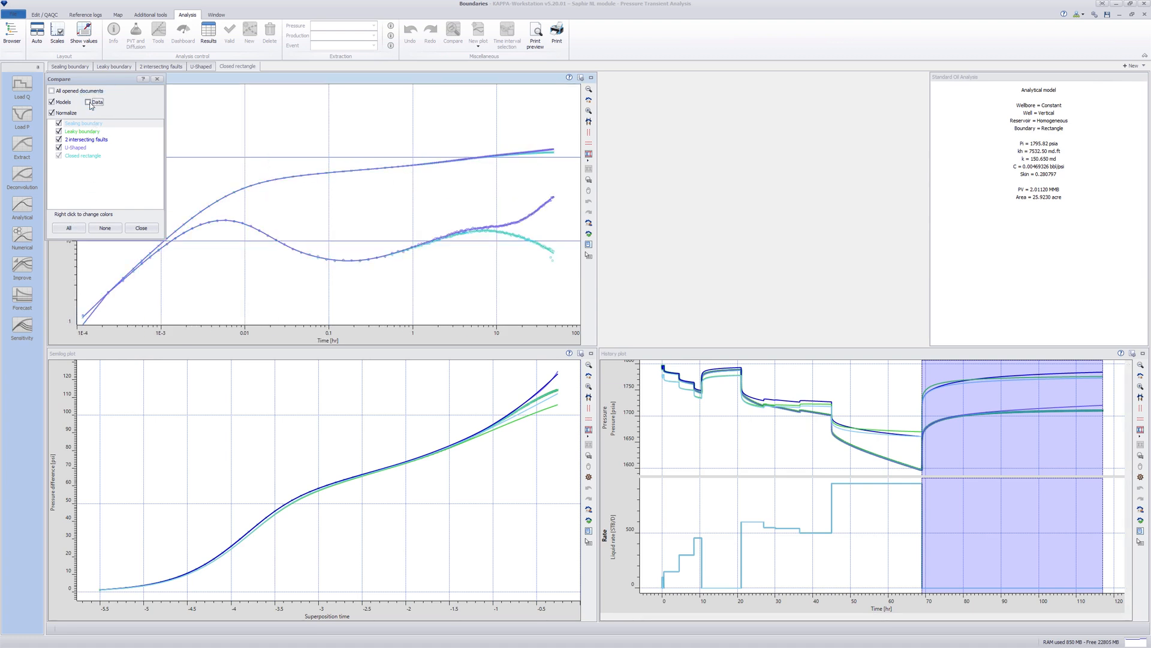
{"action": "left_click", "coordinate": [88, 101]}
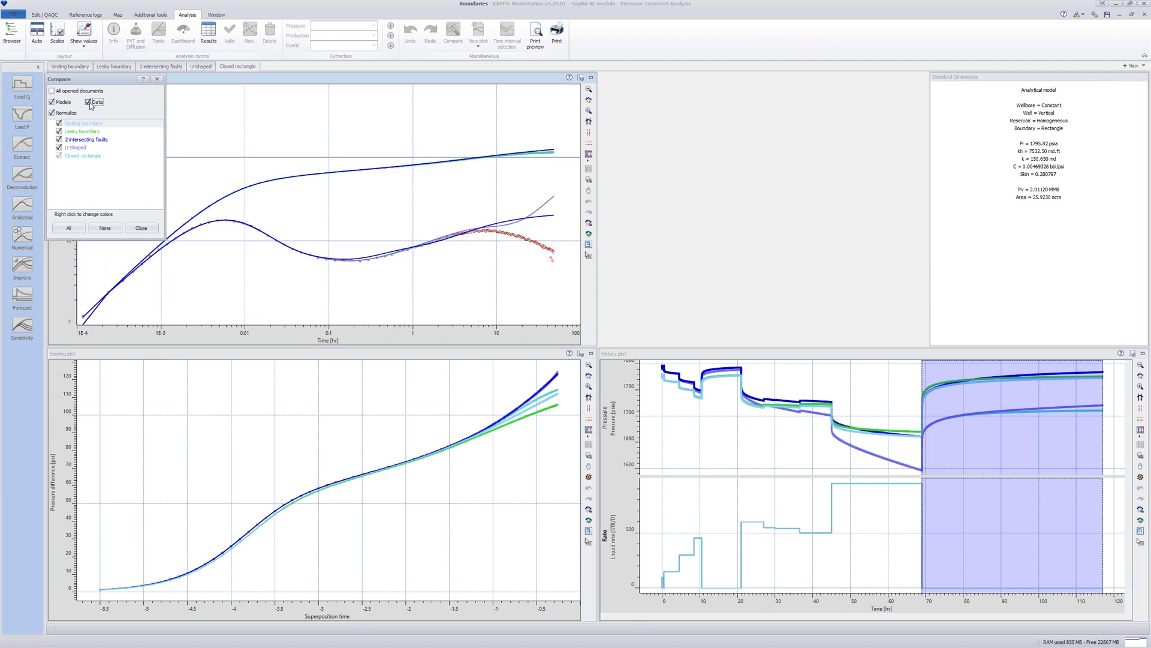
{"action": "left_click", "coordinate": [87, 101]}
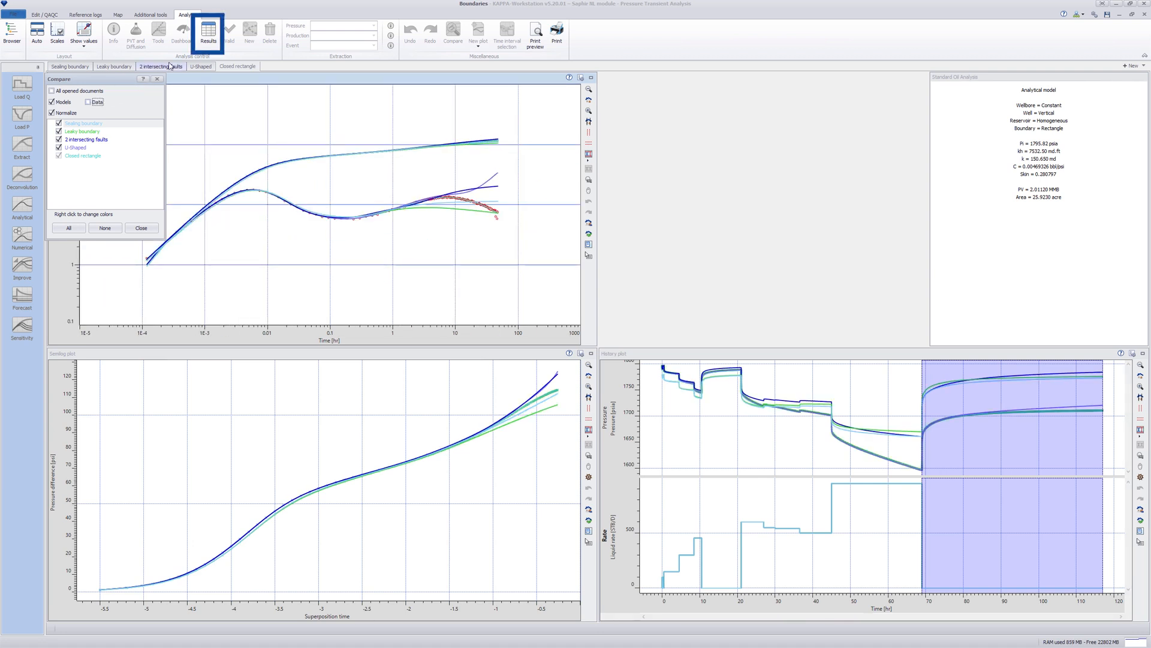